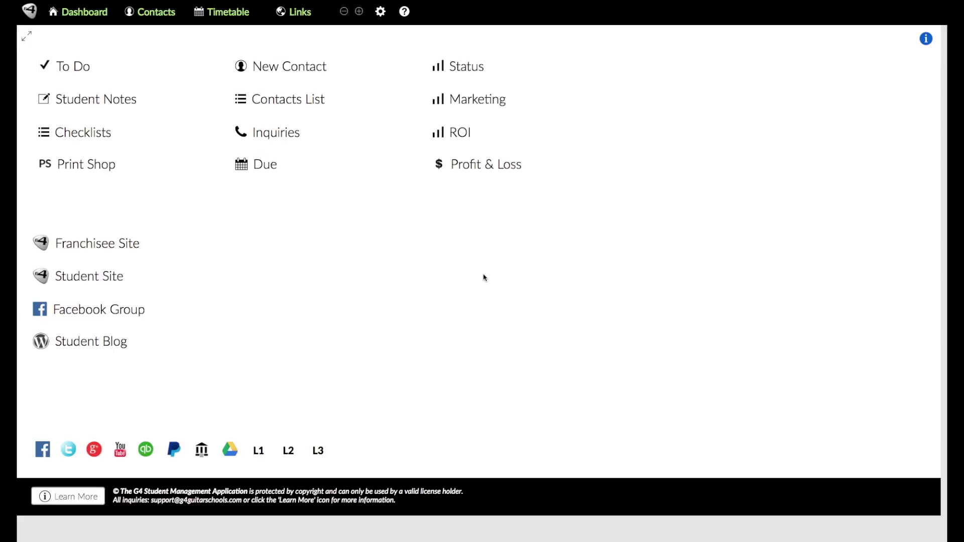
pyautogui.moveTo(412, 277)
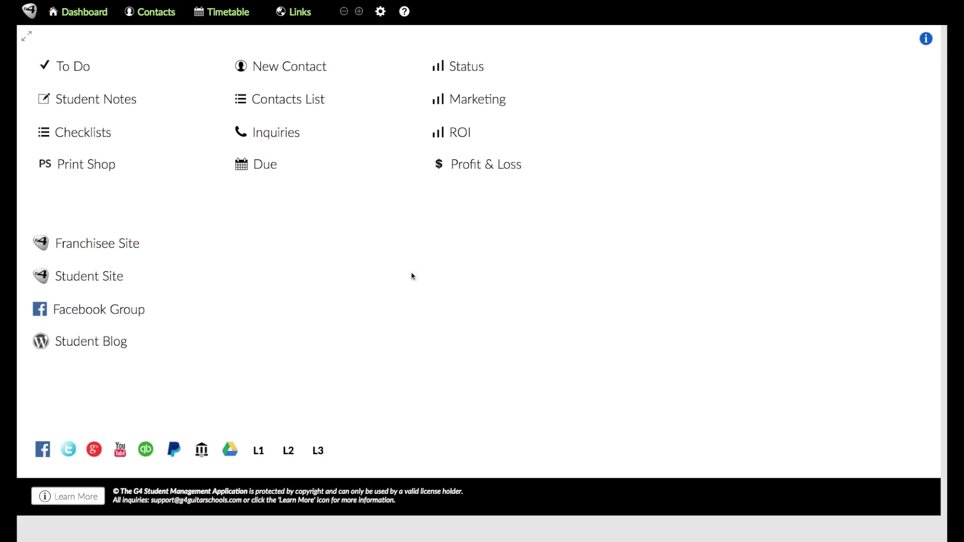
pyautogui.moveTo(157, 98)
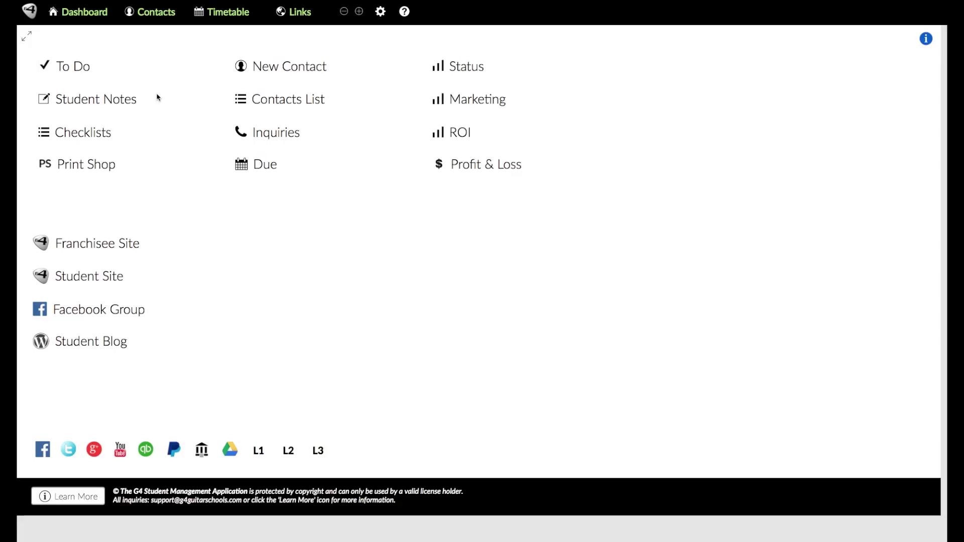
pyautogui.moveTo(69, 17)
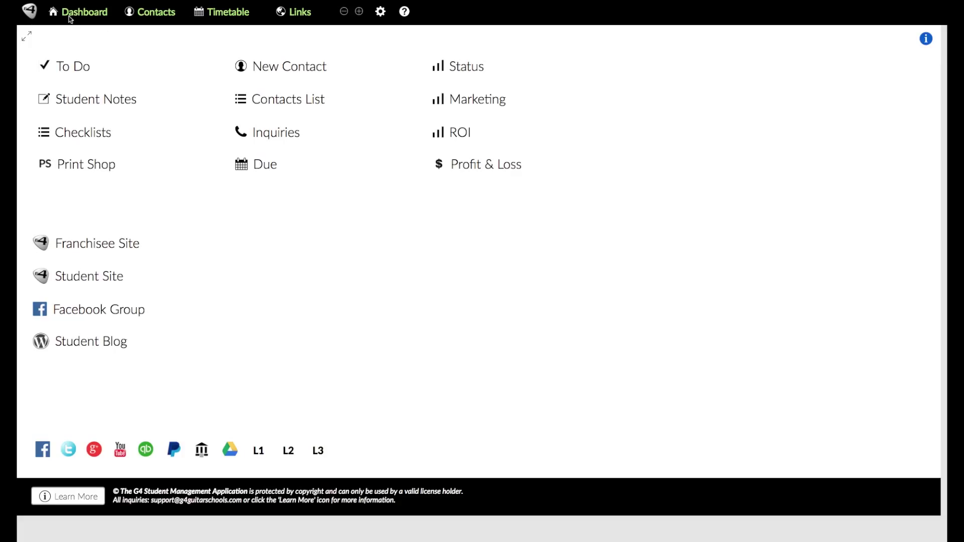
pyautogui.moveTo(134, 41)
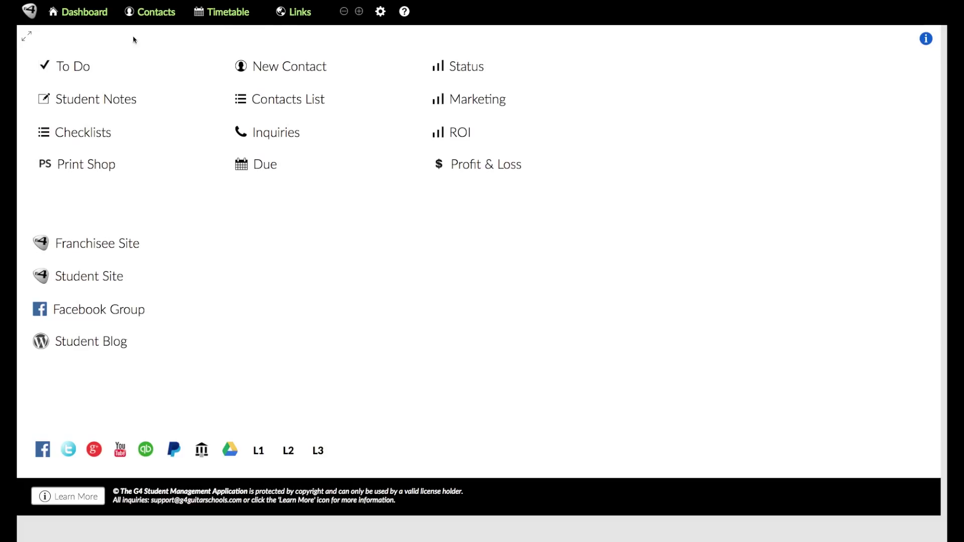
pyautogui.moveTo(123, 216)
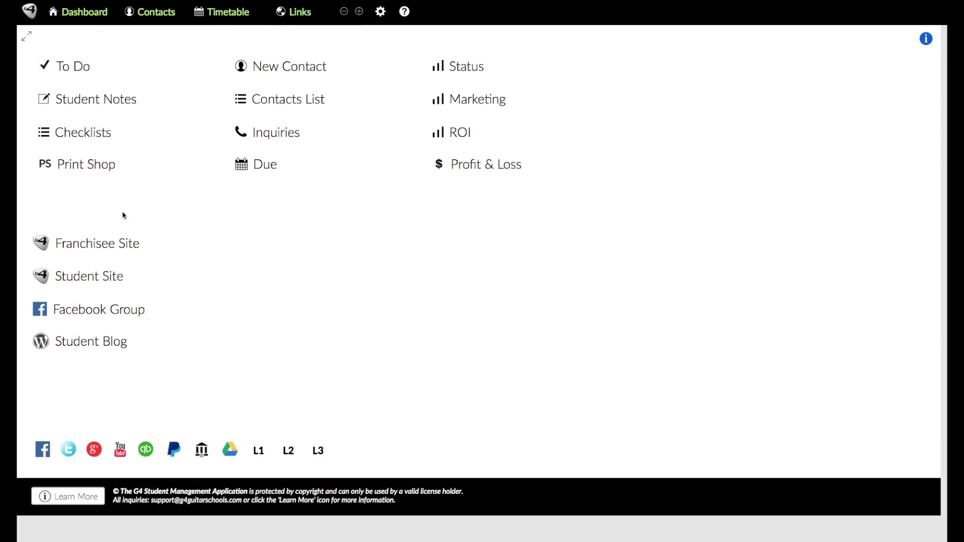
pyautogui.moveTo(152, 15)
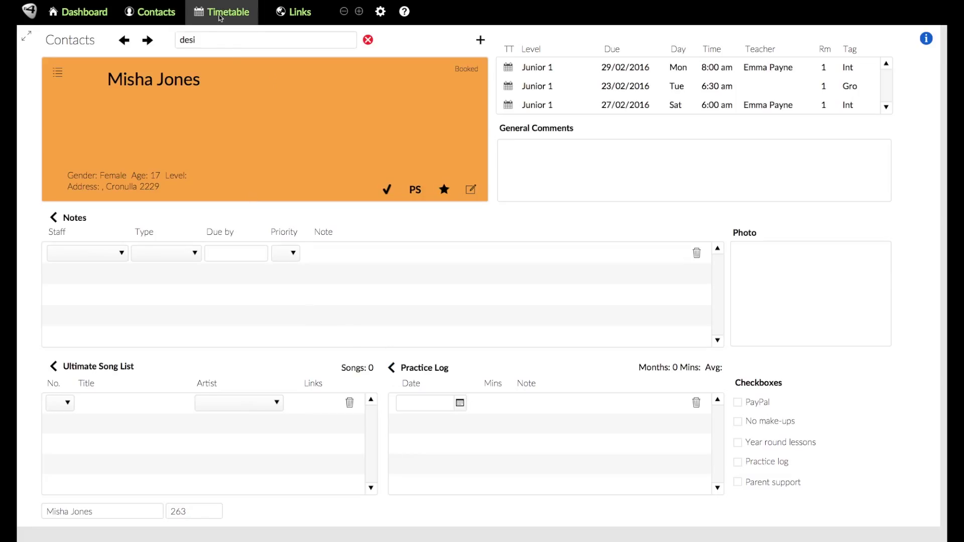
pyautogui.moveTo(228, 51)
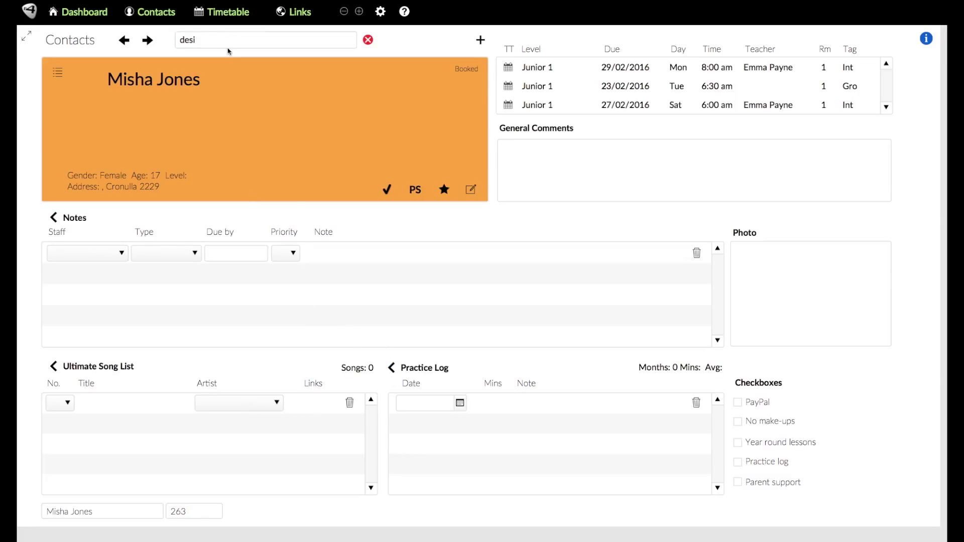
pyautogui.moveTo(288, 123)
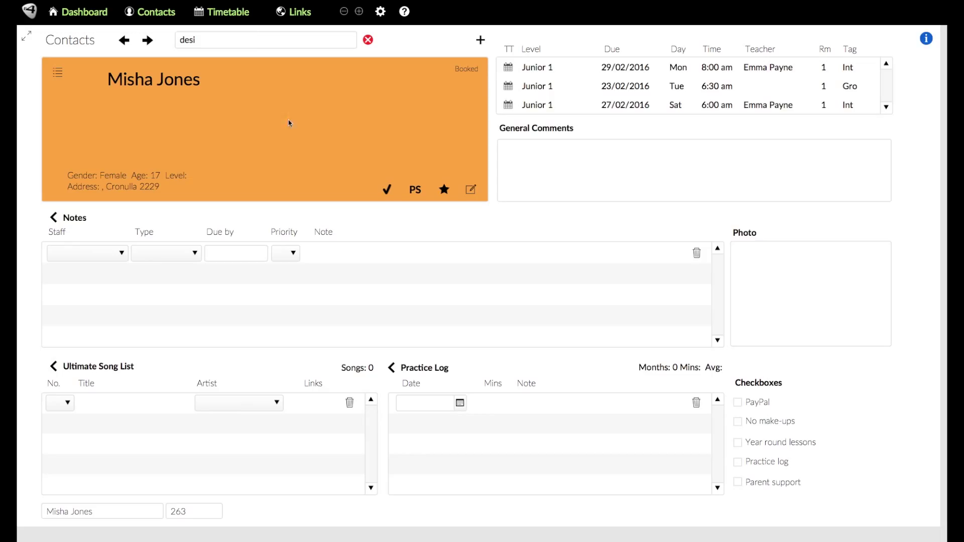
# Step: Visit the Timetable and then the Links list from the top navigation bar
pyautogui.click(227, 13)
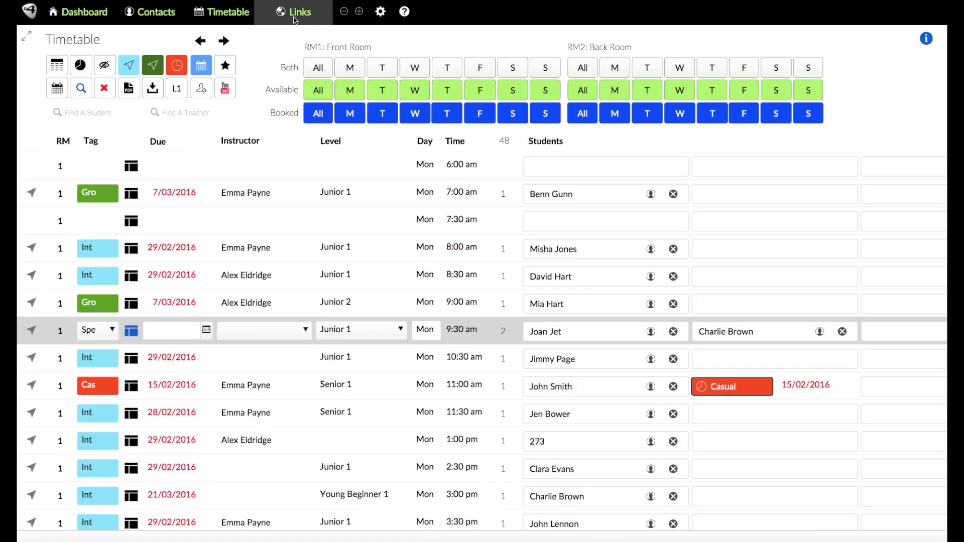
pyautogui.click(296, 12)
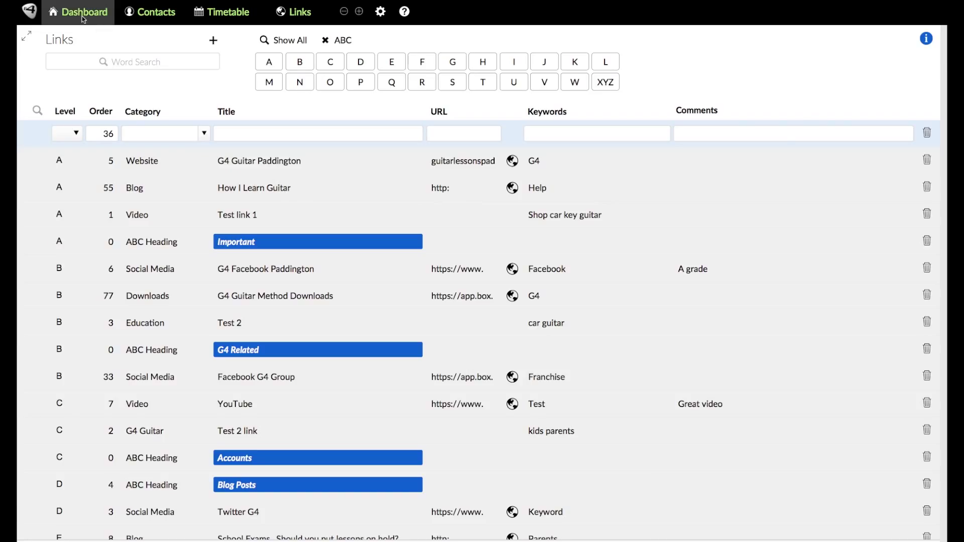
# Step: Return to the Dashboard and bring up the To Do List of 16 tasks
pyautogui.click(82, 12)
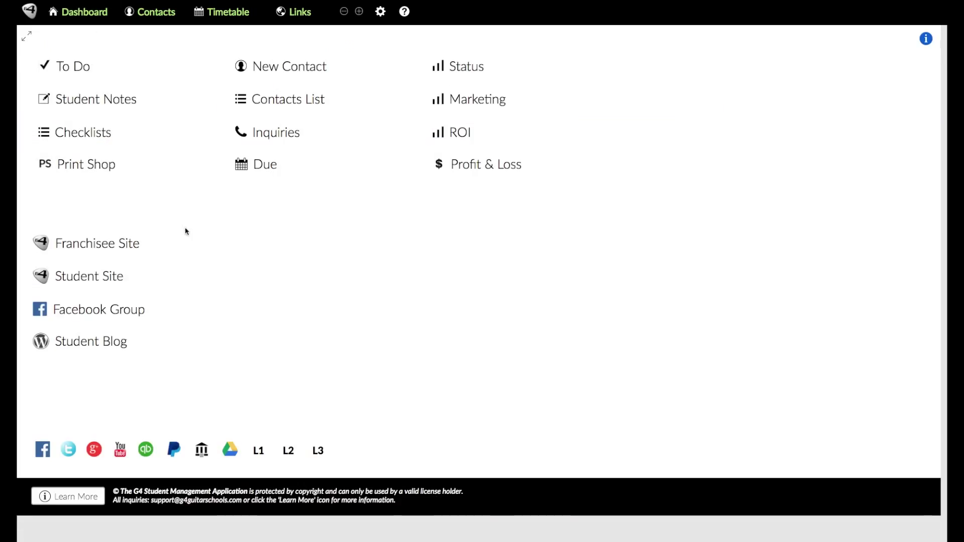
pyautogui.moveTo(101, 190)
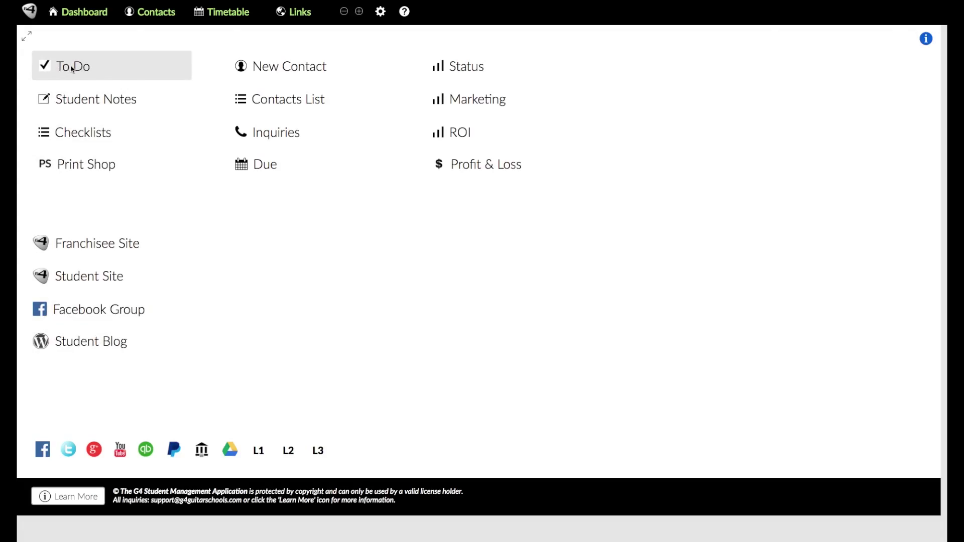
pyautogui.click(72, 66)
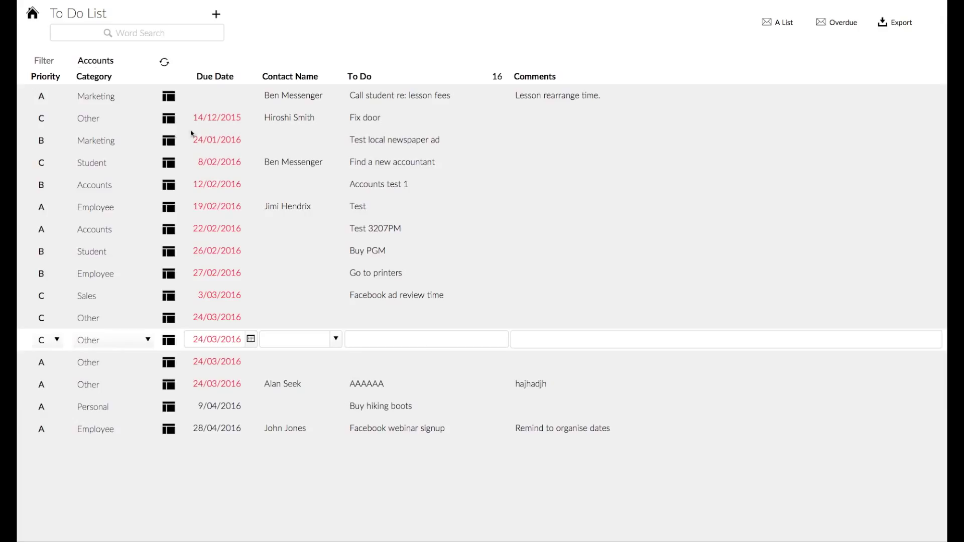
pyautogui.moveTo(243, 409)
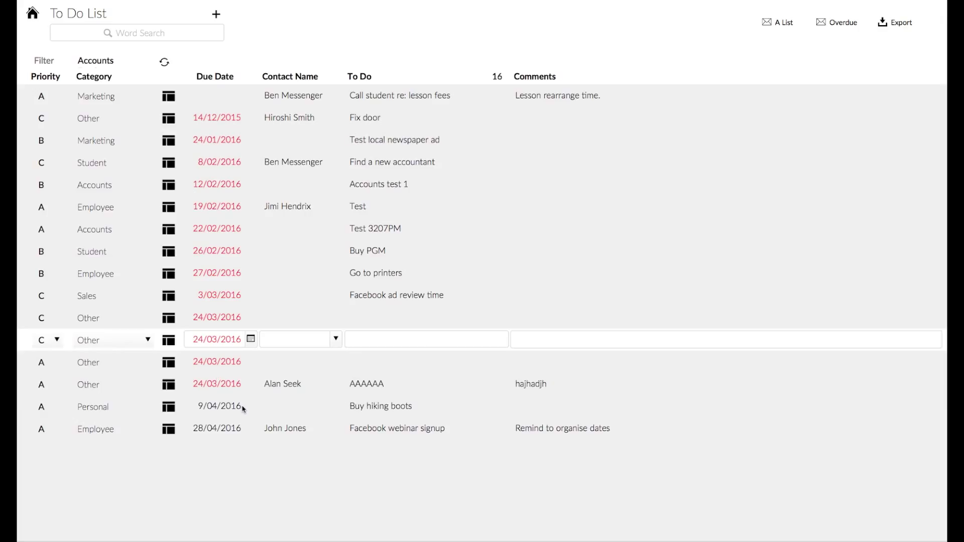
pyautogui.moveTo(450, 199)
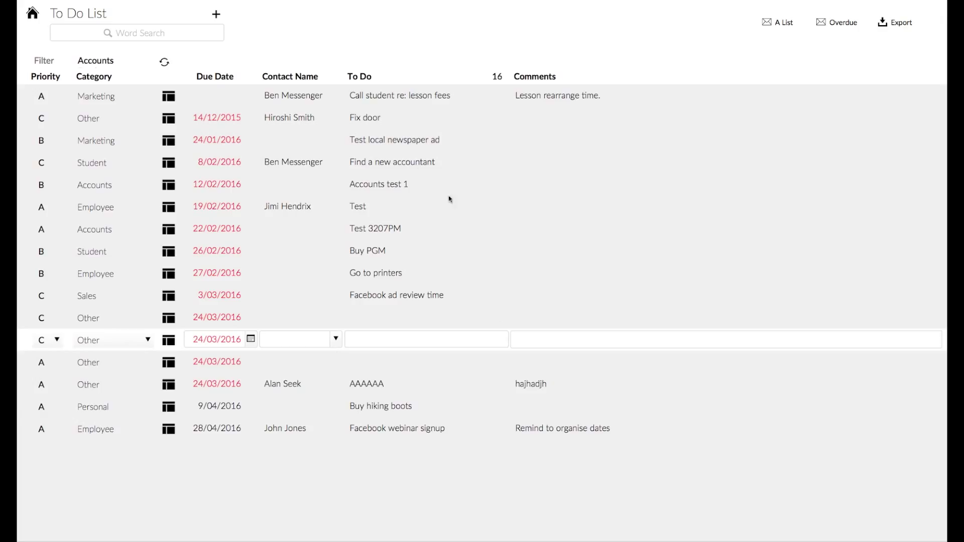
pyautogui.moveTo(135, 455)
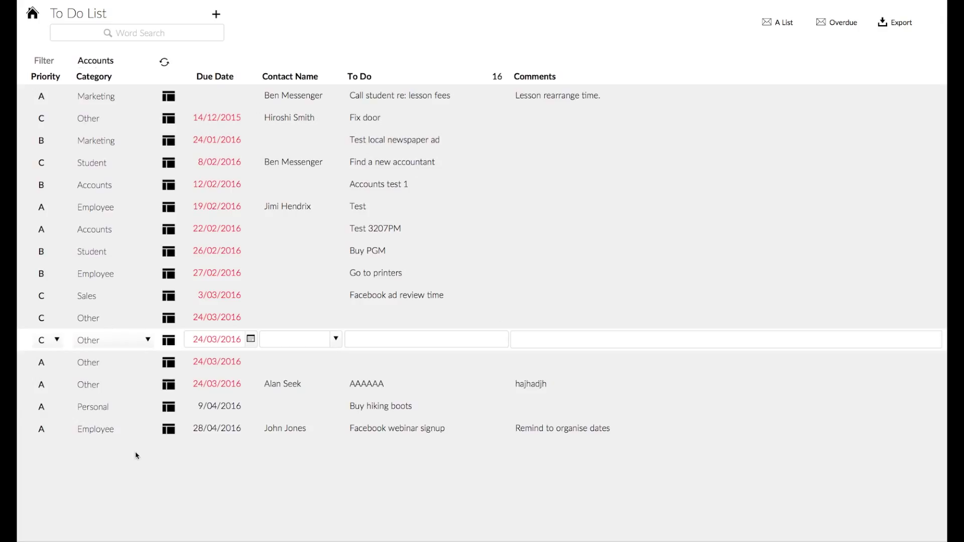
pyautogui.moveTo(73, 66)
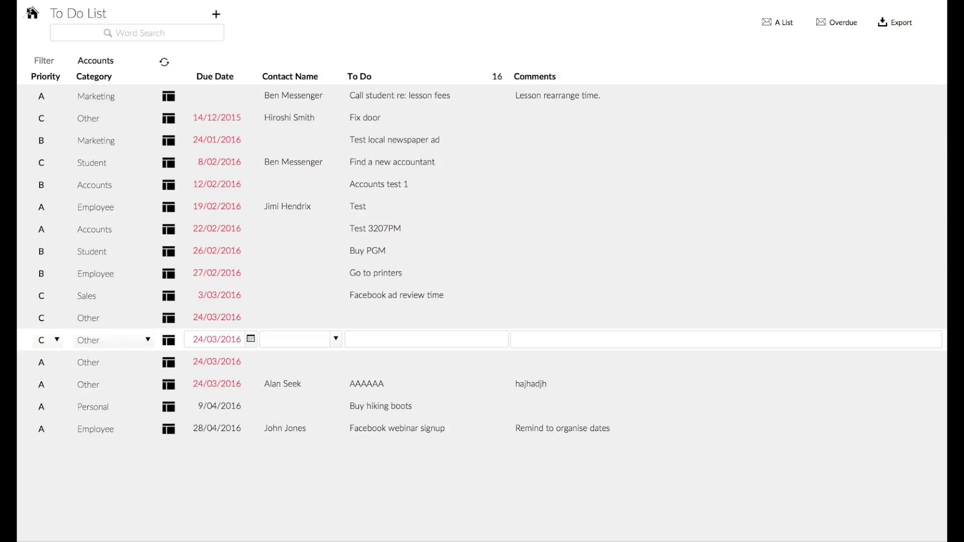
# Step: Go home, show the Student Notes and sort them by the AZ rating column
pyautogui.click(29, 13)
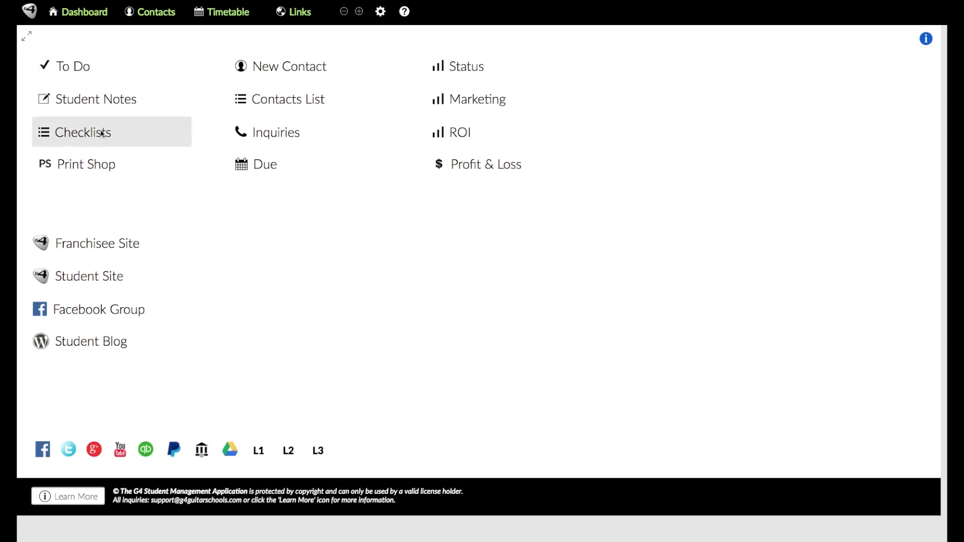
pyautogui.moveTo(96, 99)
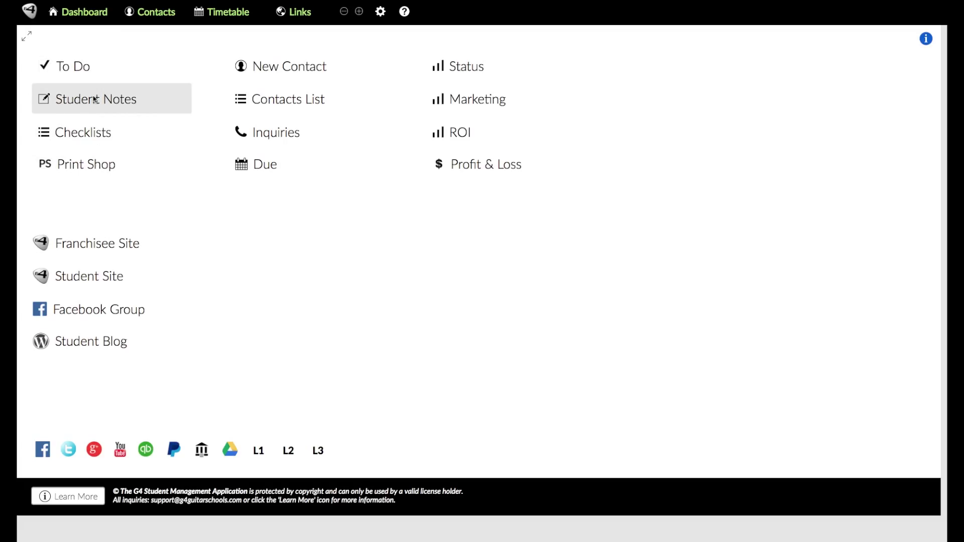
pyautogui.click(97, 100)
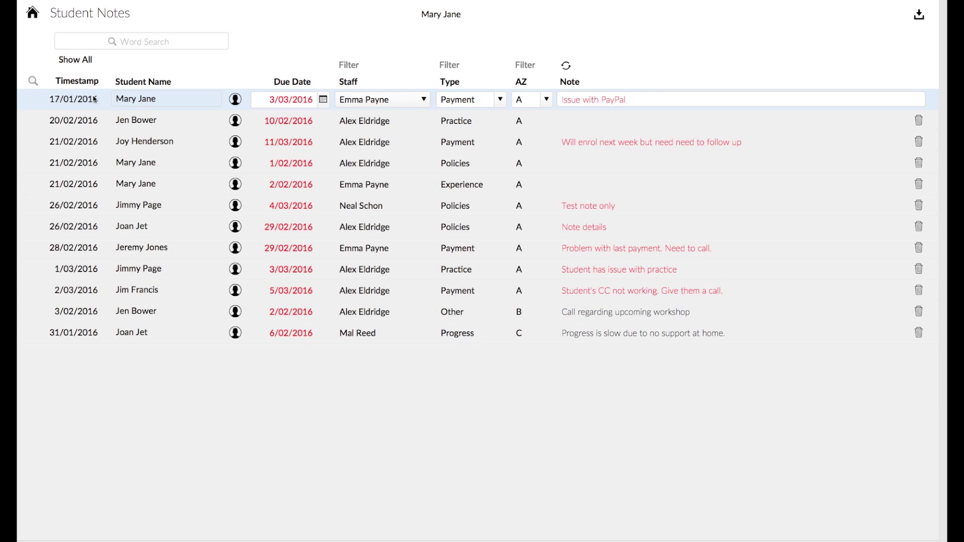
pyautogui.moveTo(231, 354)
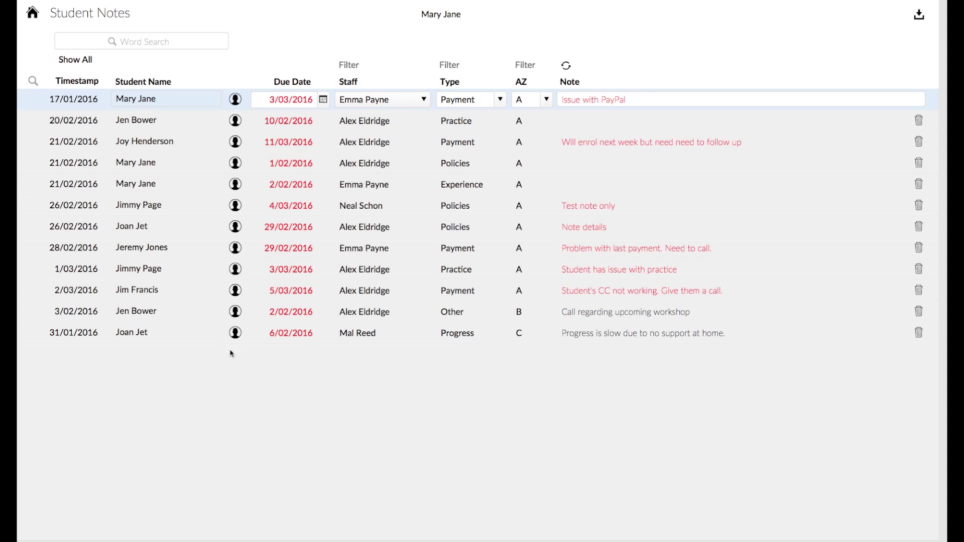
pyautogui.moveTo(76, 87)
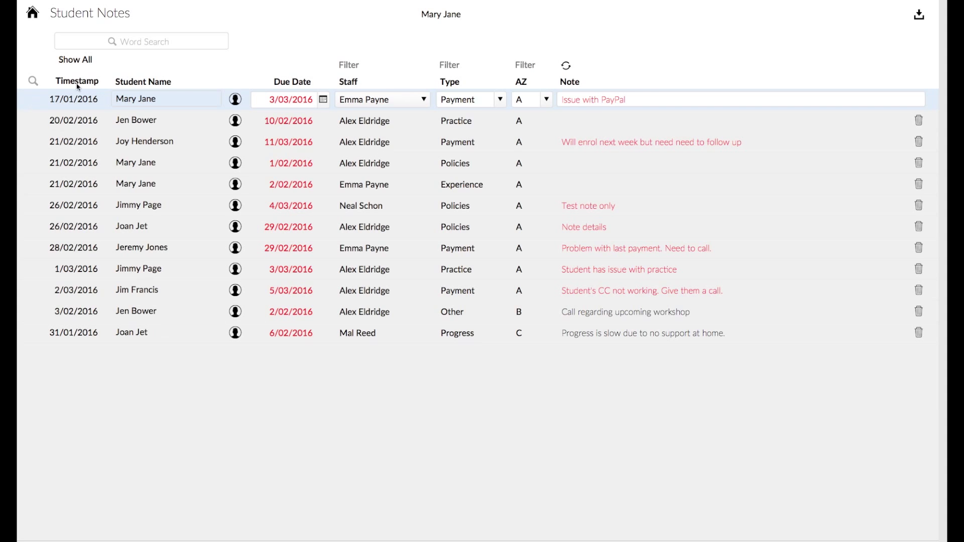
pyautogui.click(292, 81)
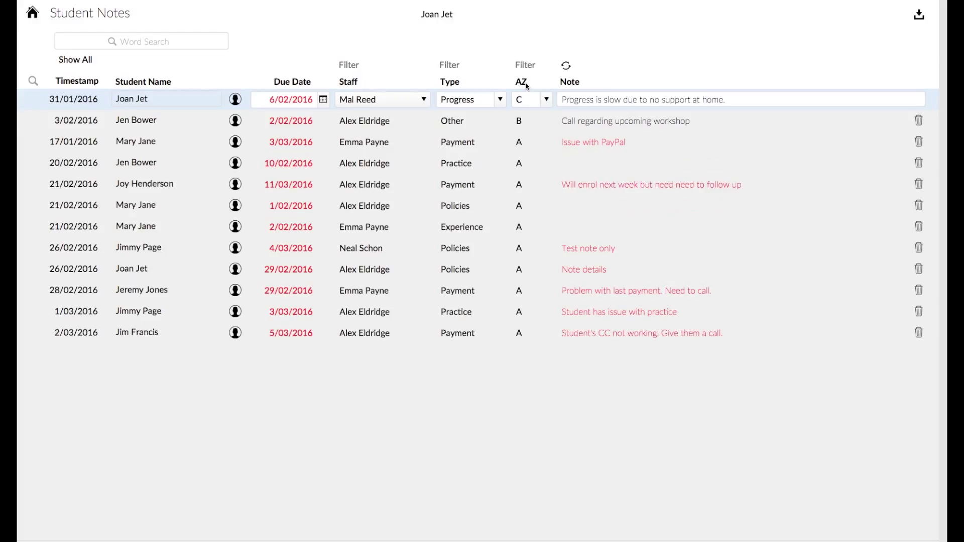
pyautogui.moveTo(48, 18)
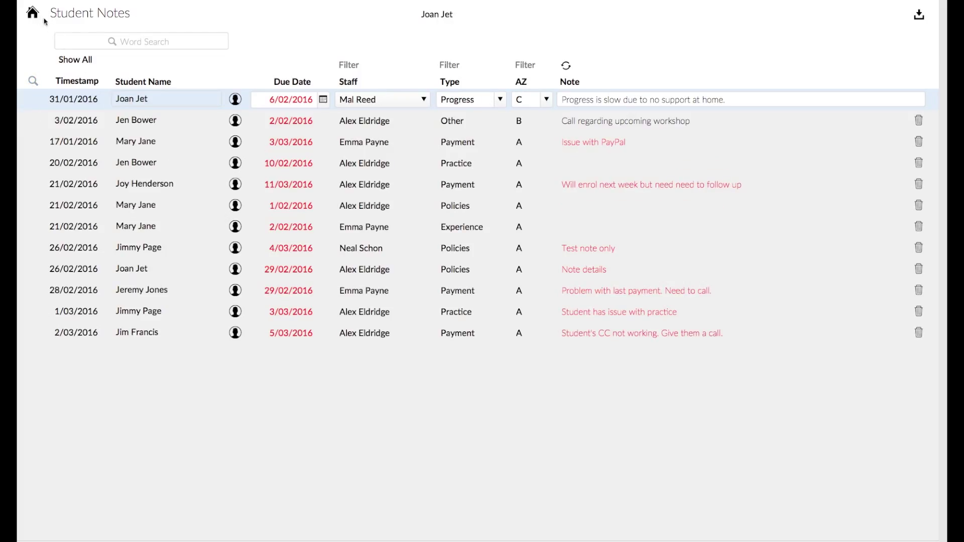
# Step: Browse the Checklists grid of student skill progress, then return to the dashboard
pyautogui.click(31, 13)
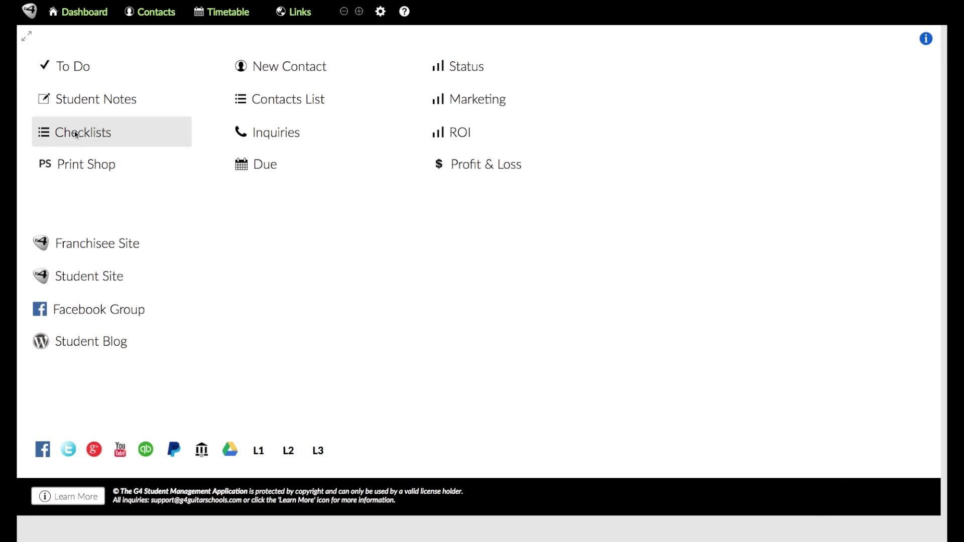
pyautogui.click(85, 133)
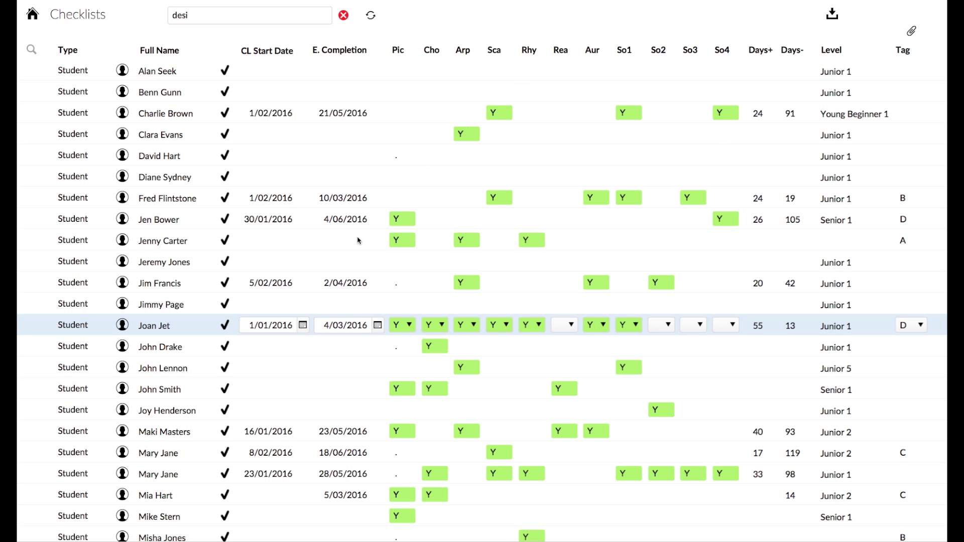
pyautogui.scroll(-3)
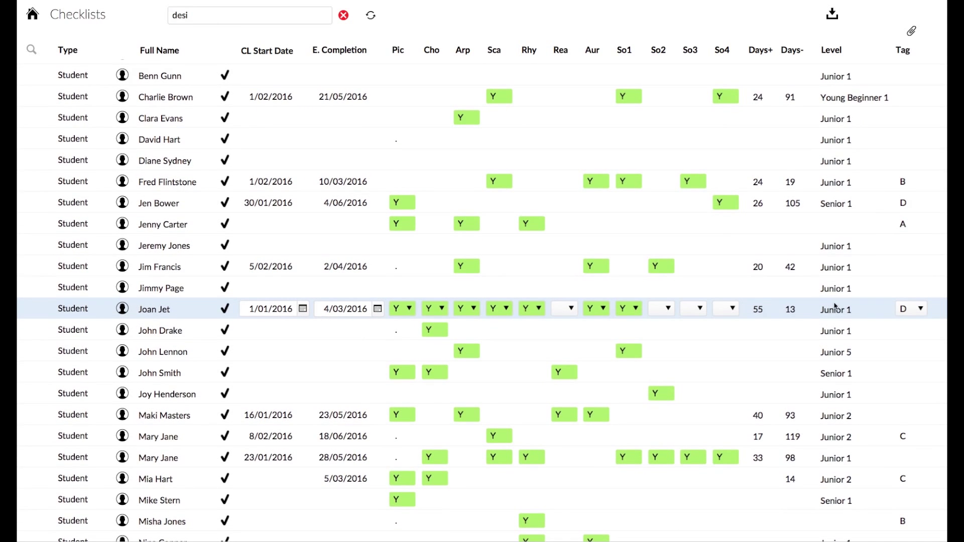
pyautogui.scroll(3)
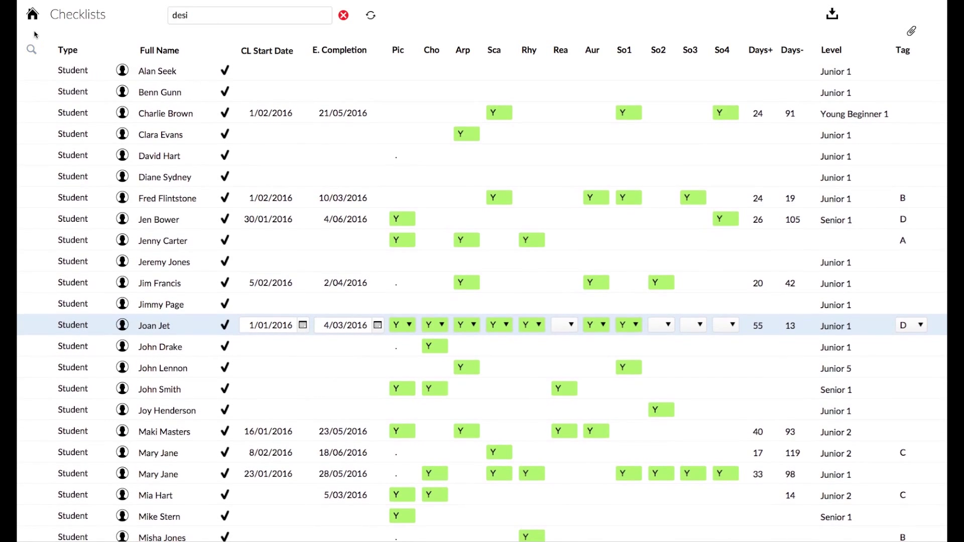
pyautogui.click(32, 13)
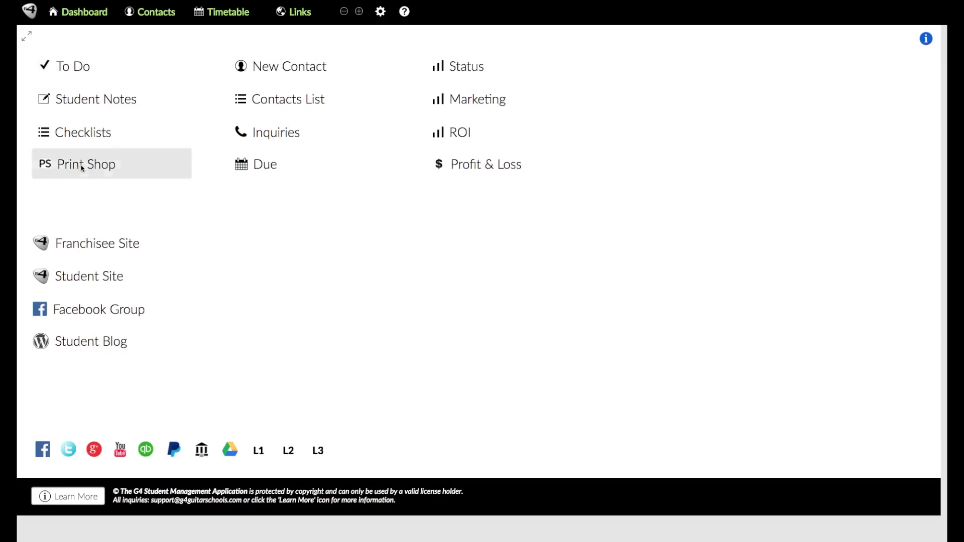
# Step: In Print Shop, replace the Joan Jet search with 'mia' to load Mia Hart
pyautogui.click(85, 163)
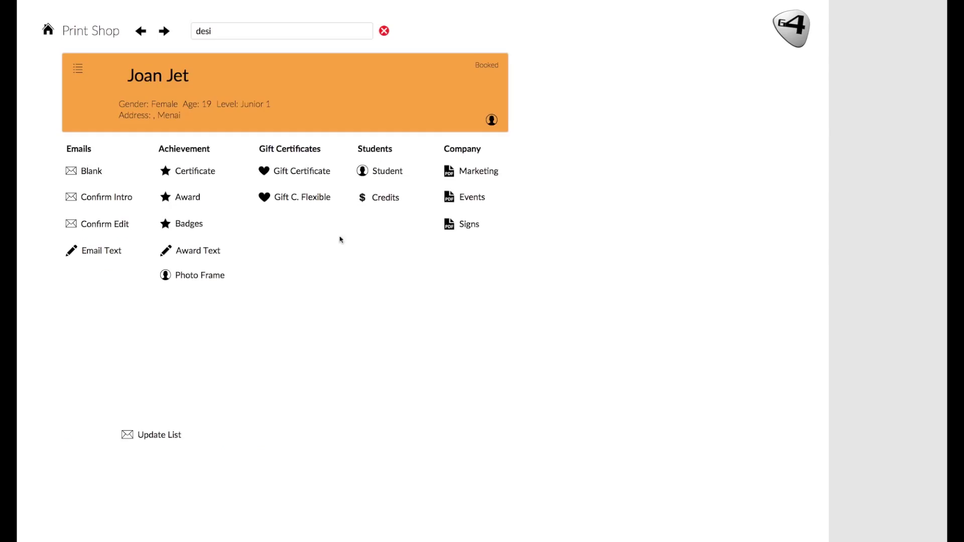
pyautogui.moveTo(207, 293)
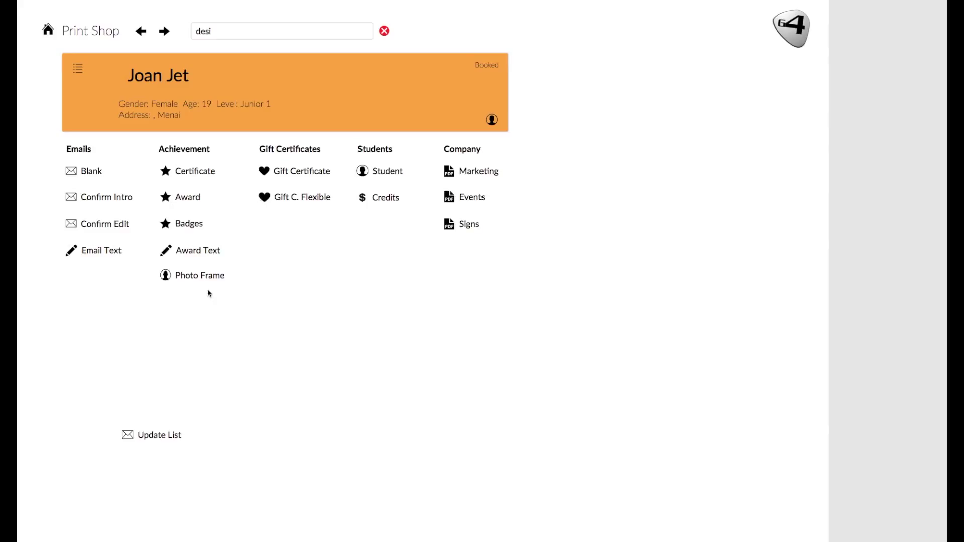
pyautogui.moveTo(196, 176)
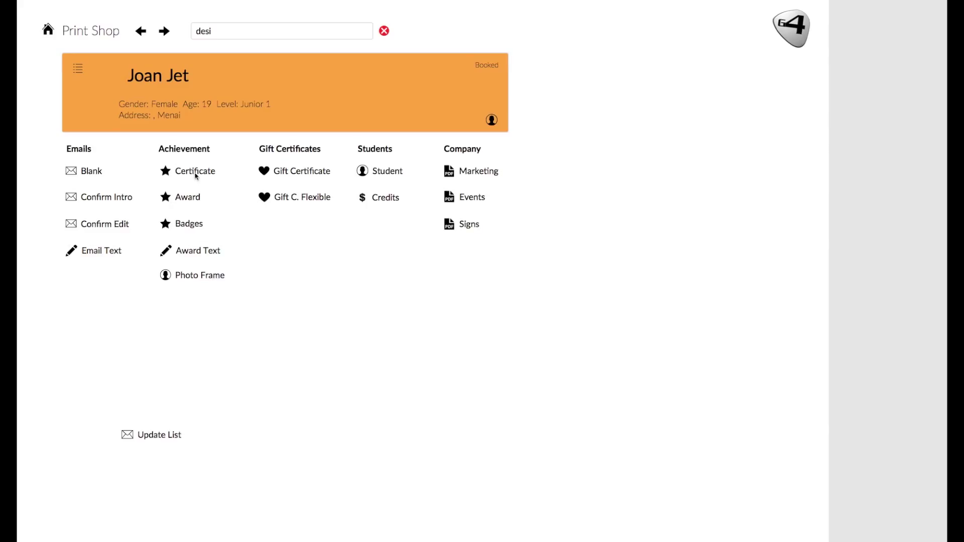
pyautogui.moveTo(117, 85)
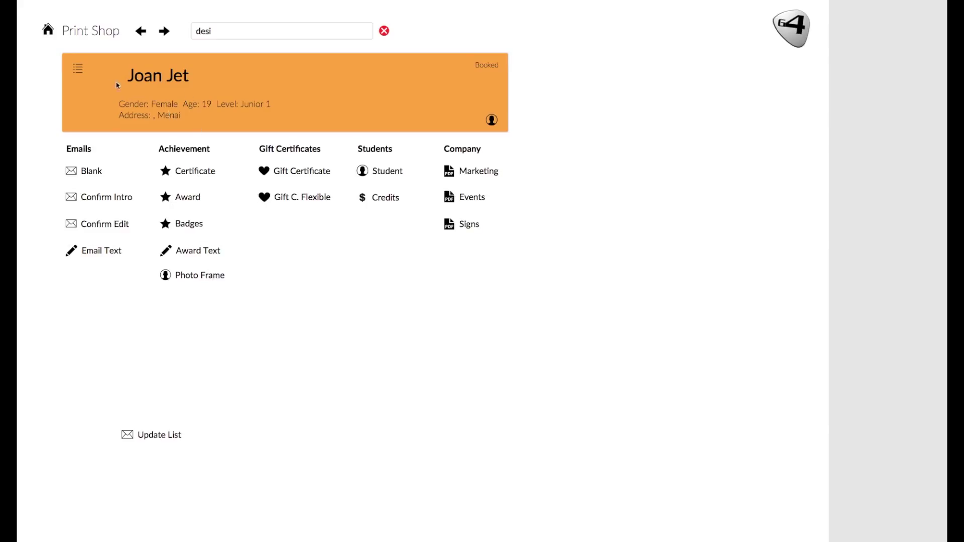
pyautogui.click(281, 32)
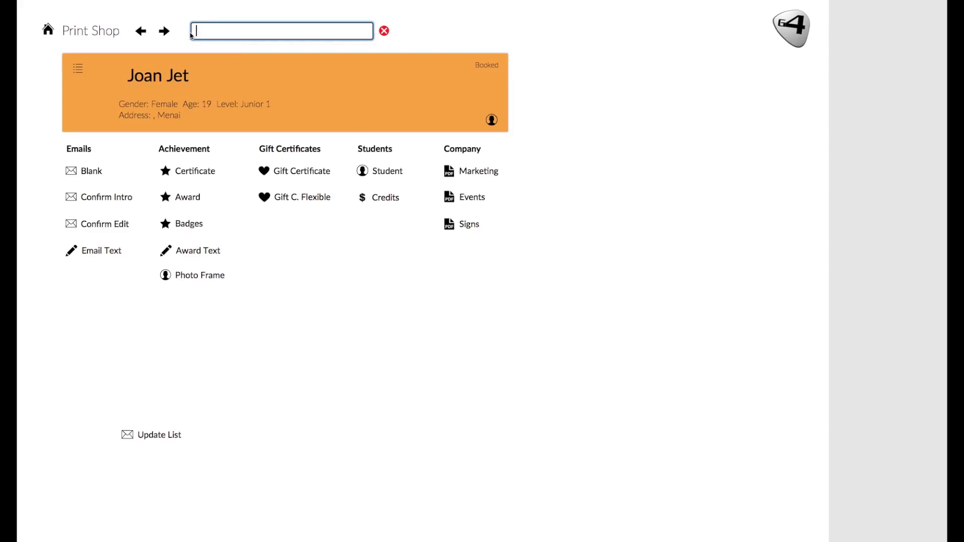
pyautogui.write('mia')
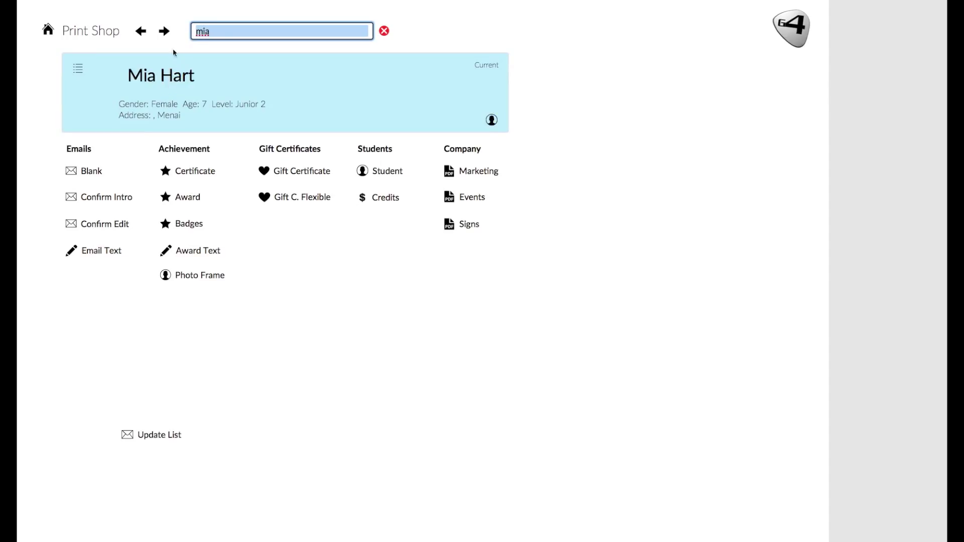
pyautogui.moveTo(190, 178)
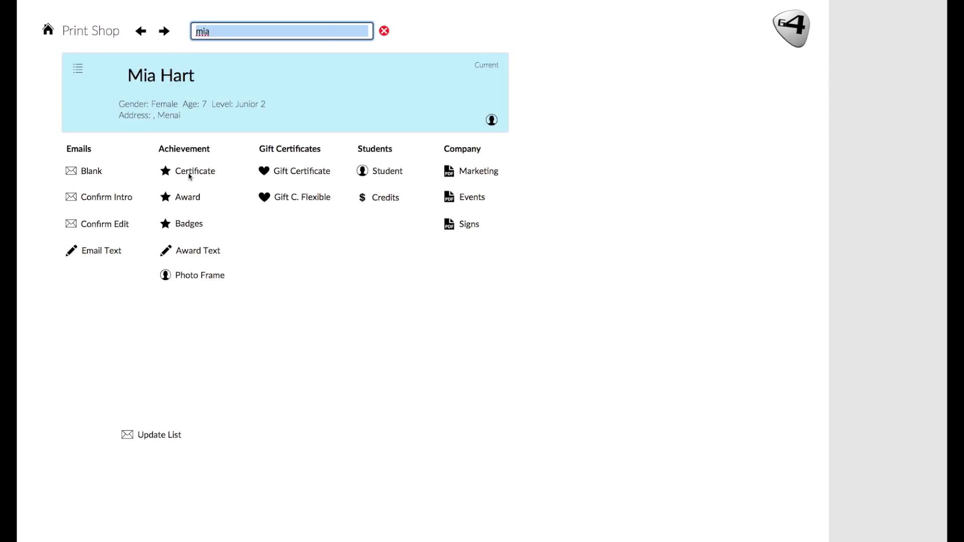
# Step: Preview Mia Hart's Junior 2 guitar achievement certificate
pyautogui.click(196, 171)
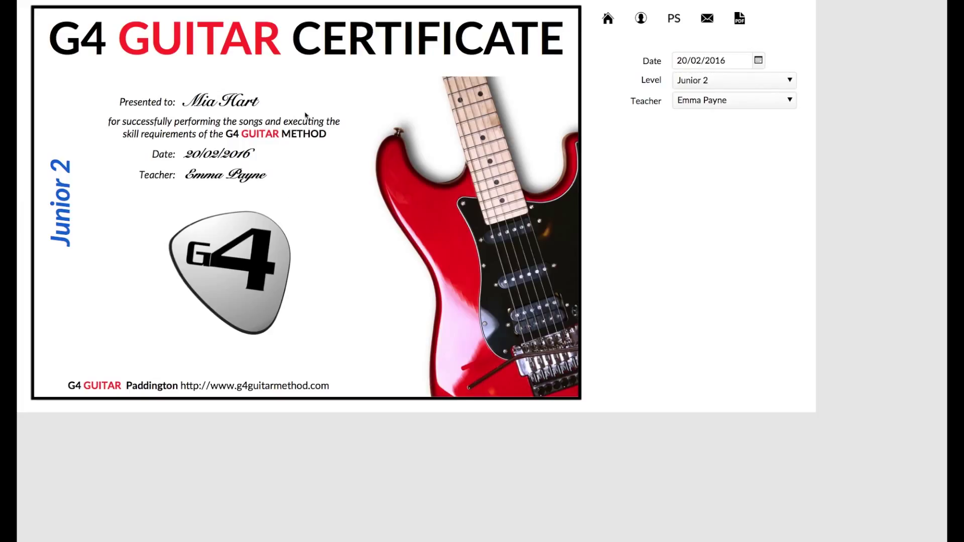
pyautogui.moveTo(851, 105)
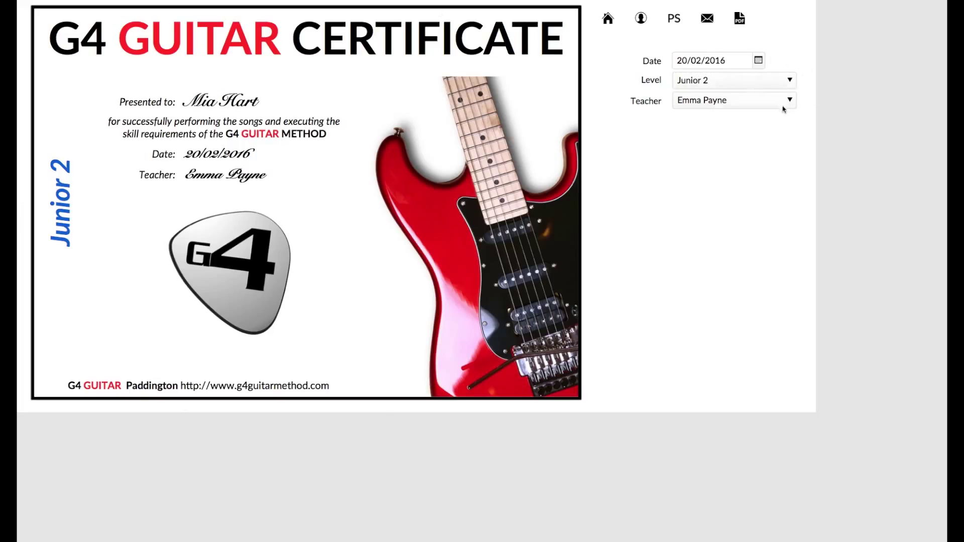
pyautogui.moveTo(85, 180)
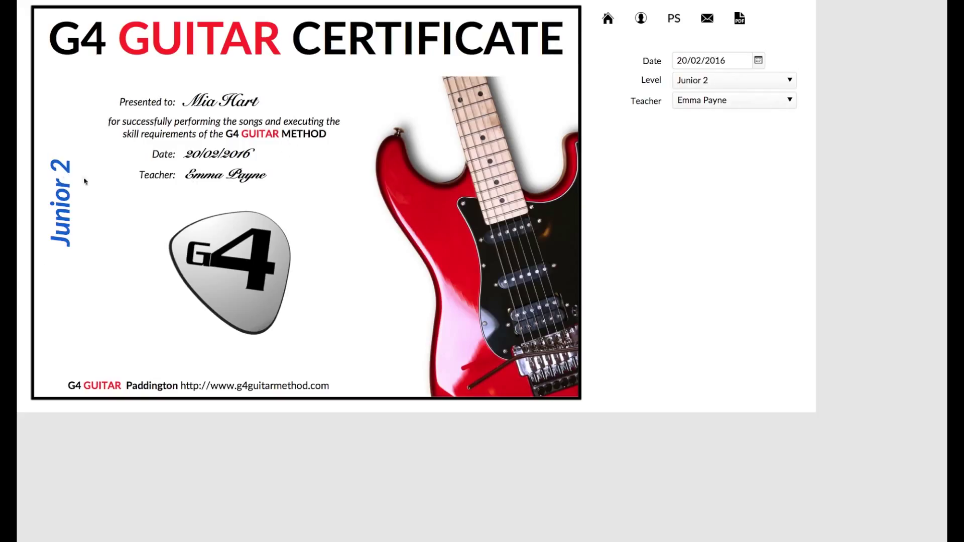
pyautogui.moveTo(730, 17)
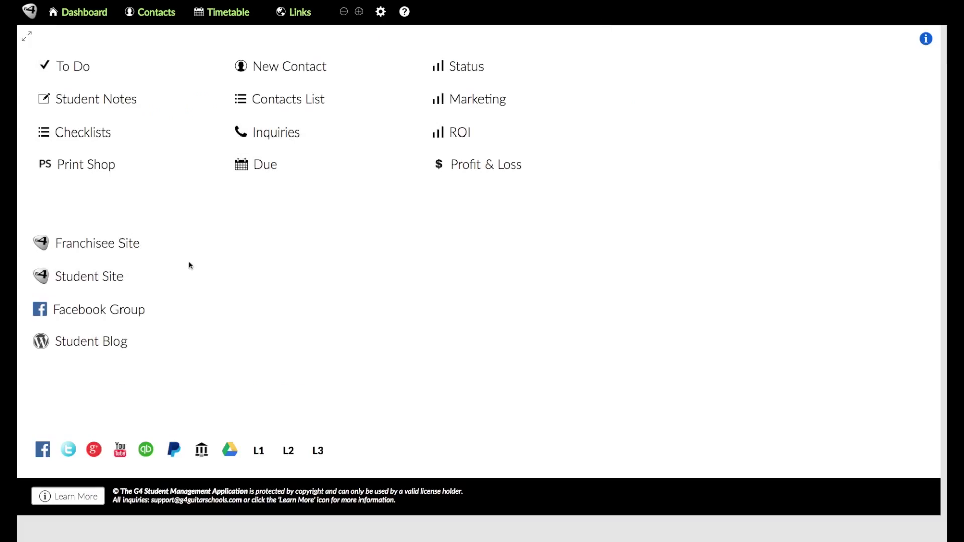
pyautogui.moveTo(103, 201)
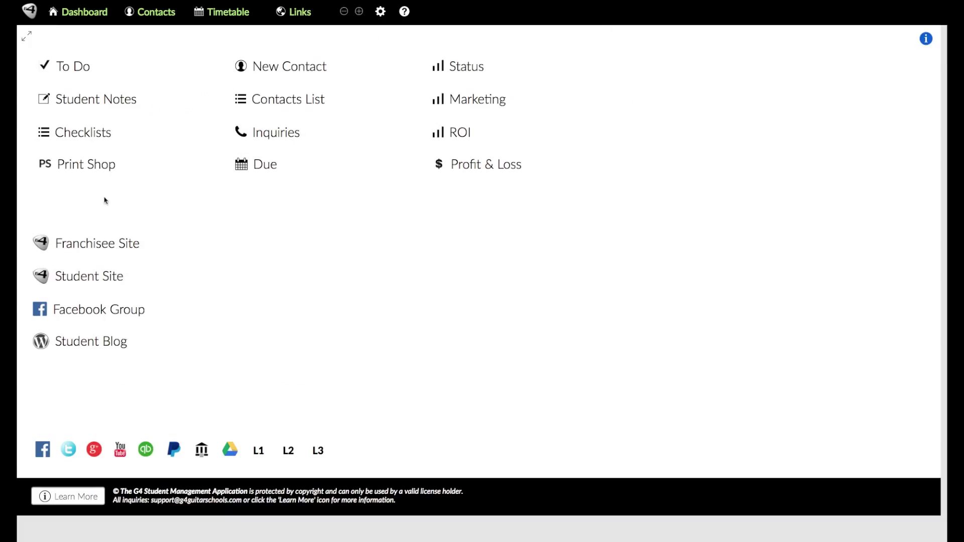
pyautogui.moveTo(283, 218)
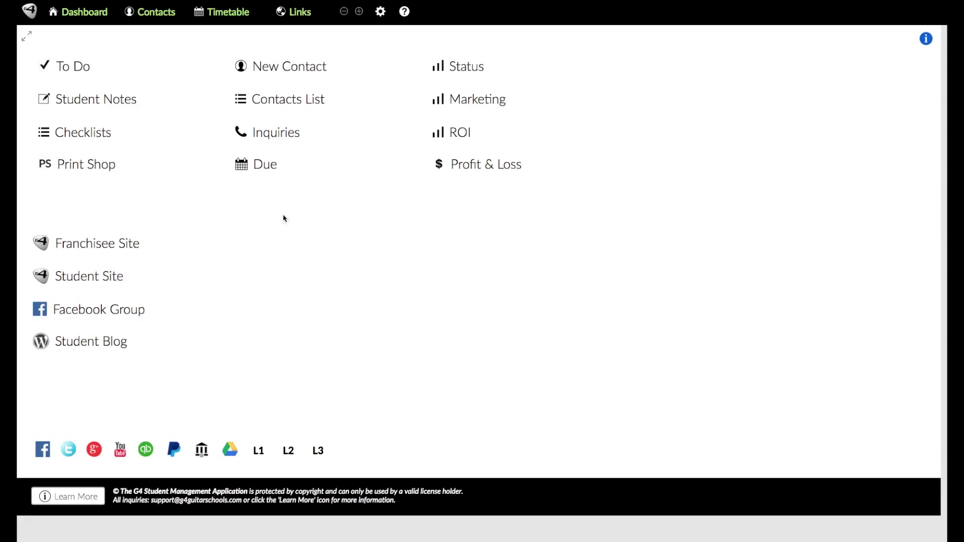
pyautogui.moveTo(368, 67)
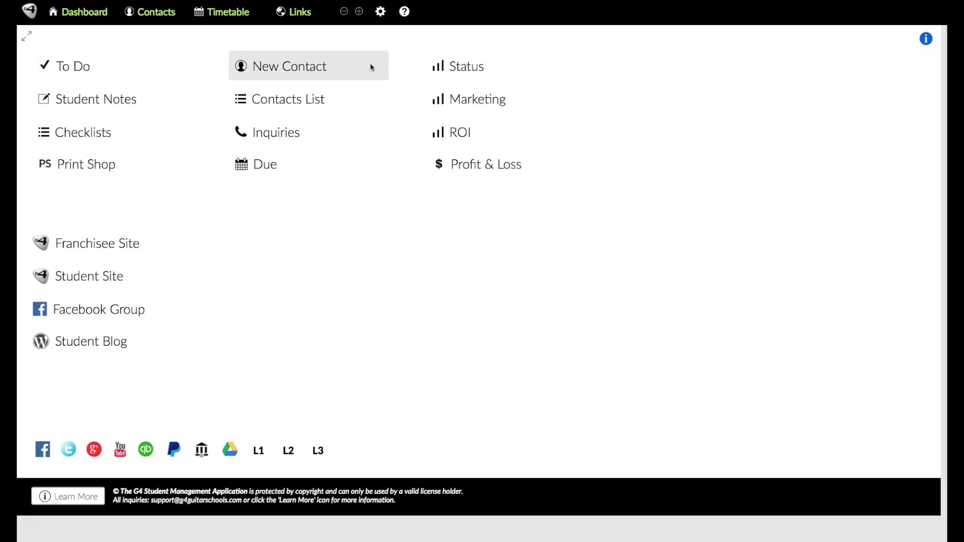
pyautogui.moveTo(298, 70)
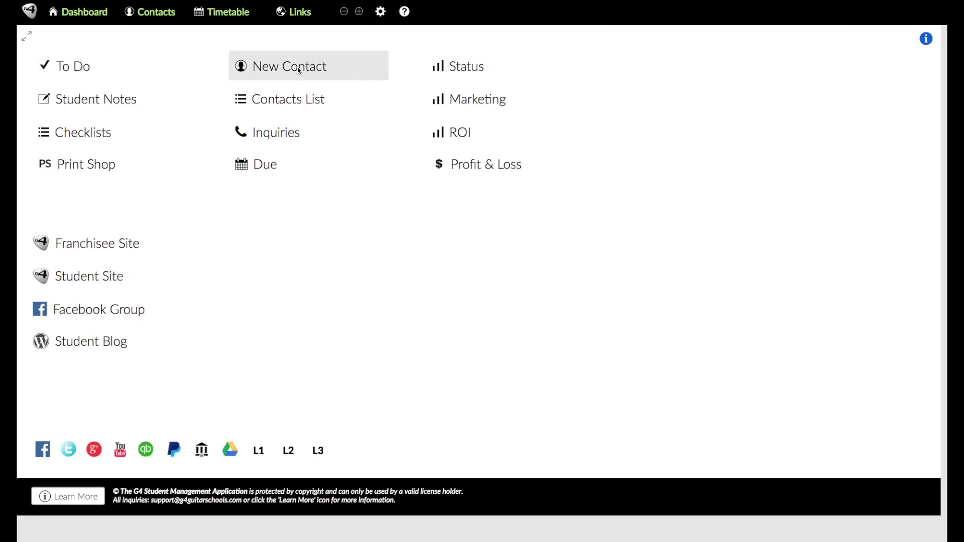
# Step: Start a blank New Contact, see the required-first-name alert, then request deletion of the record
pyautogui.click(292, 66)
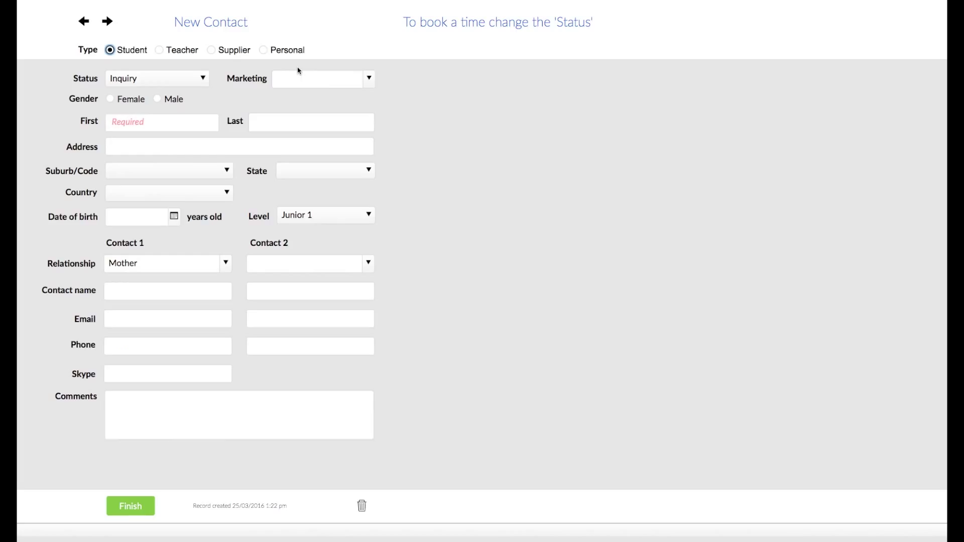
pyautogui.moveTo(105, 109)
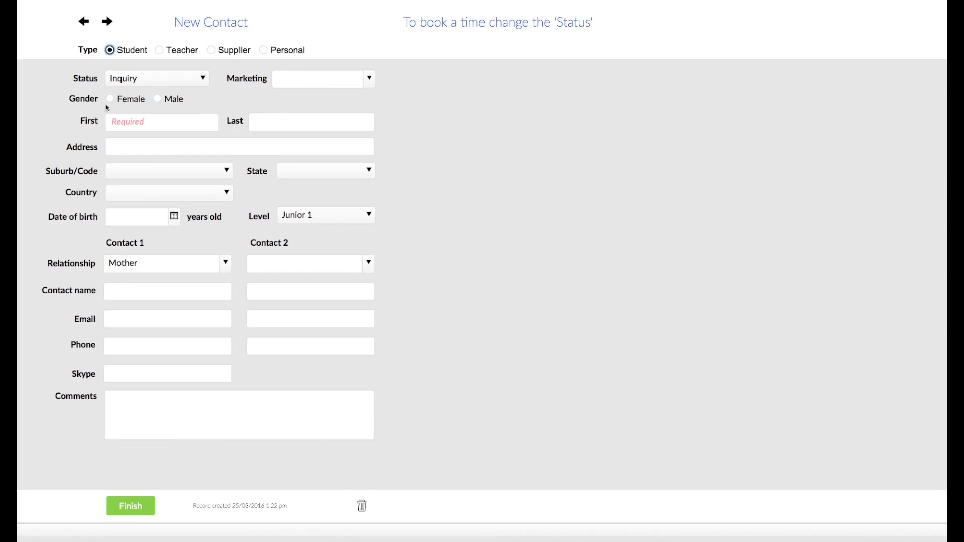
pyautogui.moveTo(209, 416)
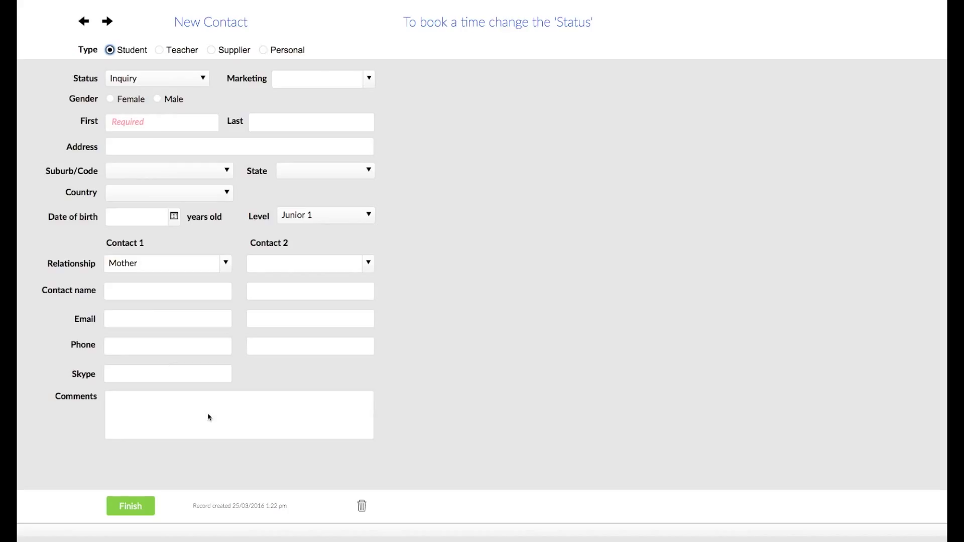
pyautogui.moveTo(168, 134)
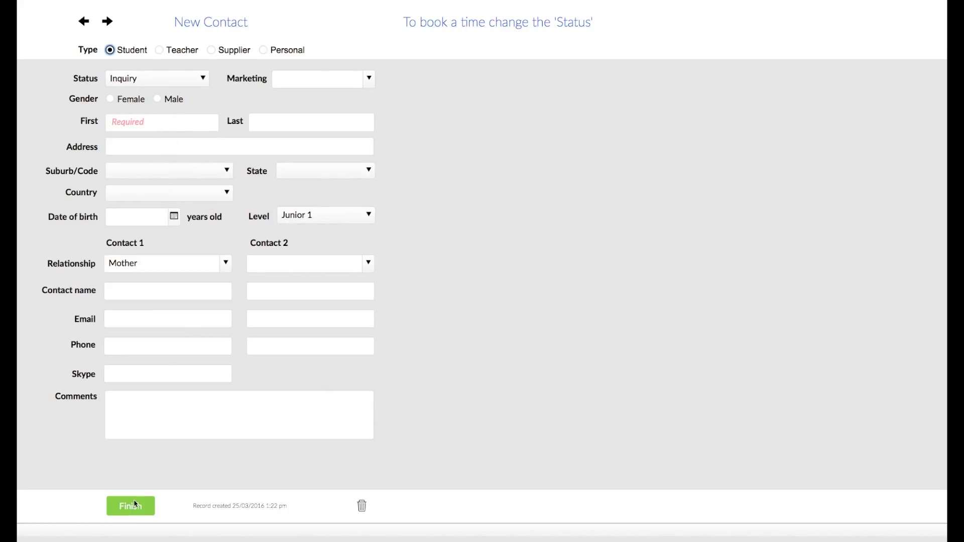
pyautogui.click(130, 506)
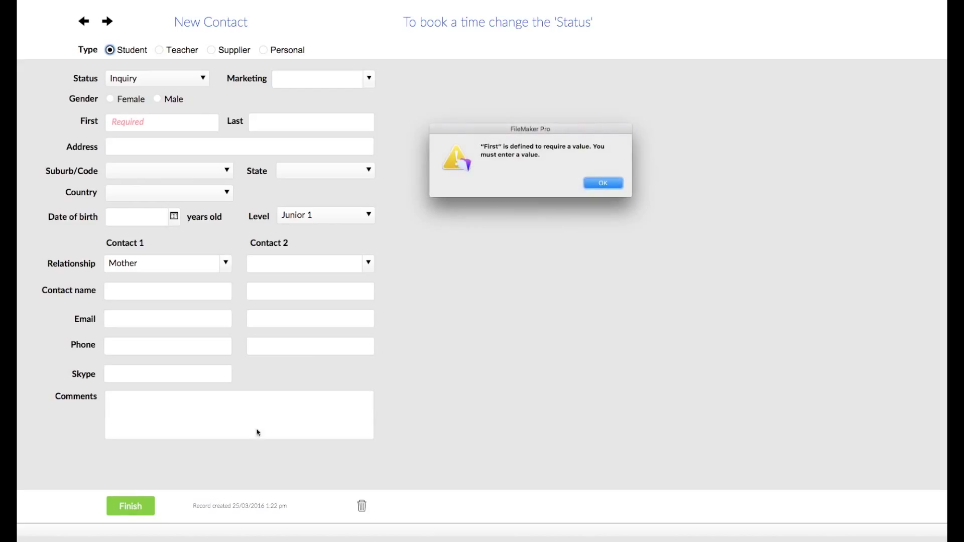
pyautogui.click(602, 183)
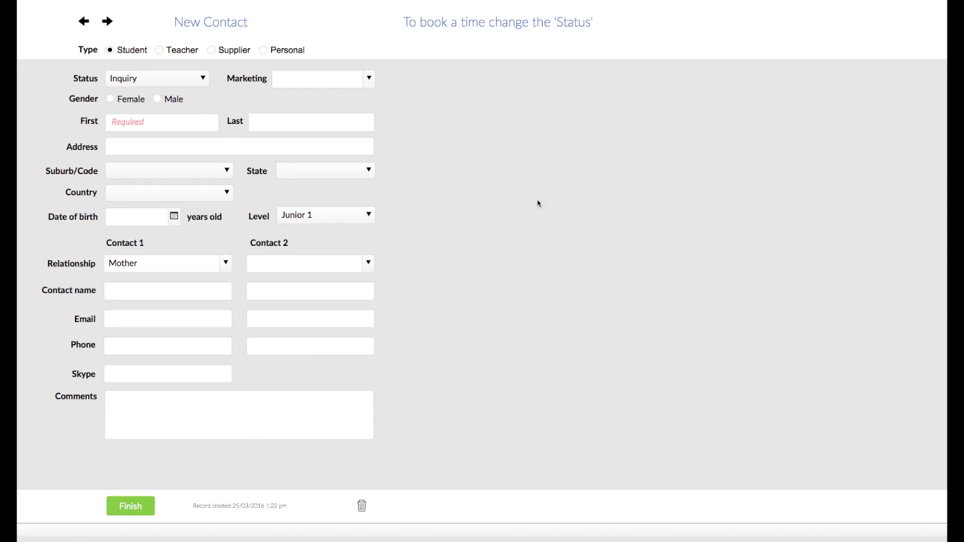
pyautogui.moveTo(151, 124)
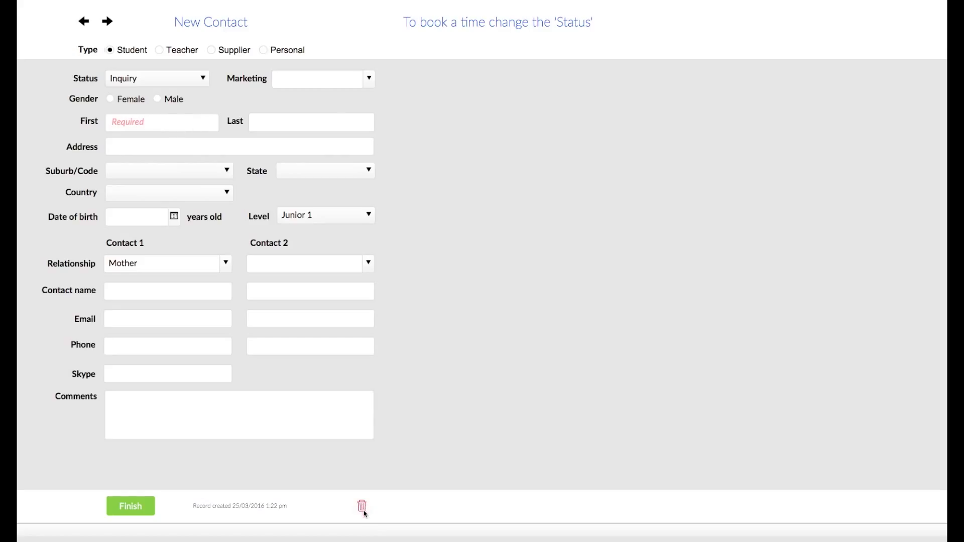
pyautogui.moveTo(220, 521)
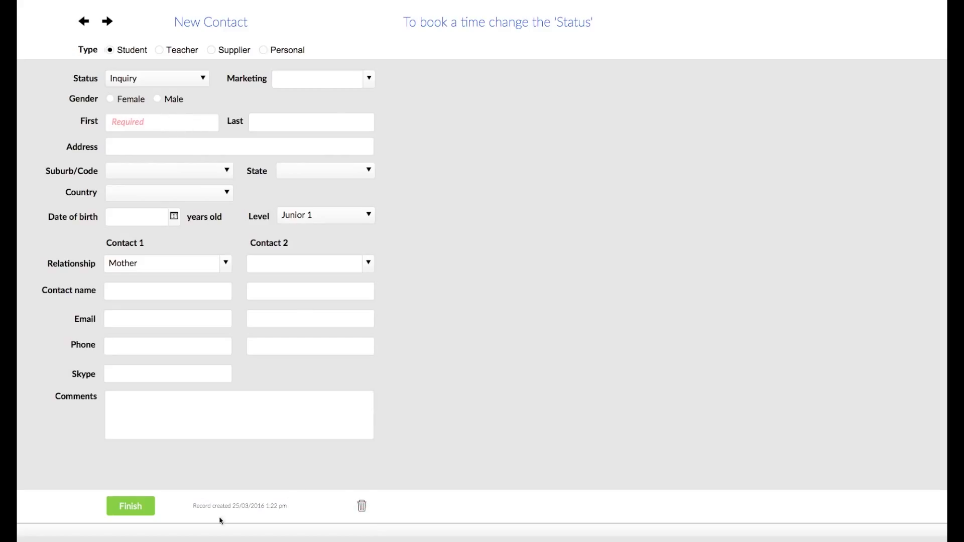
pyautogui.click(361, 506)
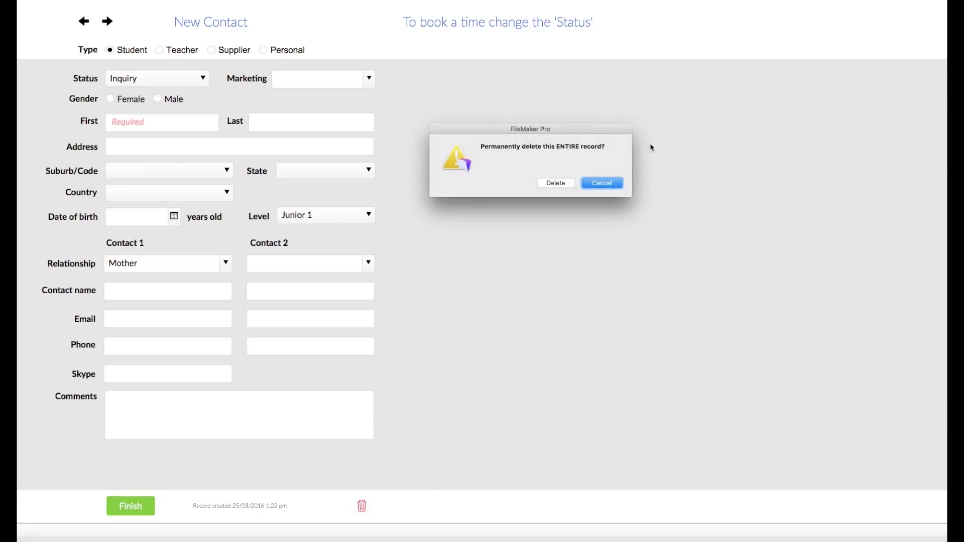
pyautogui.click(601, 183)
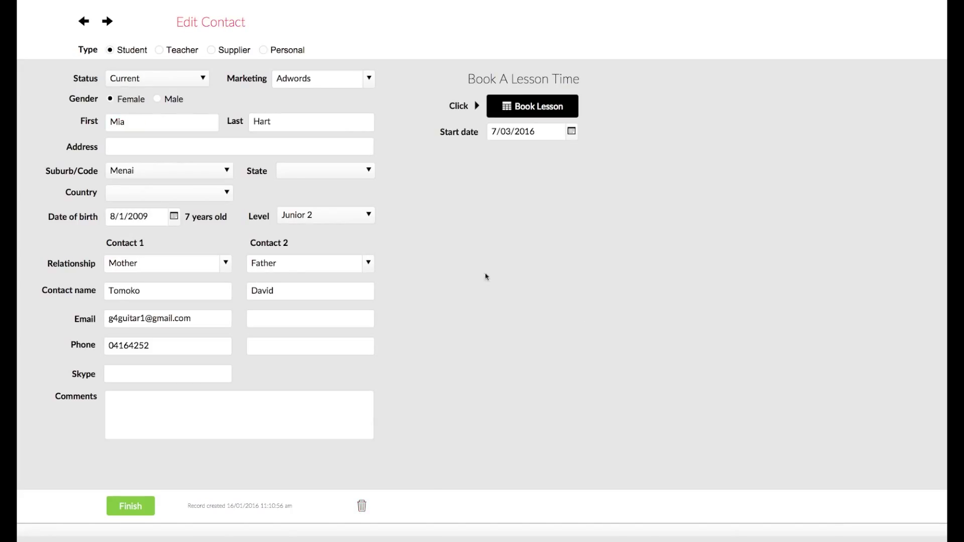
pyautogui.moveTo(202, 153)
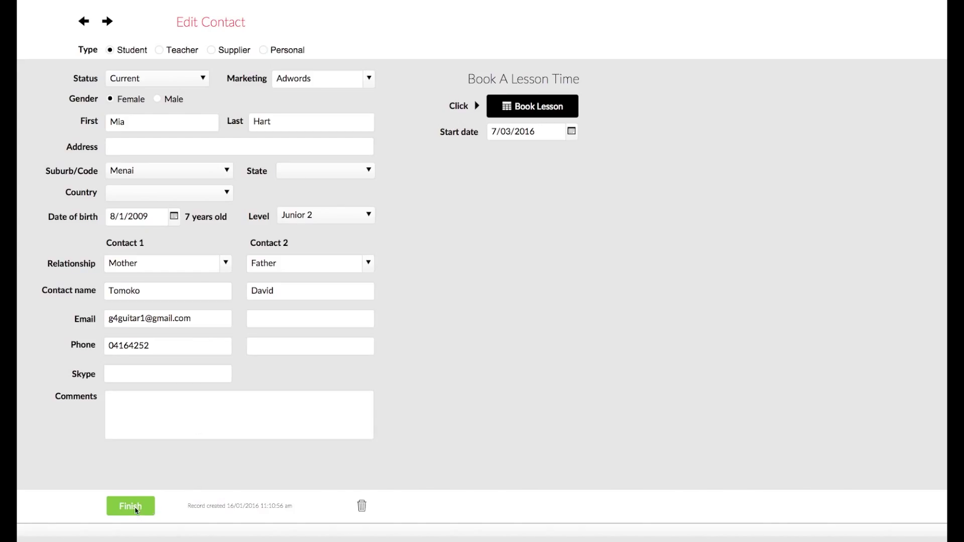
pyautogui.click(129, 507)
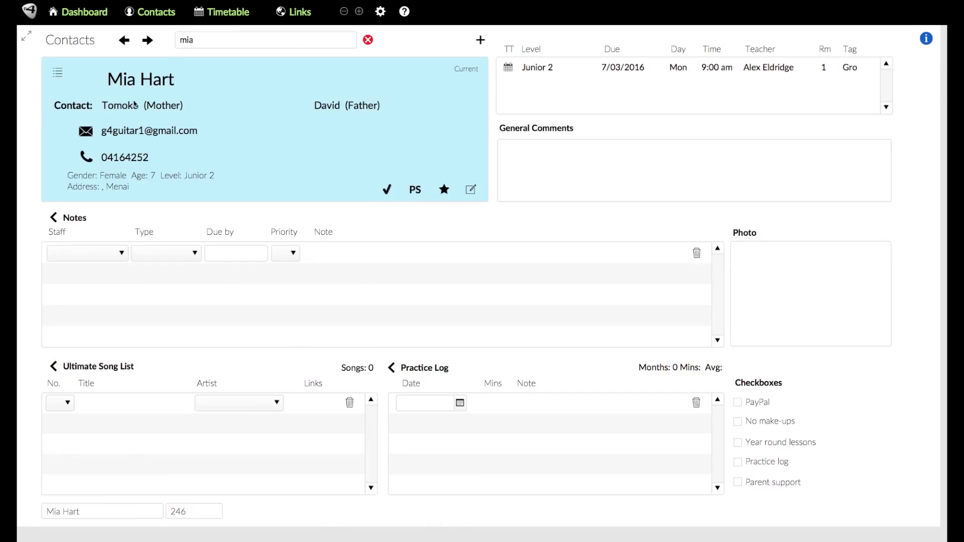
pyautogui.click(78, 12)
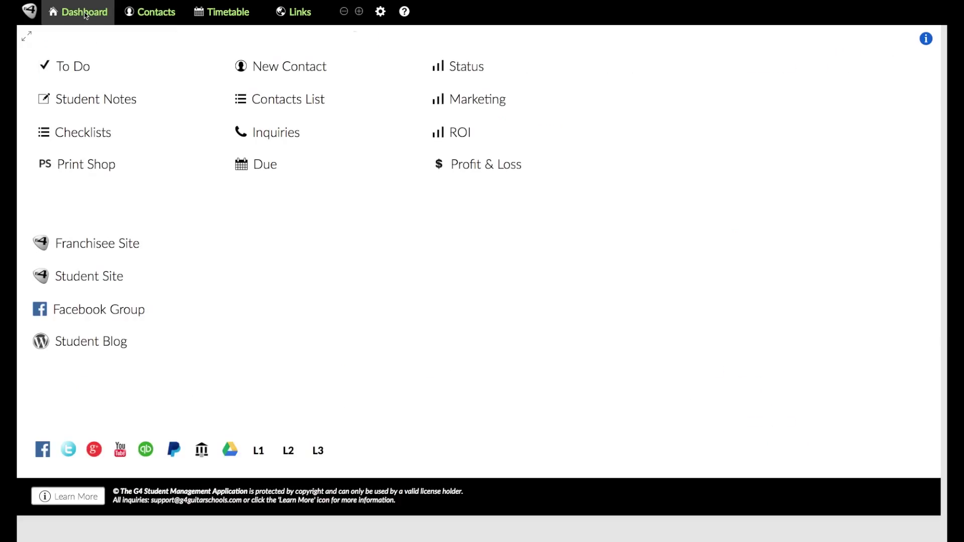
pyautogui.moveTo(307, 100)
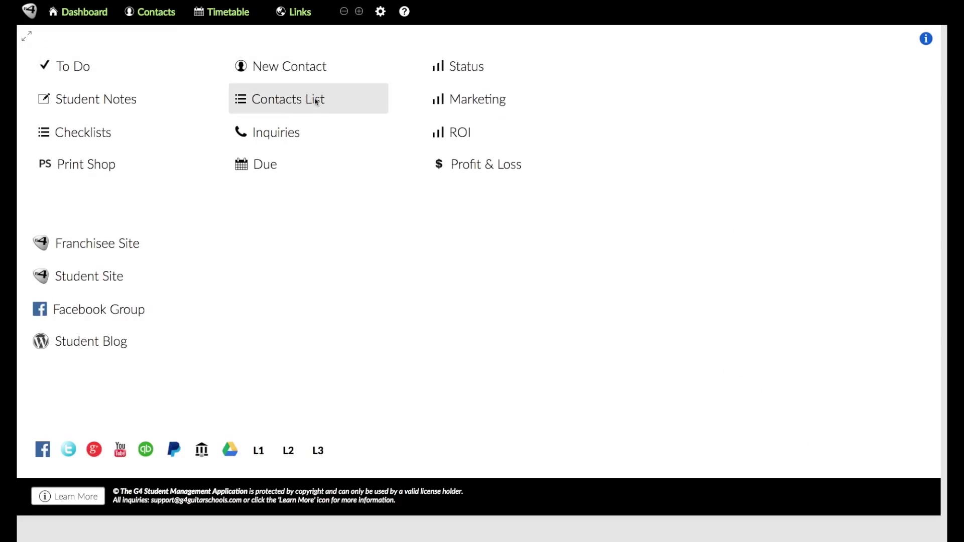
# Step: In Contacts List, cycle the type filter through students, teachers, suppliers and personal, ending on Students
pyautogui.click(288, 100)
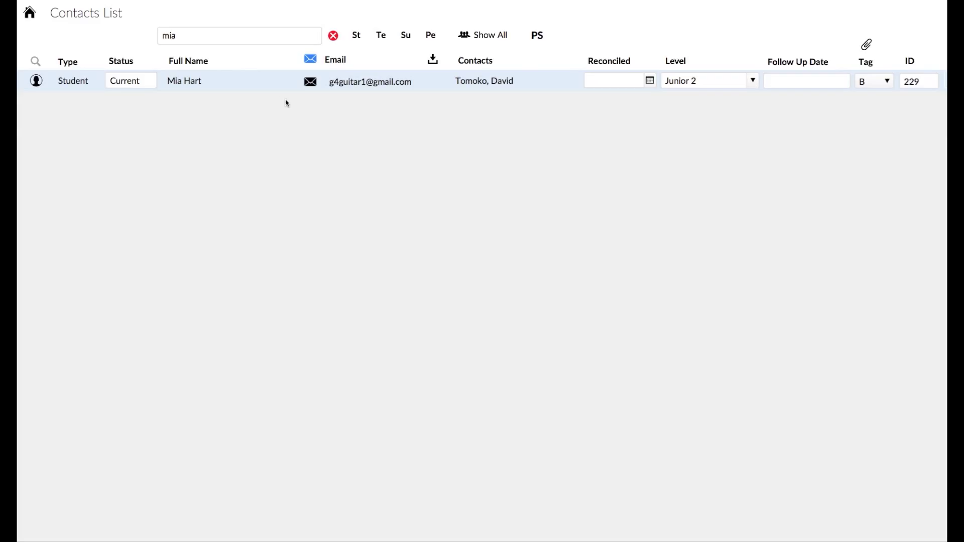
pyautogui.moveTo(165, 58)
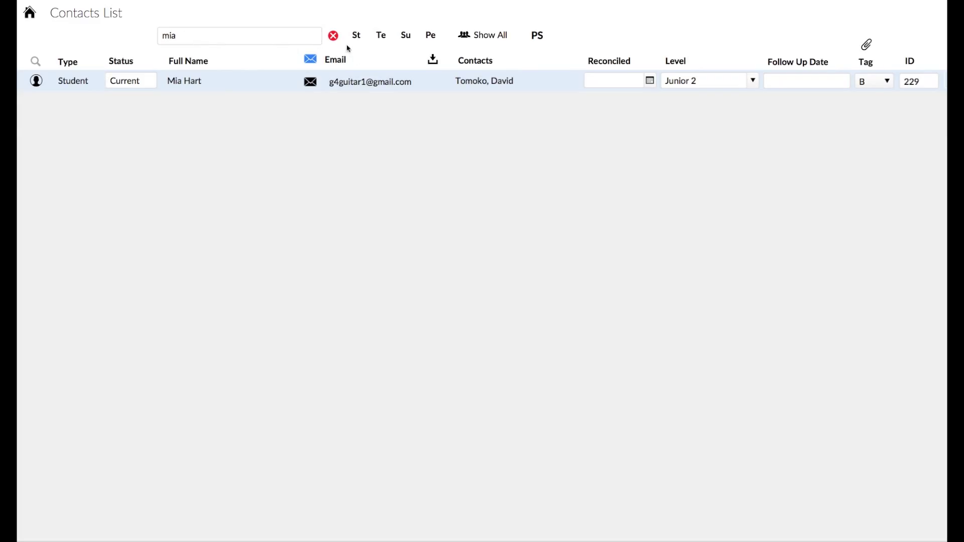
pyautogui.click(332, 35)
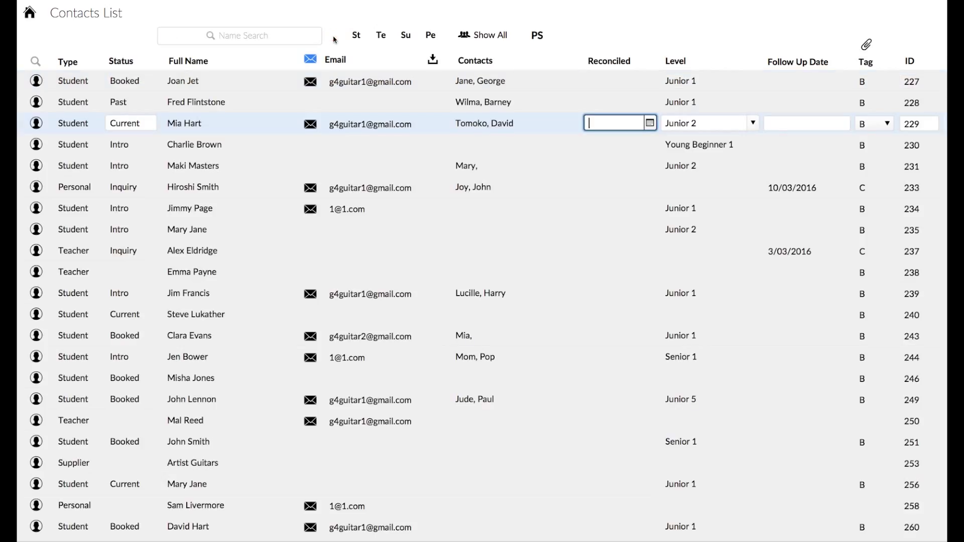
pyautogui.moveTo(362, 51)
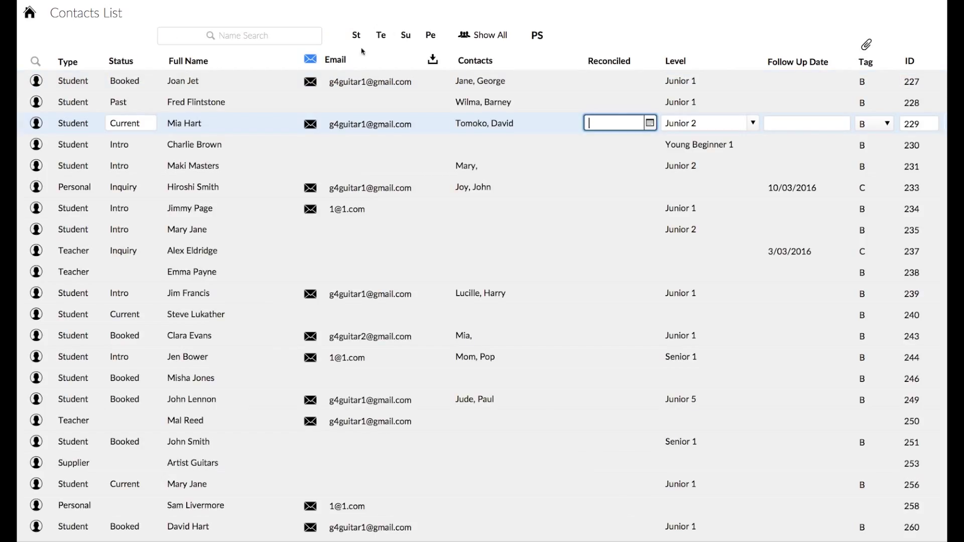
pyautogui.click(355, 34)
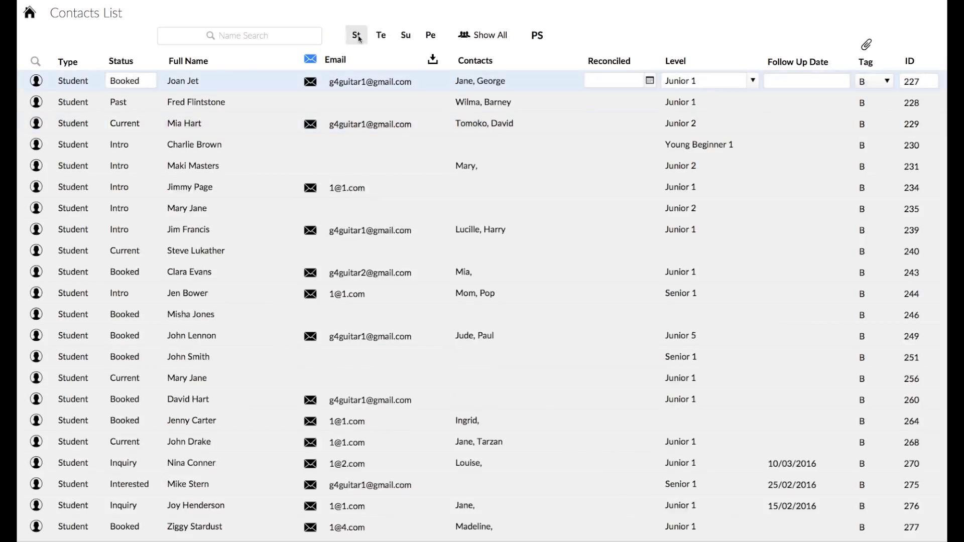
pyautogui.click(380, 35)
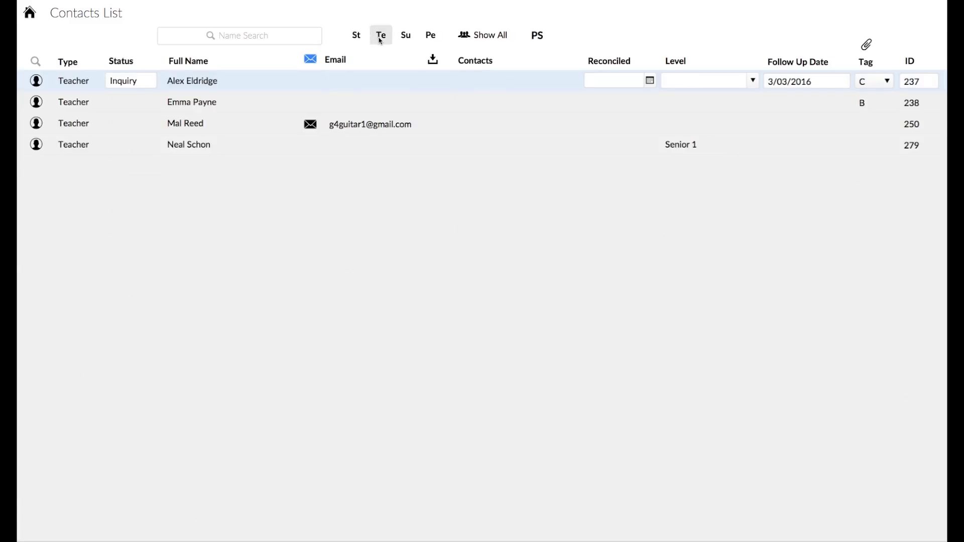
pyautogui.click(405, 35)
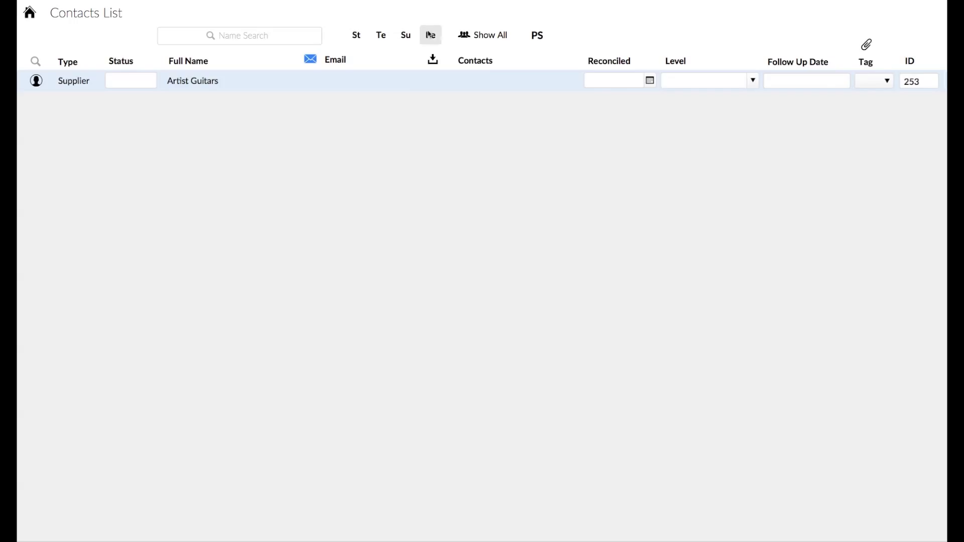
pyautogui.click(356, 35)
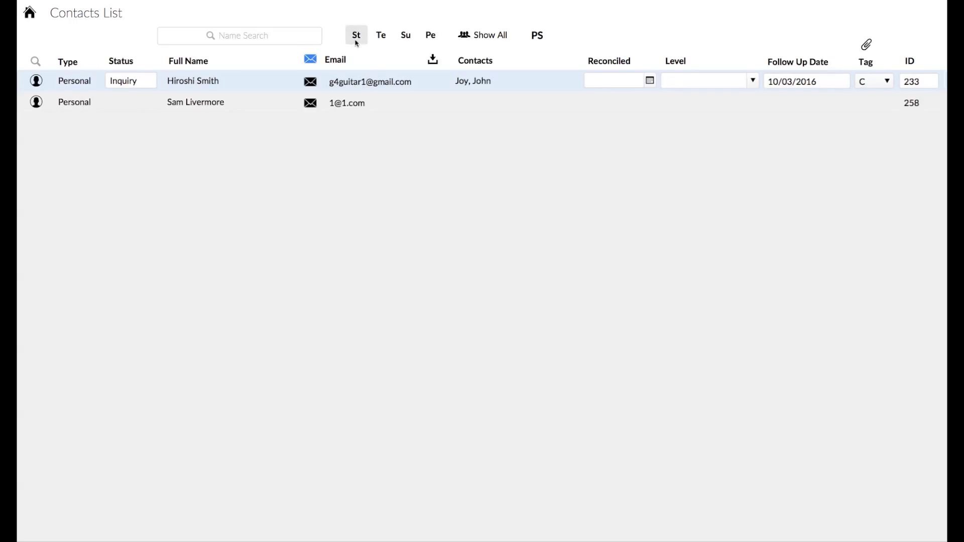
pyautogui.click(356, 35)
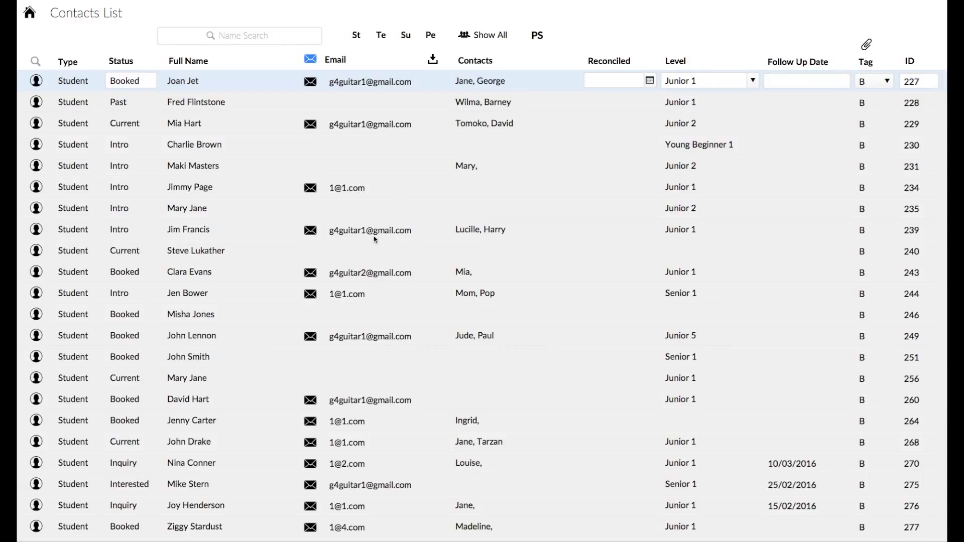
pyautogui.moveTo(339, 166)
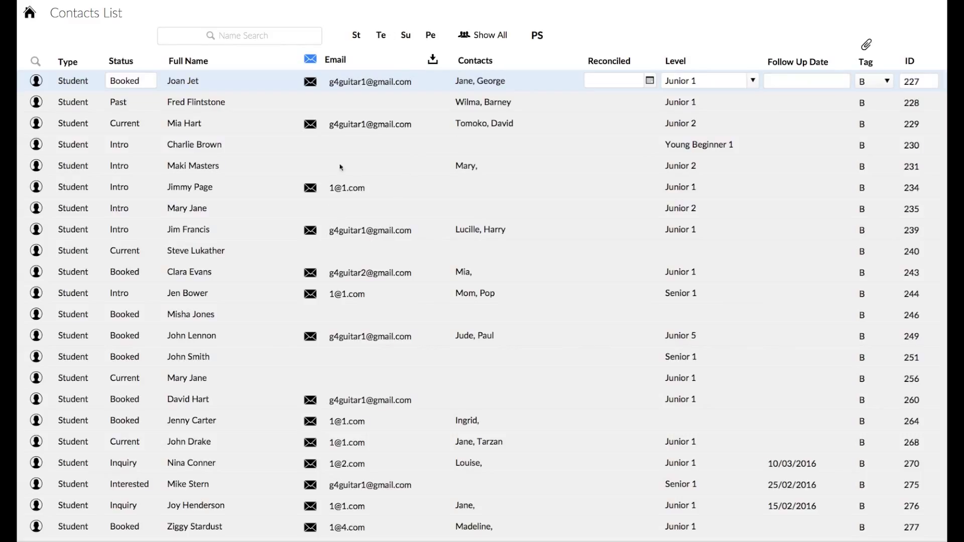
pyautogui.moveTo(426, 298)
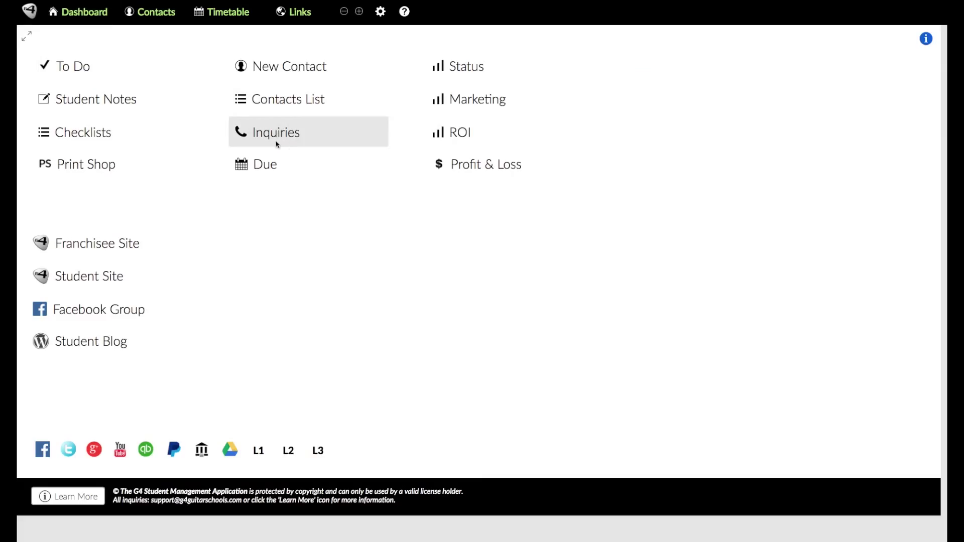
# Step: Show the Inquiries list with its six records from 1 Jan to 26 Feb 2016
pyautogui.click(275, 131)
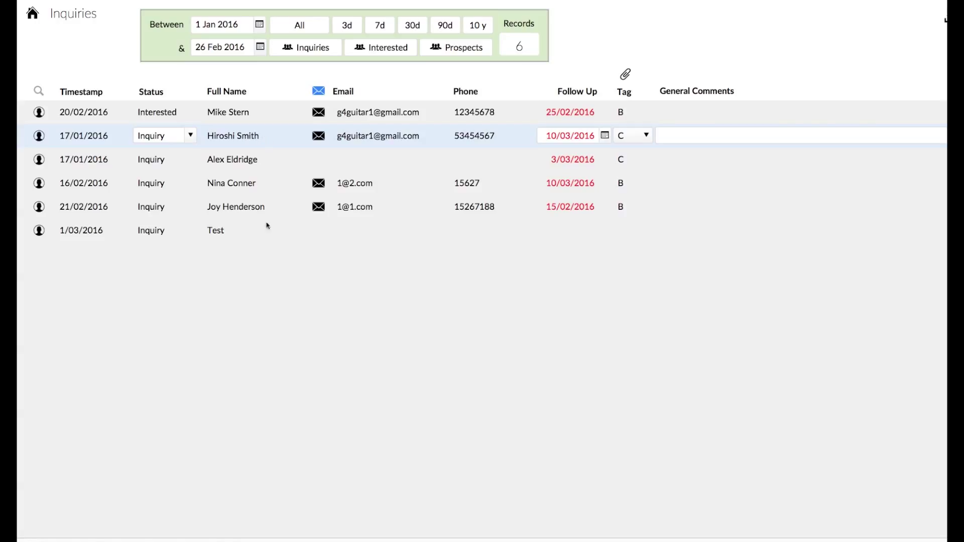
pyautogui.moveTo(209, 130)
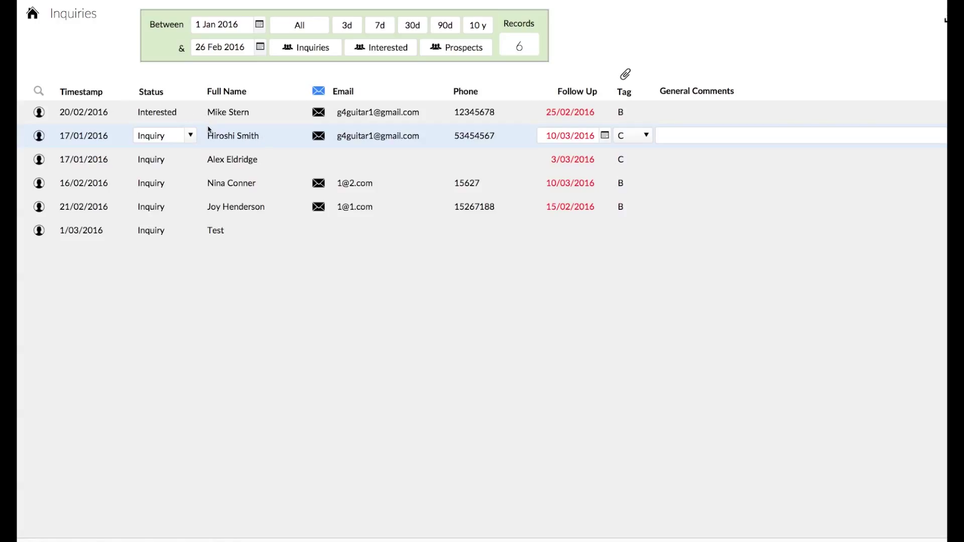
pyautogui.moveTo(210, 196)
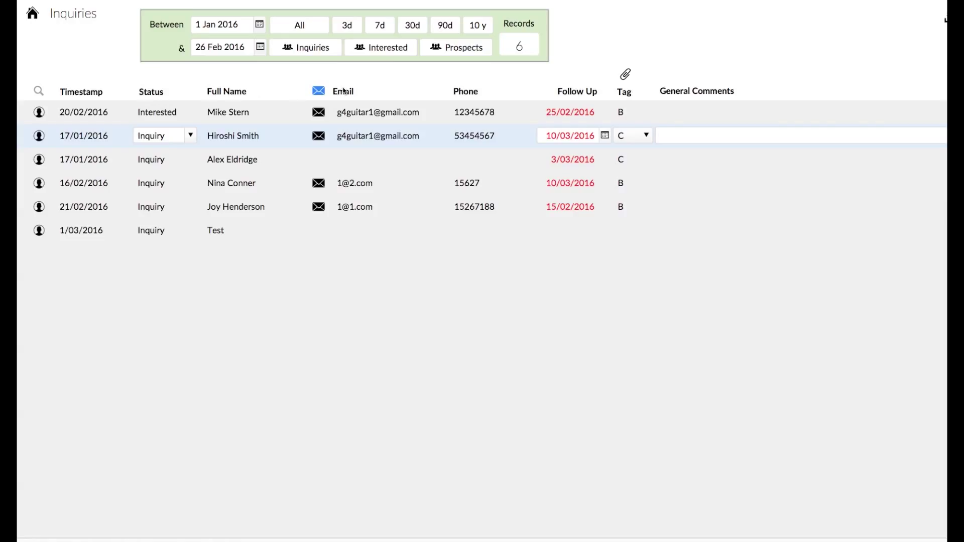
pyautogui.moveTo(565, 428)
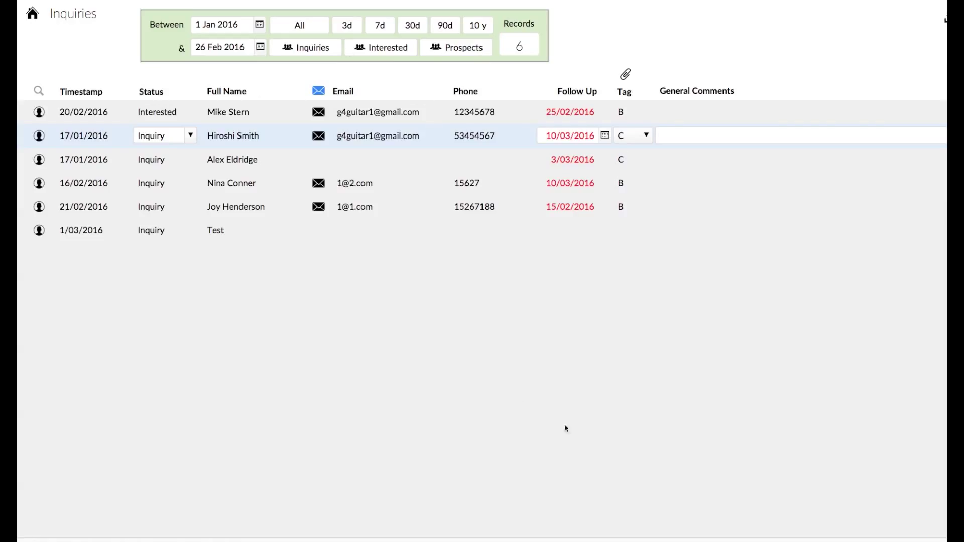
pyautogui.moveTo(584, 133)
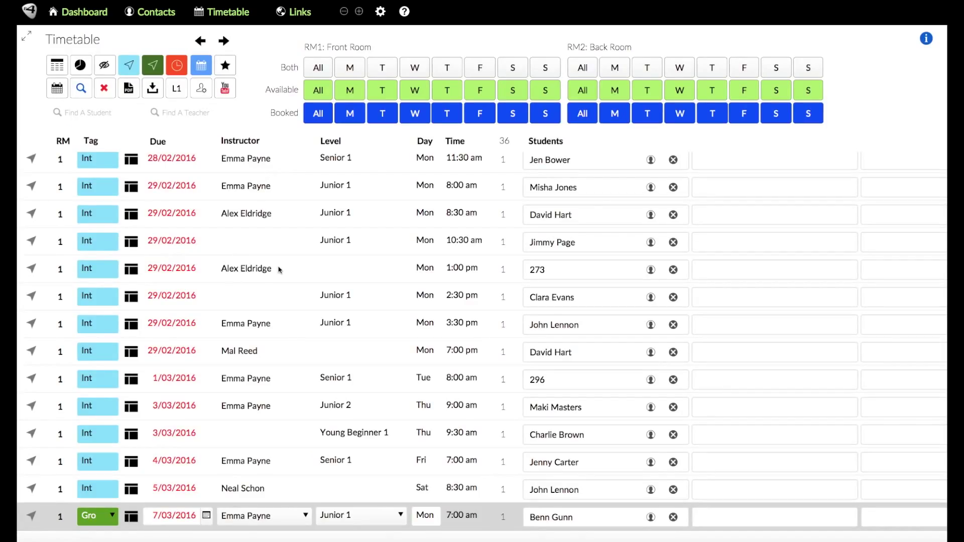
pyautogui.moveTo(155, 171)
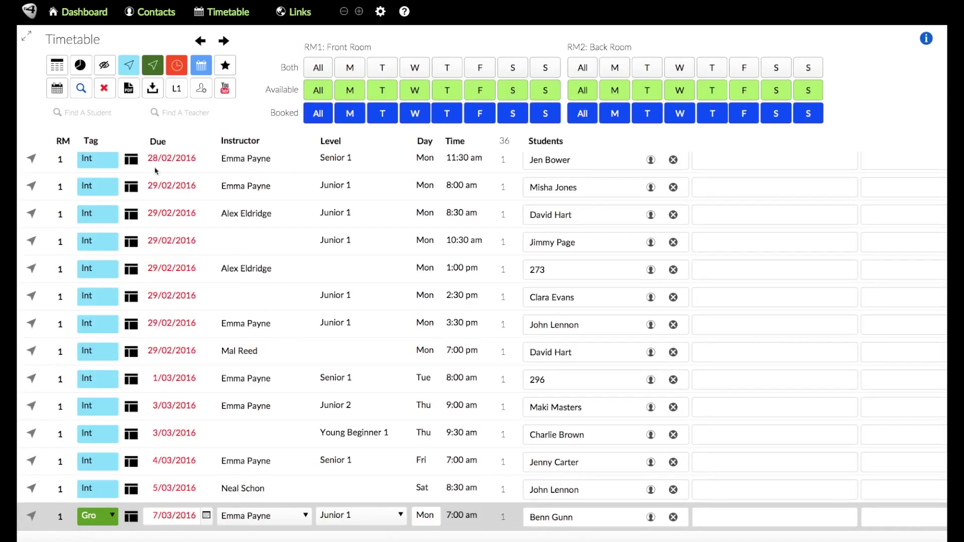
pyautogui.moveTo(187, 339)
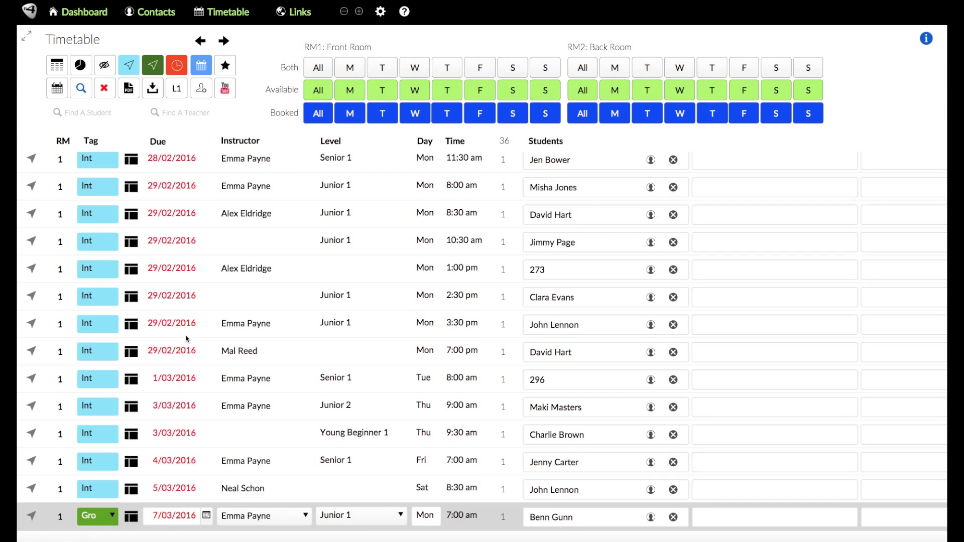
# Step: Scroll through the Timetable bookings sorted by Due date down to the April 2016 lessons
pyautogui.scroll(-3)
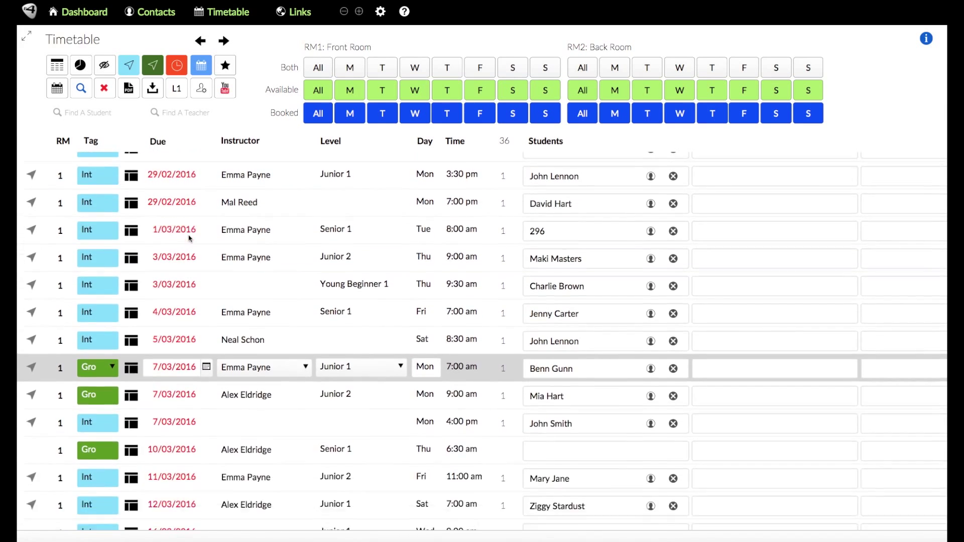
pyautogui.scroll(3)
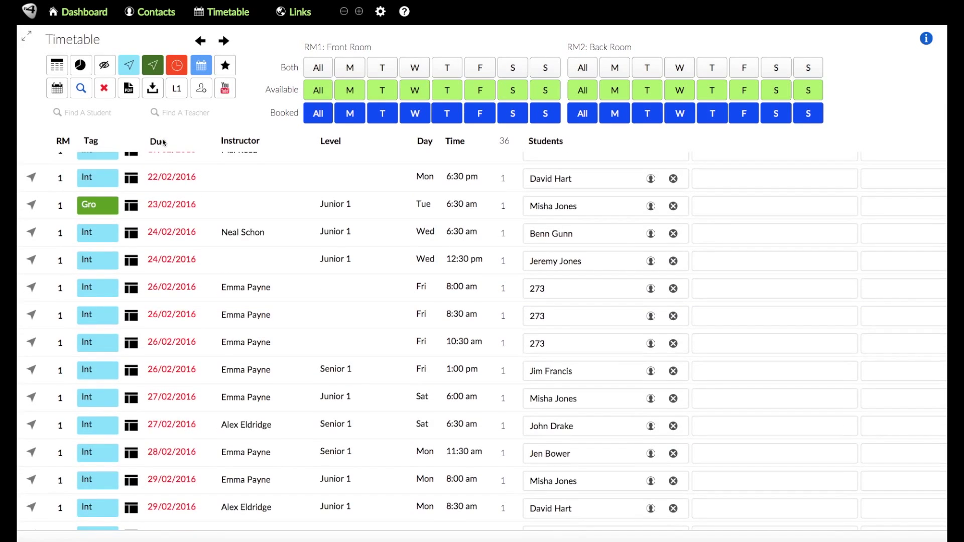
pyautogui.scroll(-3)
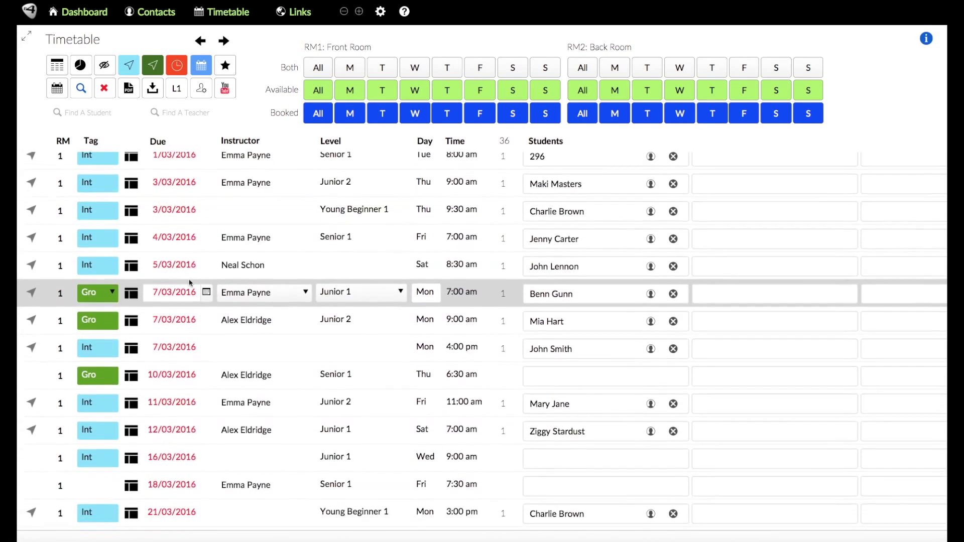
pyautogui.scroll(-3)
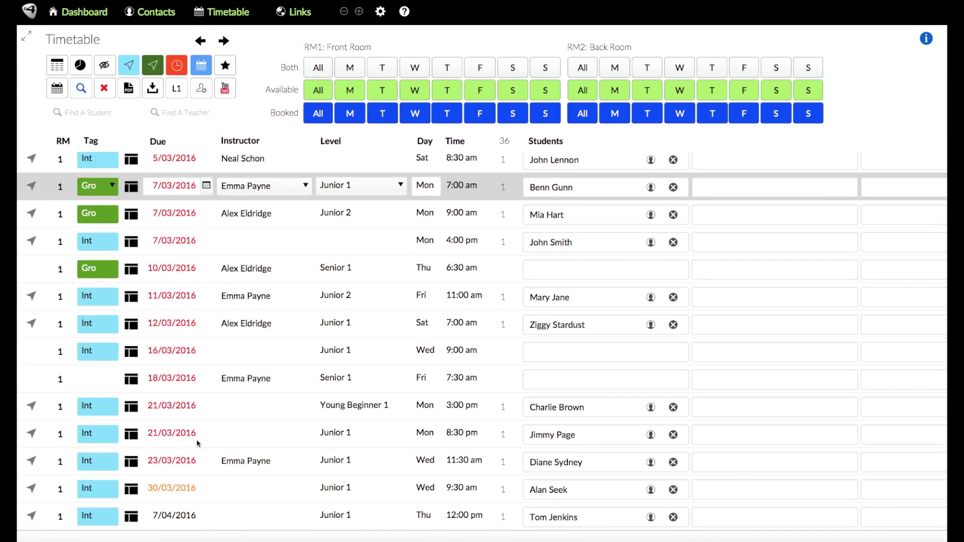
pyautogui.moveTo(156, 492)
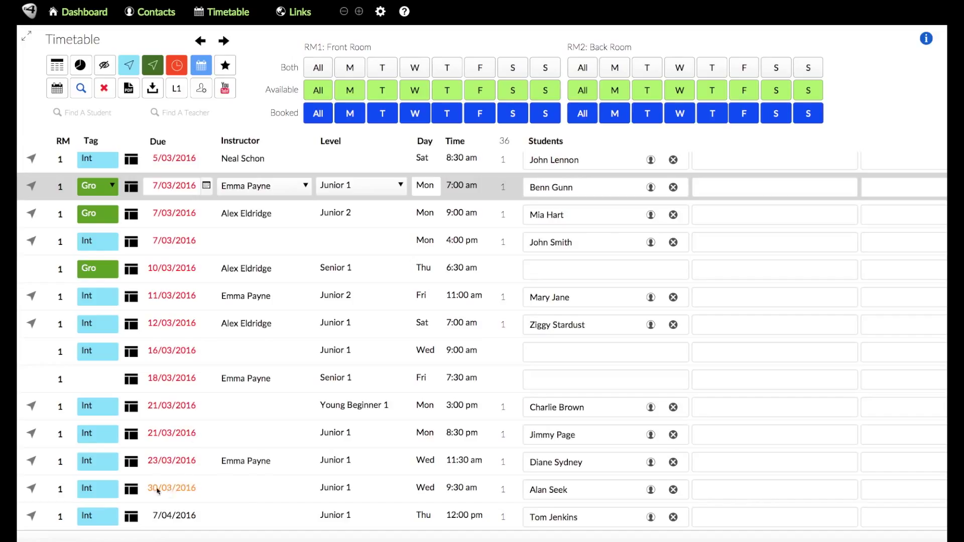
pyautogui.moveTo(229, 490)
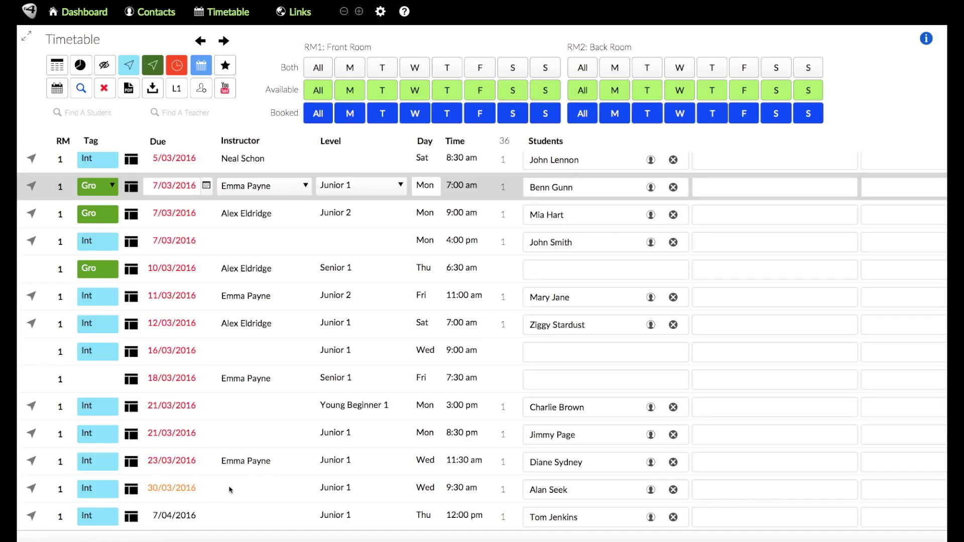
pyautogui.moveTo(195, 503)
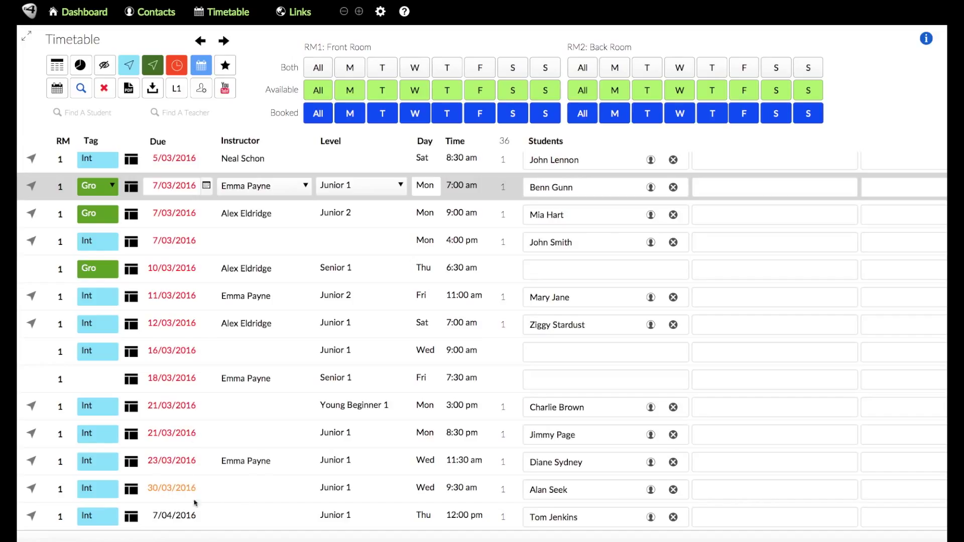
pyautogui.moveTo(189, 301)
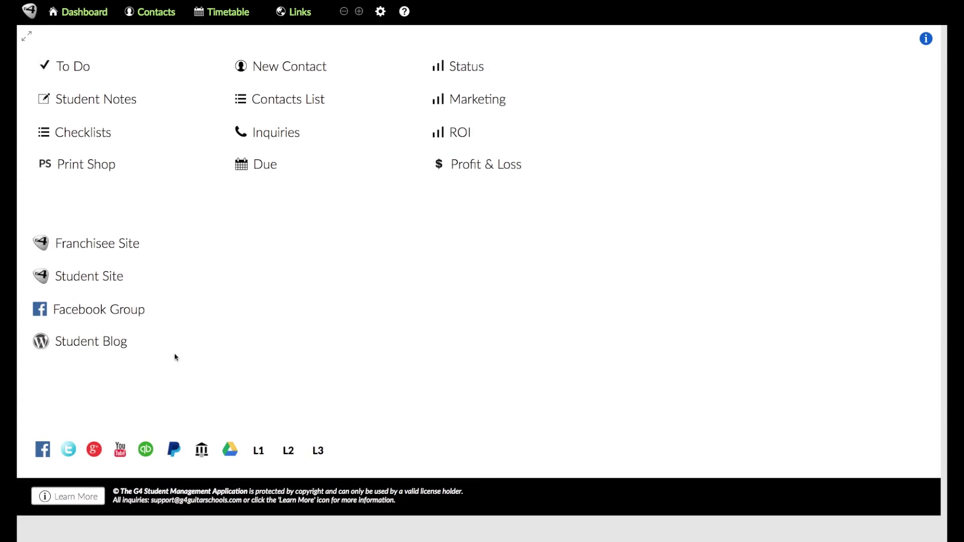
pyautogui.moveTo(413, 66)
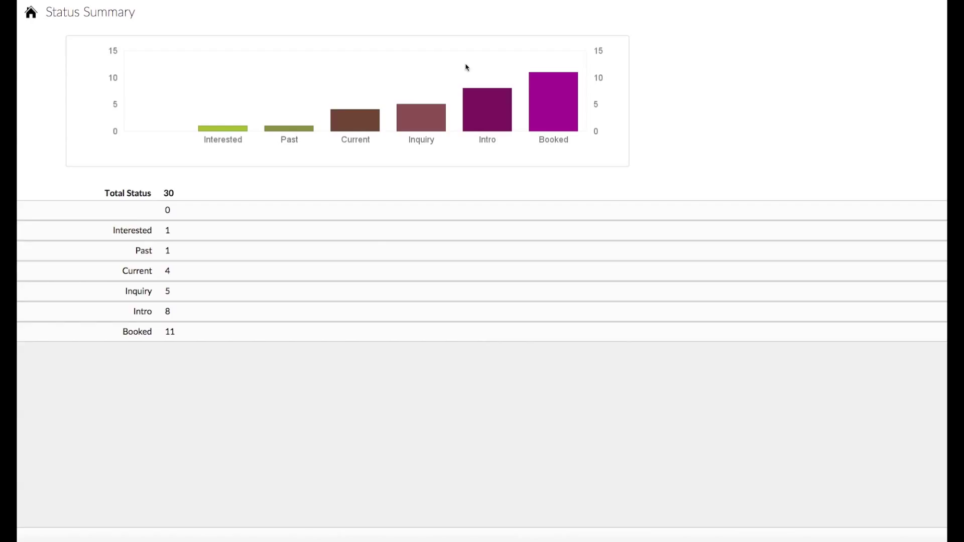
pyautogui.moveTo(179, 197)
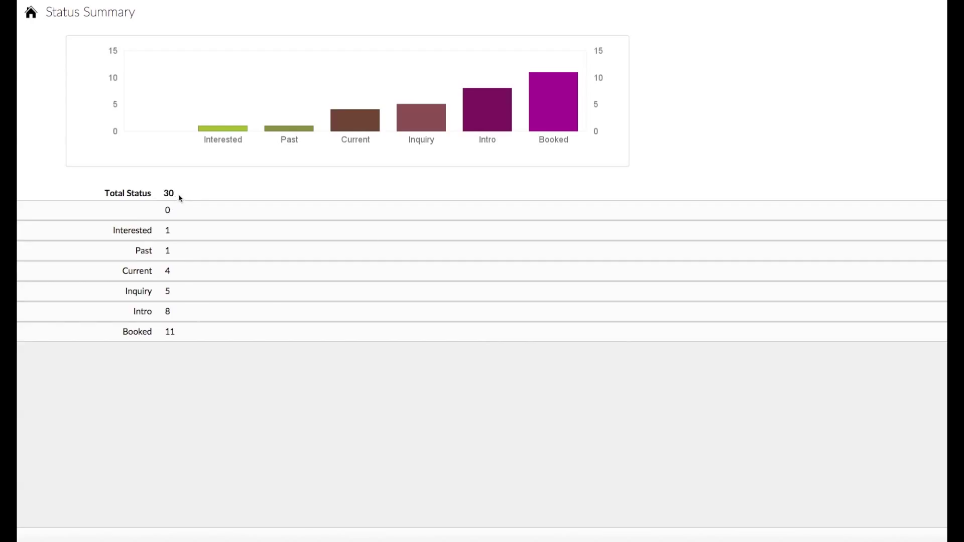
pyautogui.moveTo(423, 123)
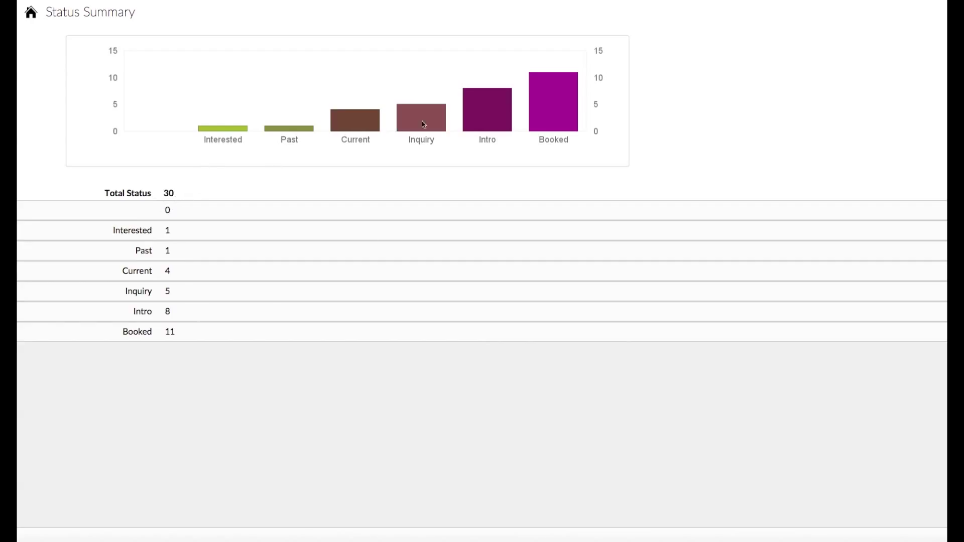
pyautogui.moveTo(281, 177)
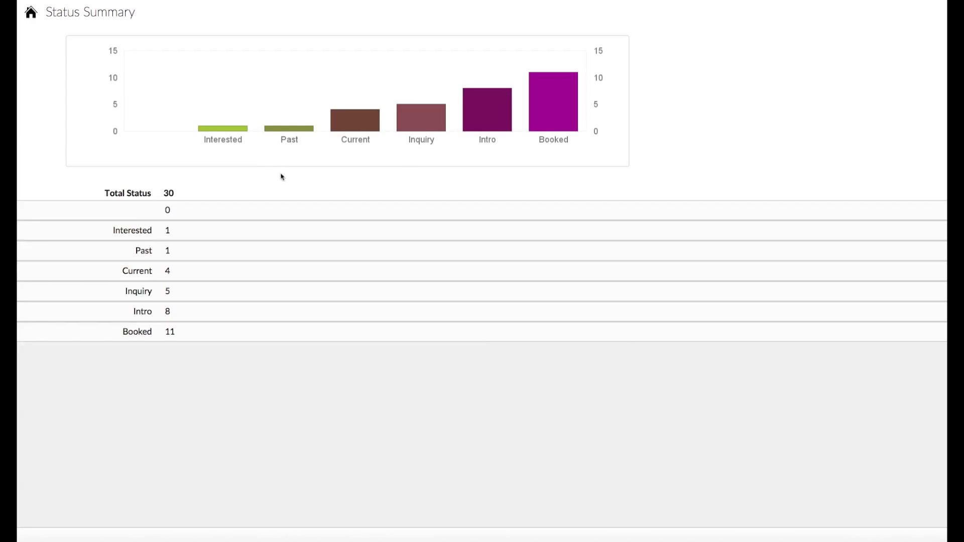
pyautogui.moveTo(251, 181)
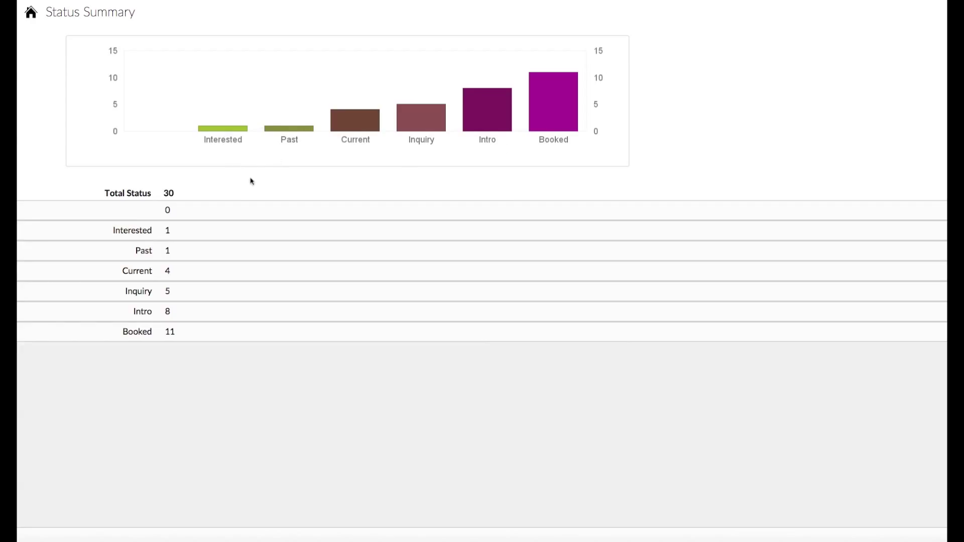
pyautogui.moveTo(499, 105)
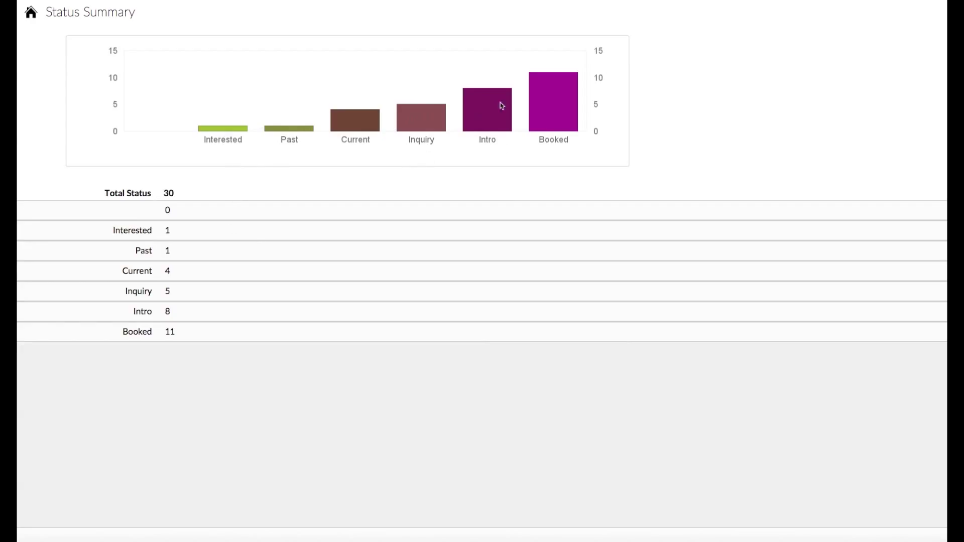
pyautogui.moveTo(141, 152)
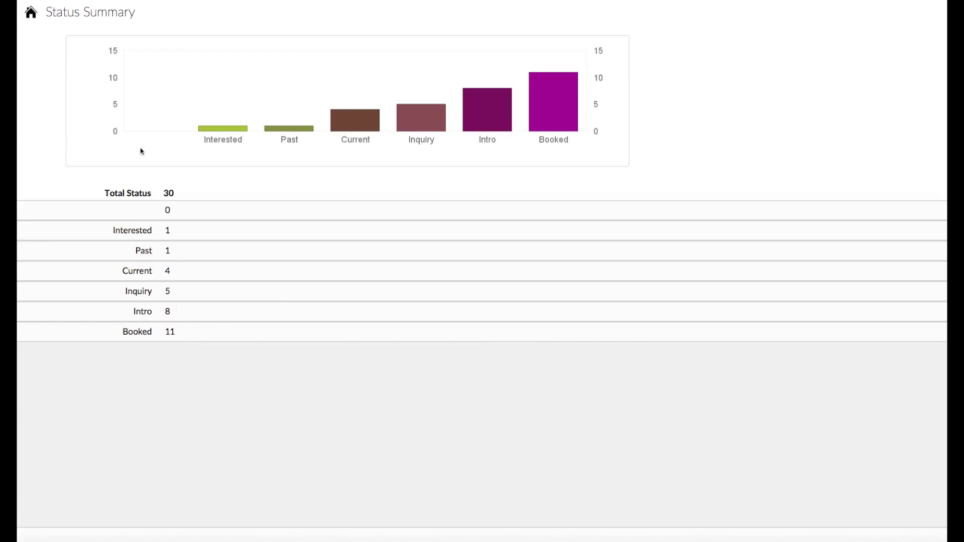
# Step: Return from the Status Summary chart to the dashboard via the home icon
pyautogui.click(79, 11)
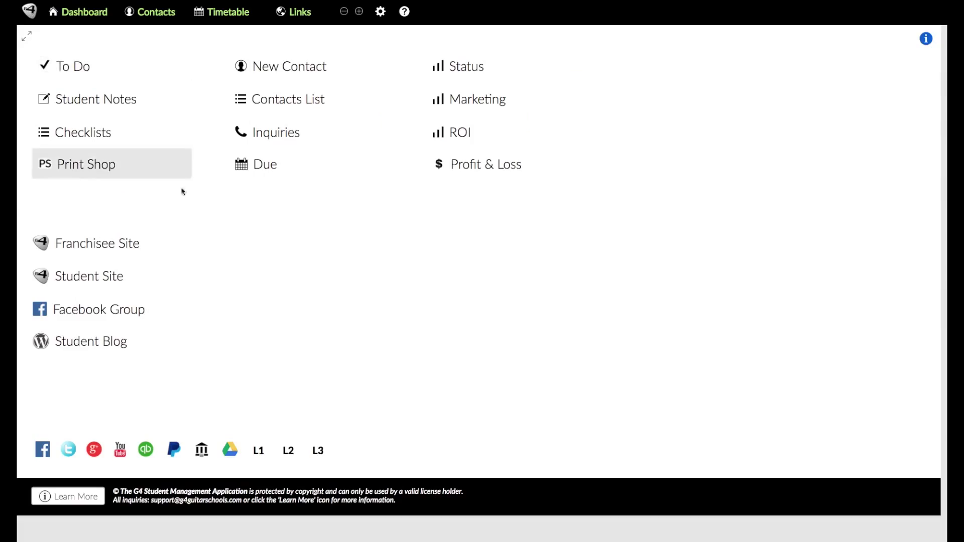
pyautogui.click(478, 100)
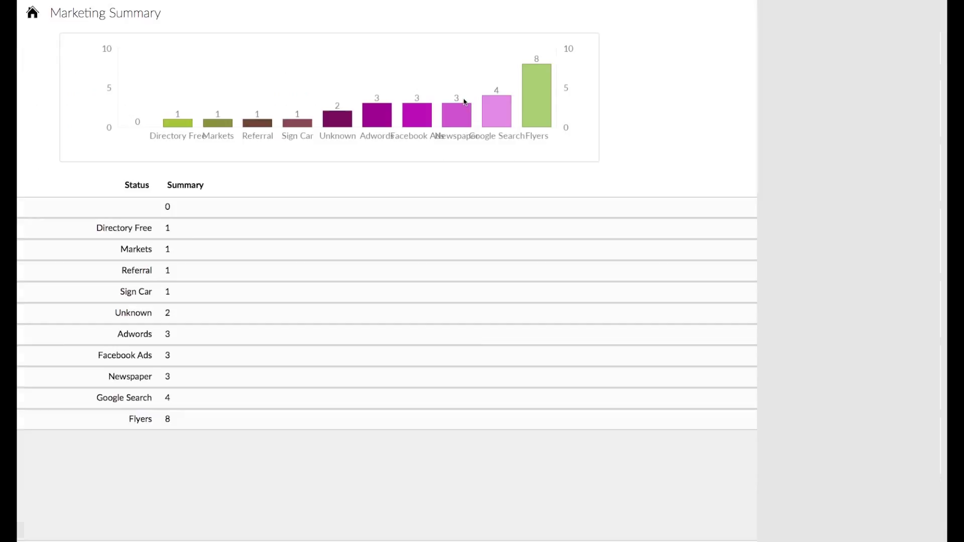
pyautogui.moveTo(522, 167)
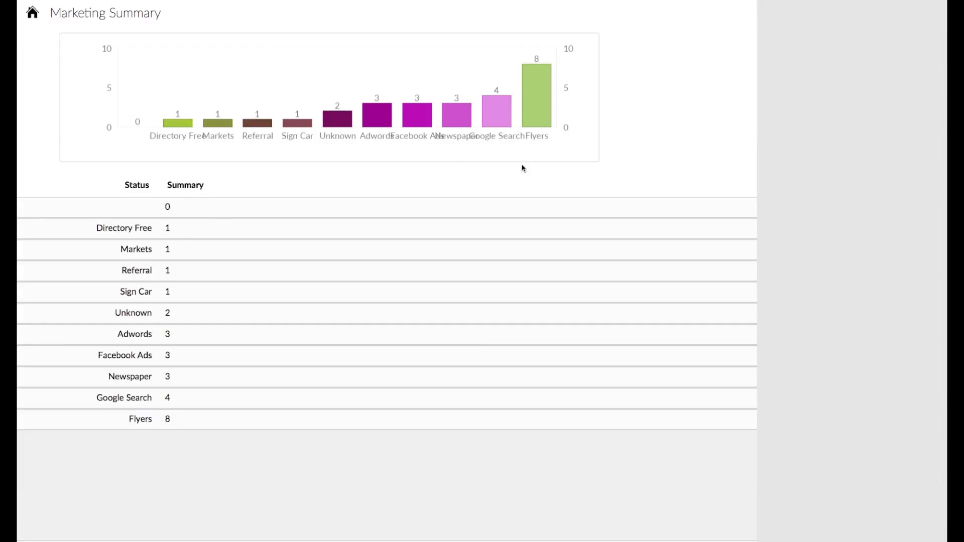
pyautogui.moveTo(211, 409)
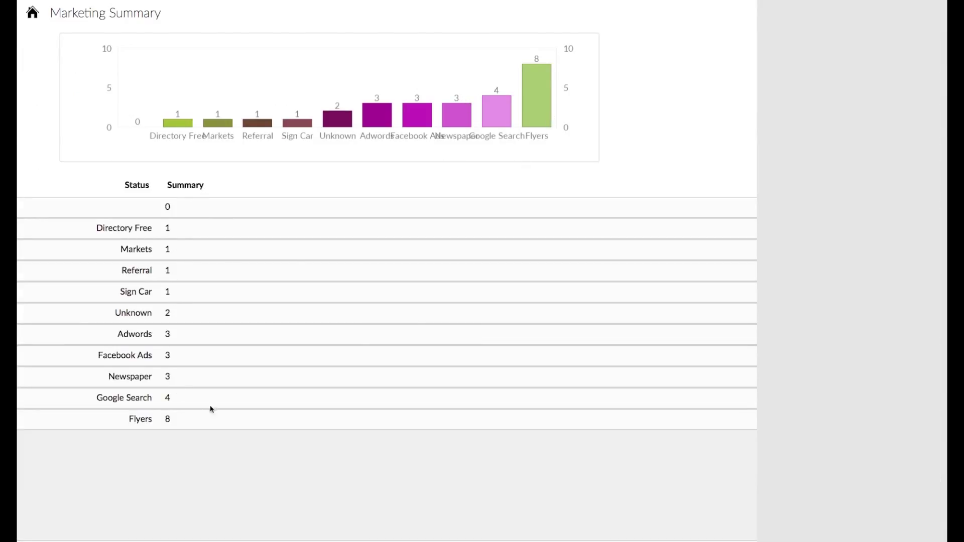
pyautogui.moveTo(168, 399)
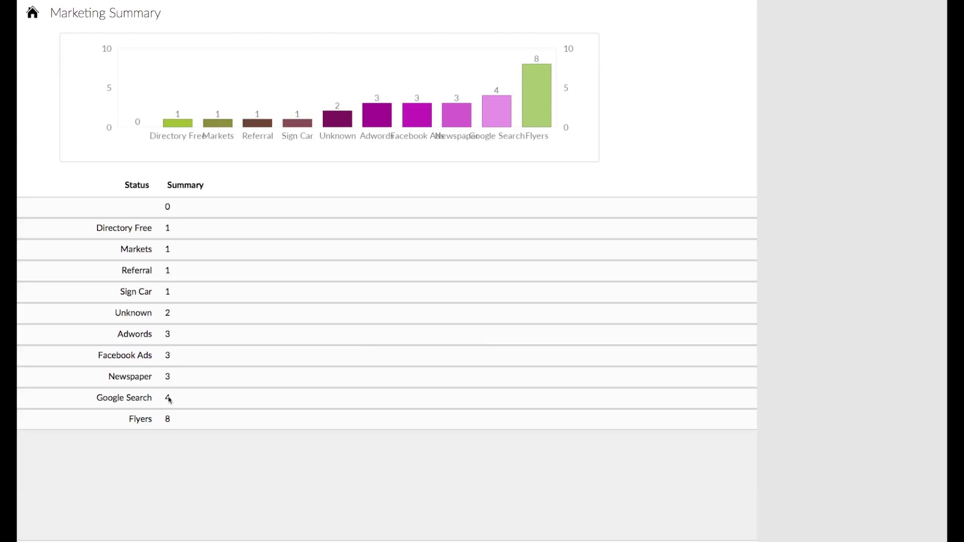
pyautogui.moveTo(172, 405)
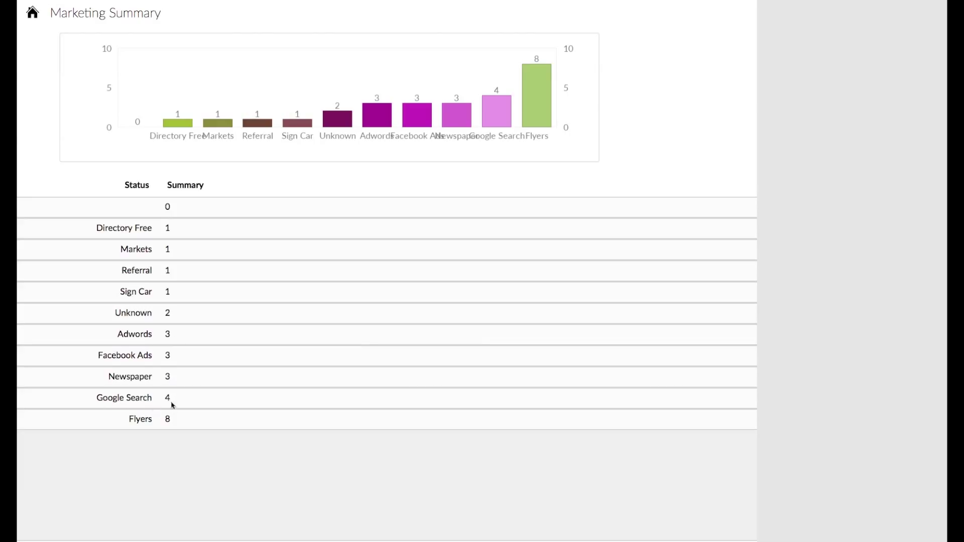
pyautogui.moveTo(176, 431)
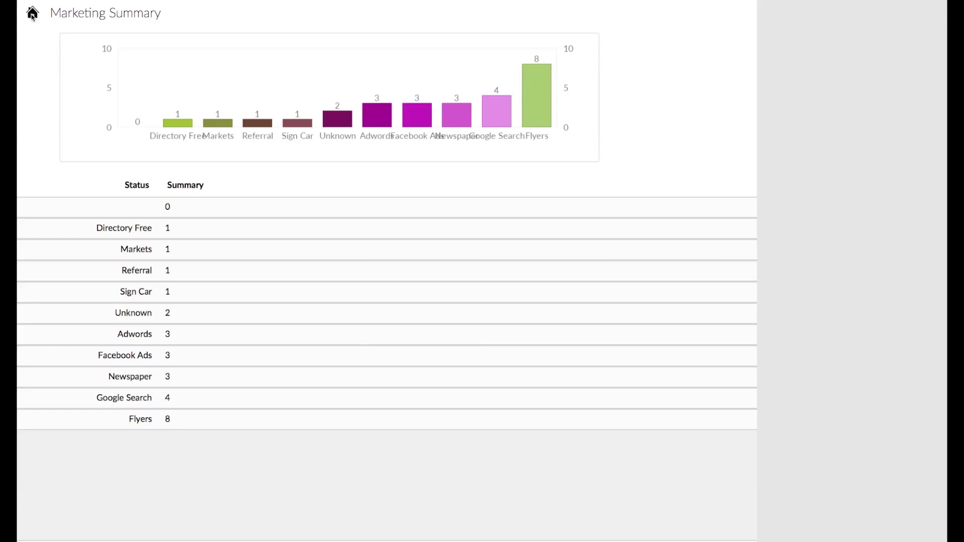
pyautogui.click(32, 13)
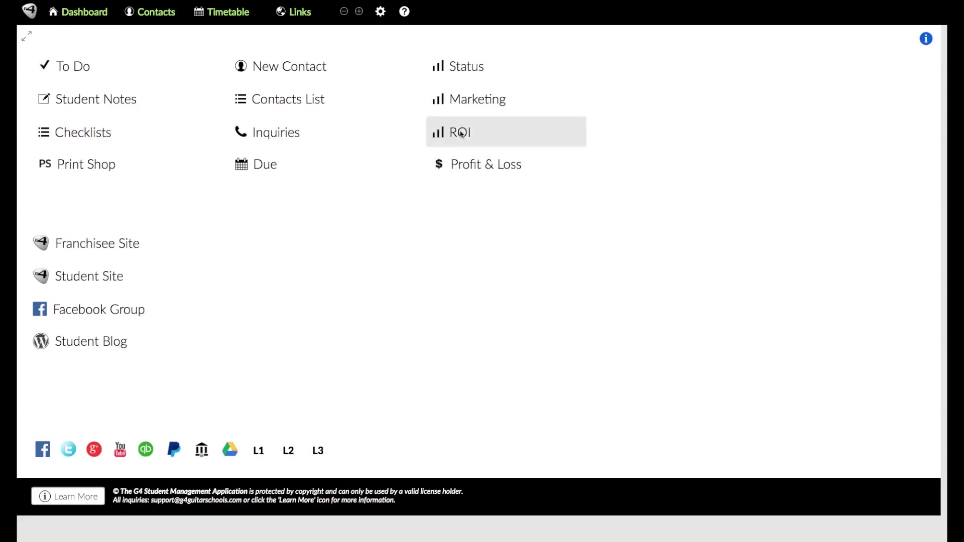
pyautogui.click(459, 133)
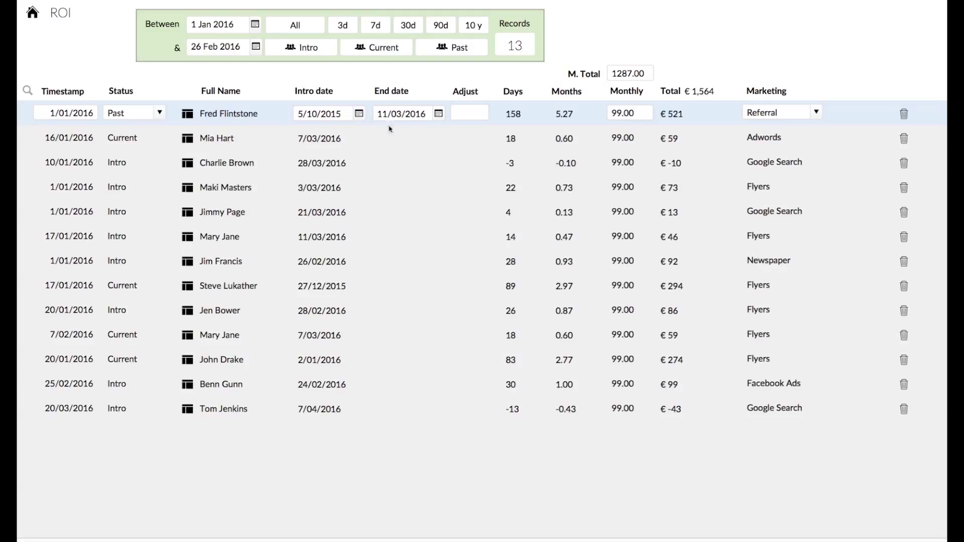
pyautogui.moveTo(352, 386)
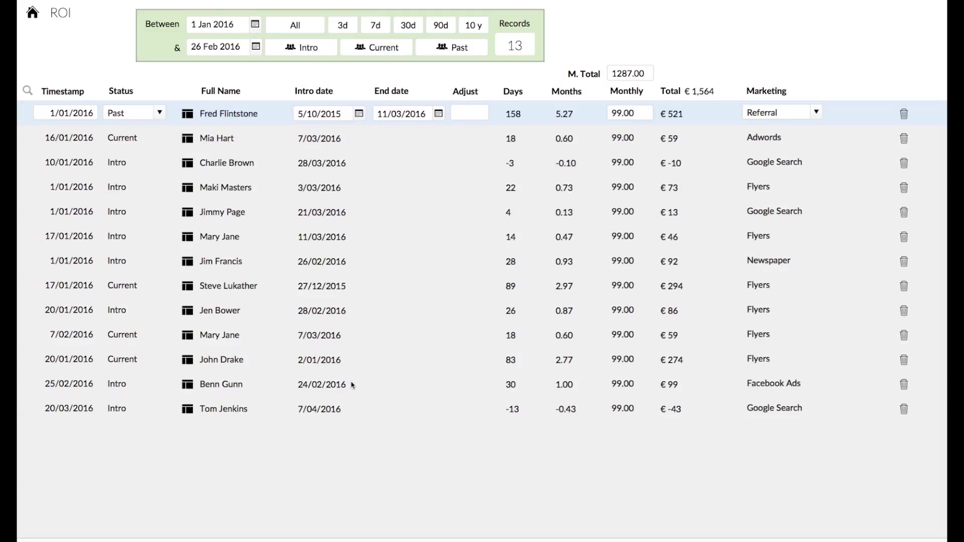
pyautogui.moveTo(458, 118)
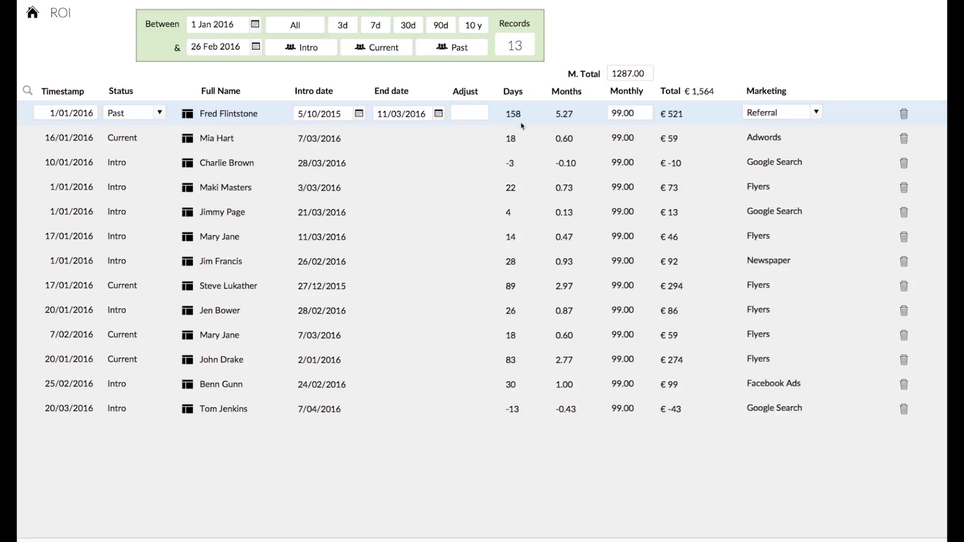
pyautogui.moveTo(345, 150)
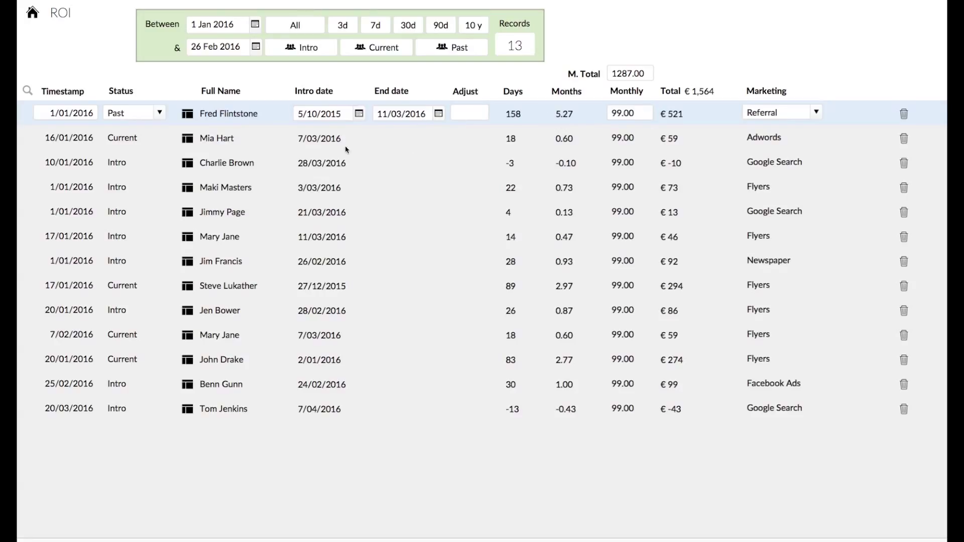
pyautogui.moveTo(401, 145)
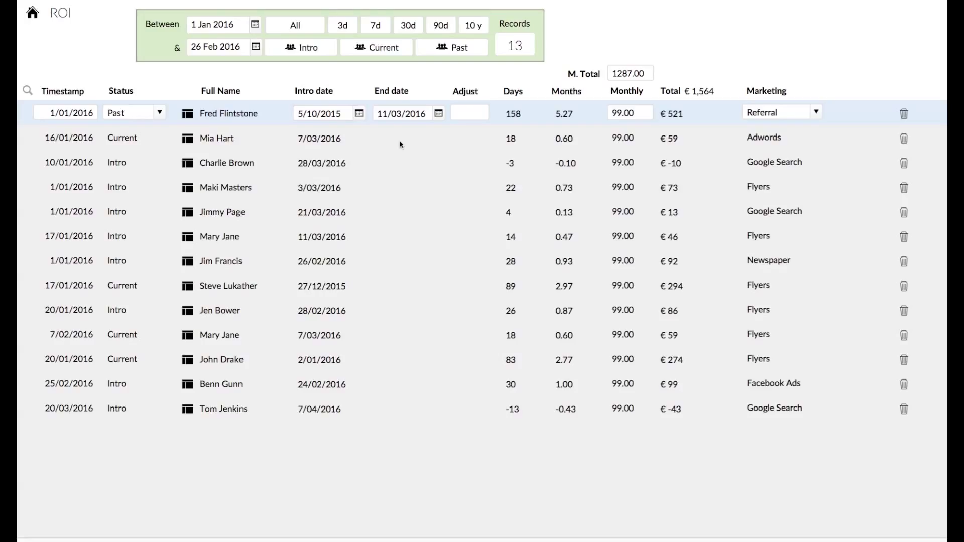
pyautogui.moveTo(637, 110)
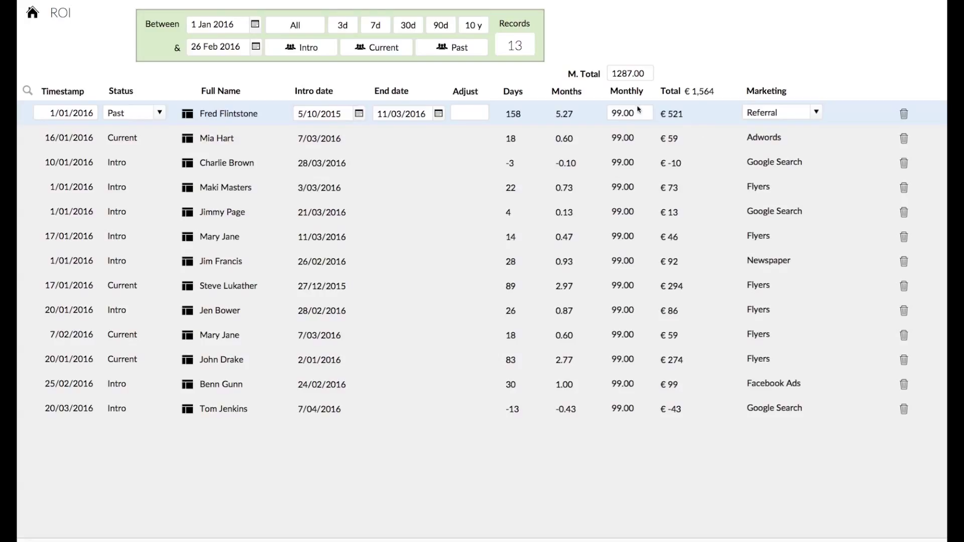
pyautogui.moveTo(662, 200)
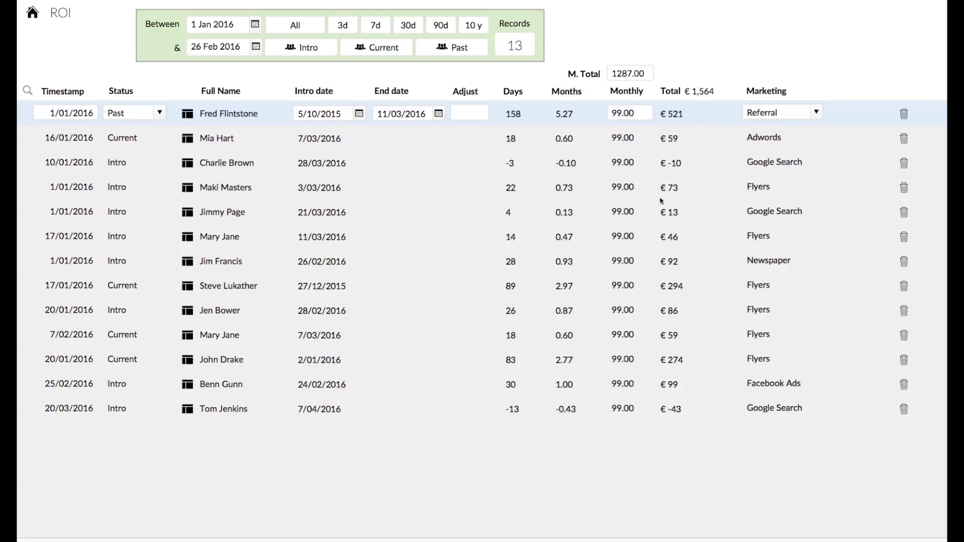
pyautogui.moveTo(632, 267)
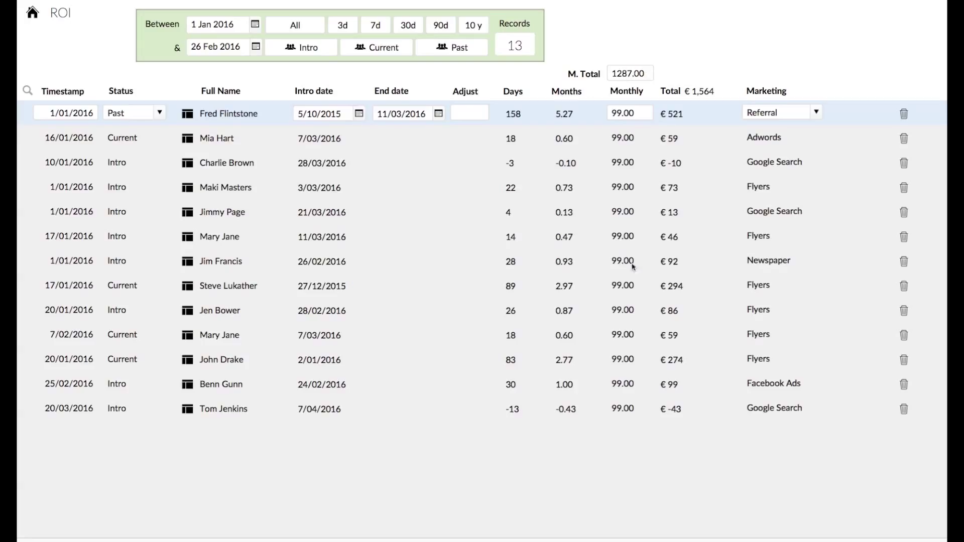
pyautogui.moveTo(499, 205)
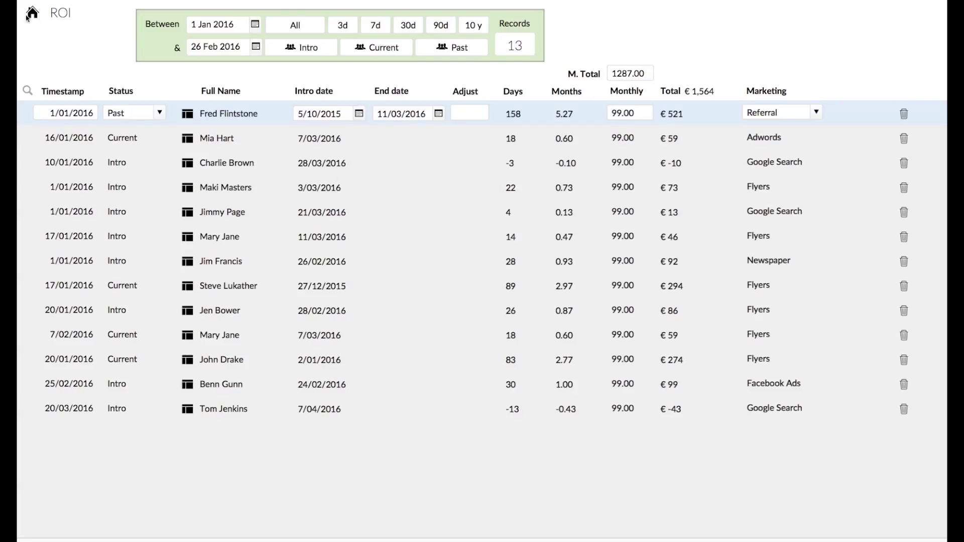
pyautogui.click(31, 13)
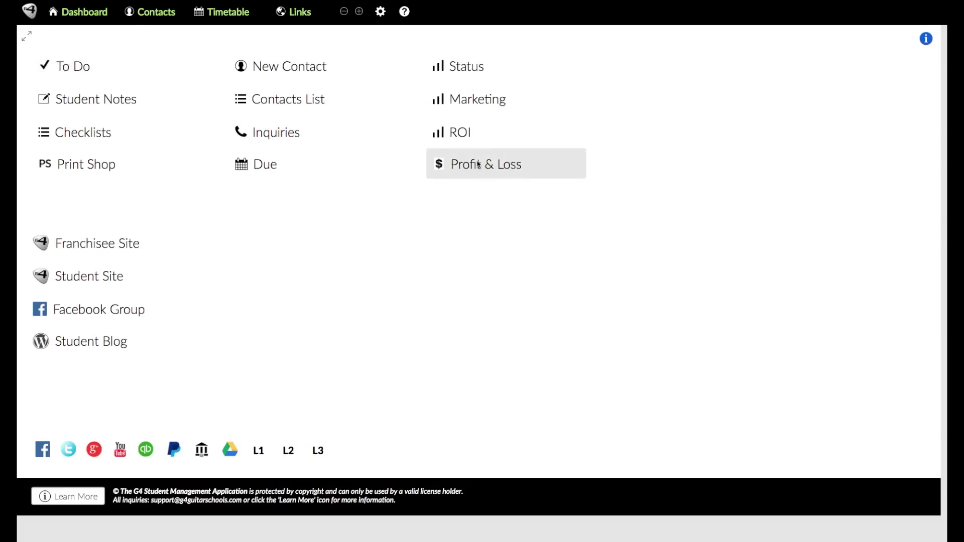
# Step: Show the Profit & Loss report with $1,488 income, $840 expenses and $648 profit
pyautogui.click(486, 163)
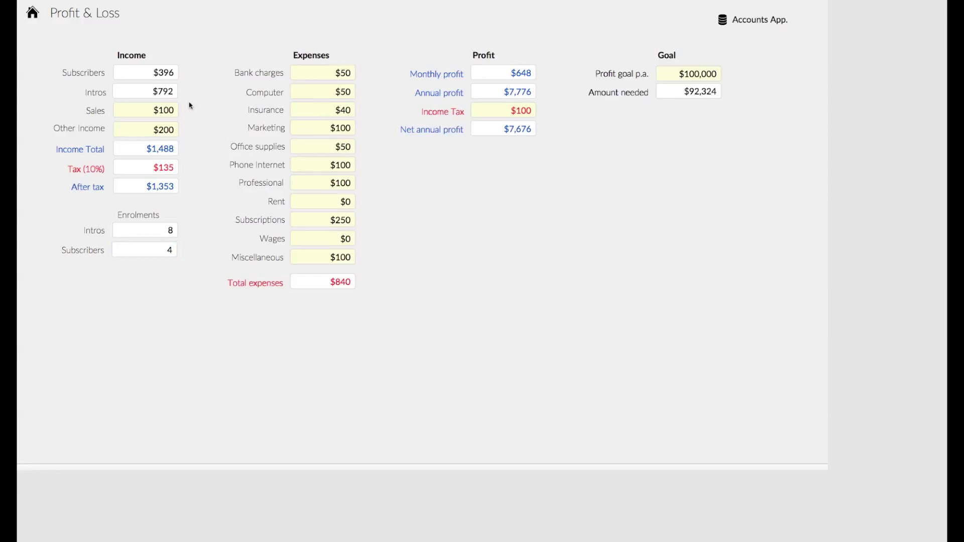
pyautogui.moveTo(179, 114)
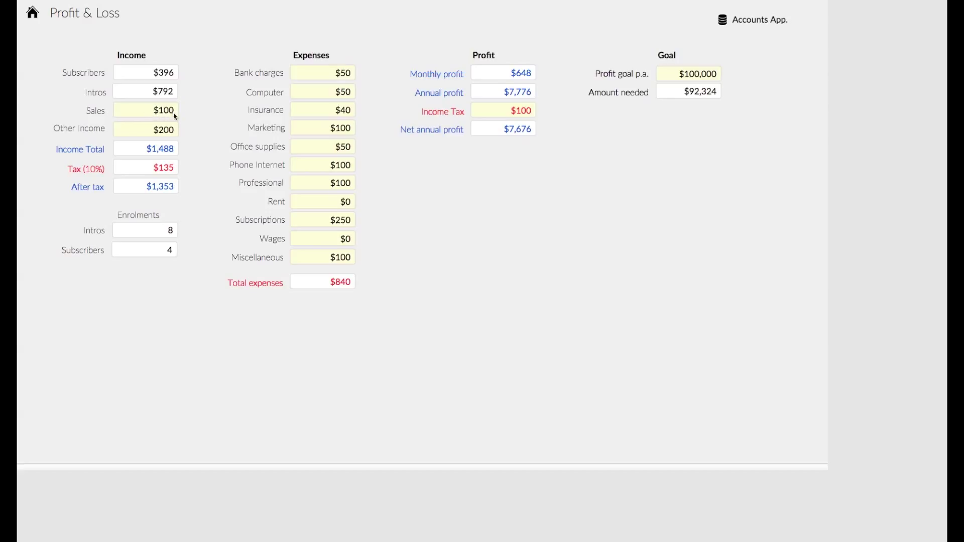
pyautogui.moveTo(337, 190)
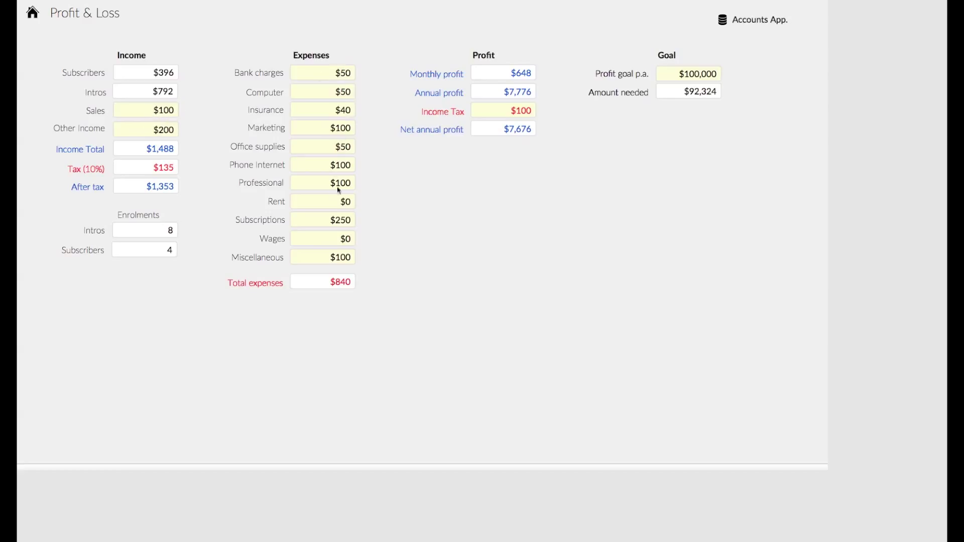
pyautogui.moveTo(598, 232)
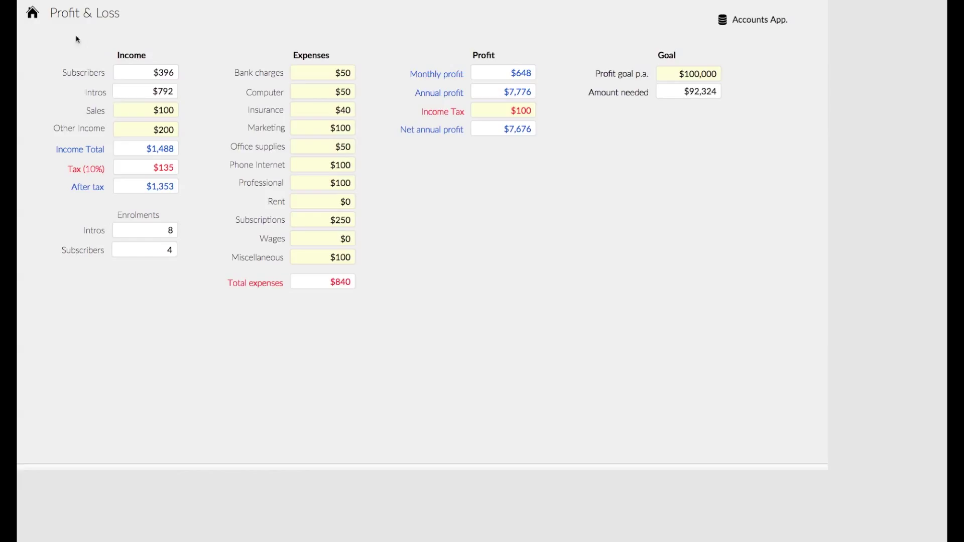
# Step: Leave the Profit & Loss report and return to the dashboard via the home icon
pyautogui.click(32, 12)
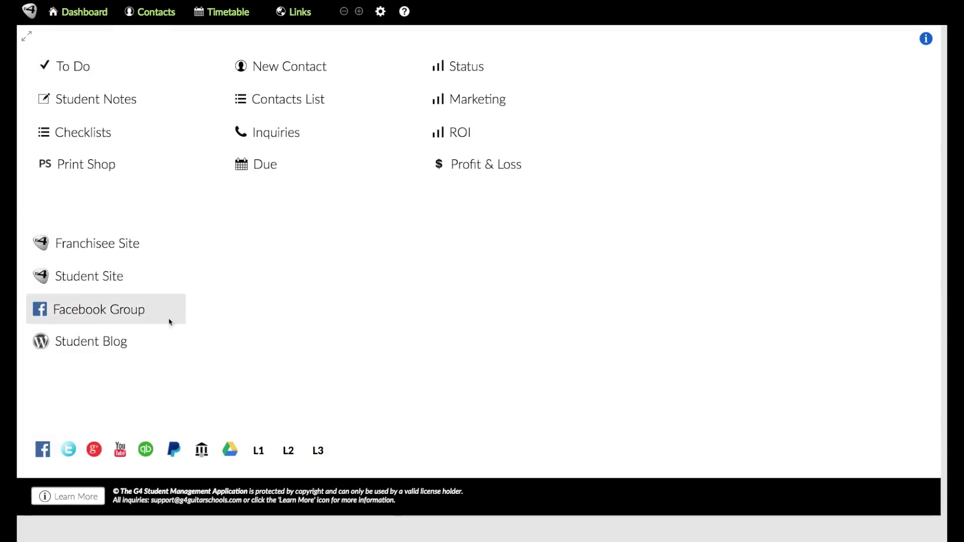
pyautogui.moveTo(96, 243)
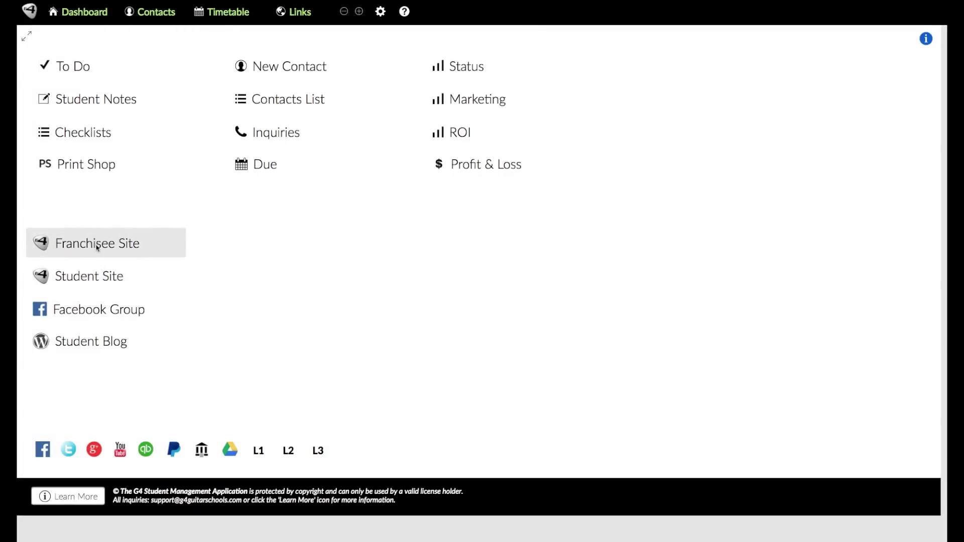
pyautogui.moveTo(78, 254)
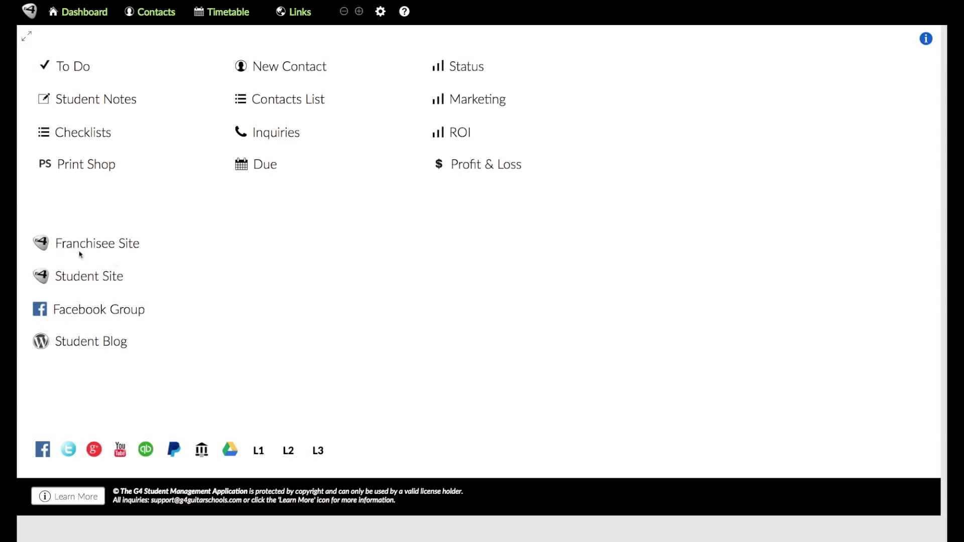
pyautogui.moveTo(97, 243)
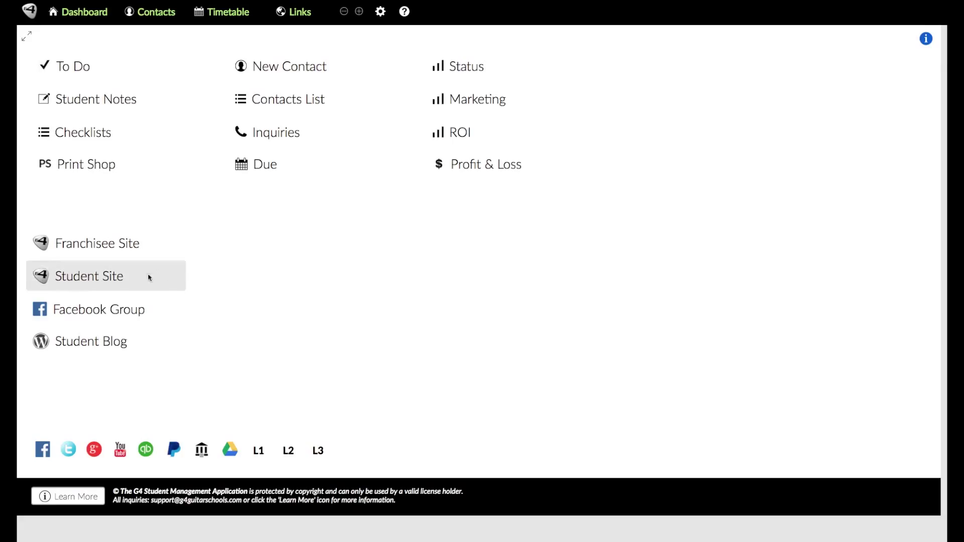
pyautogui.moveTo(98, 309)
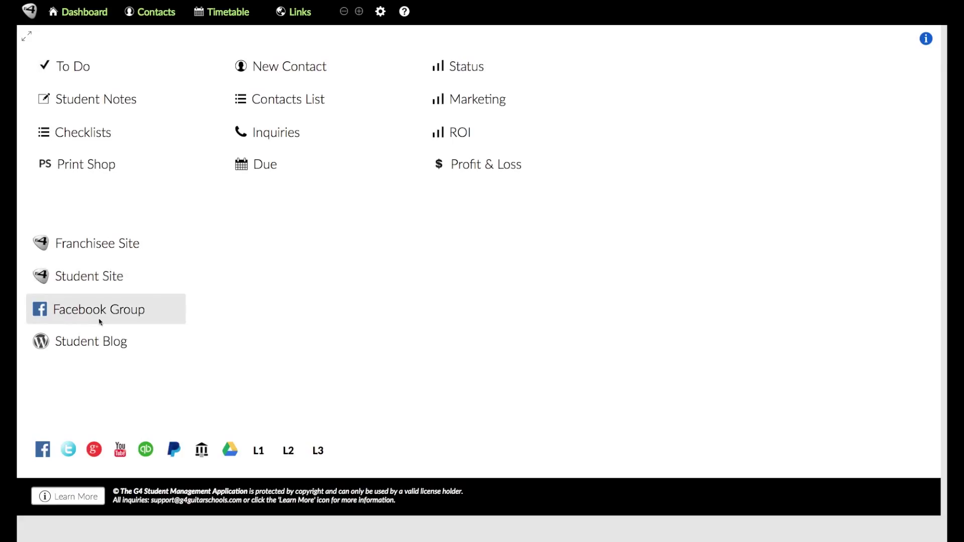
pyautogui.moveTo(91, 341)
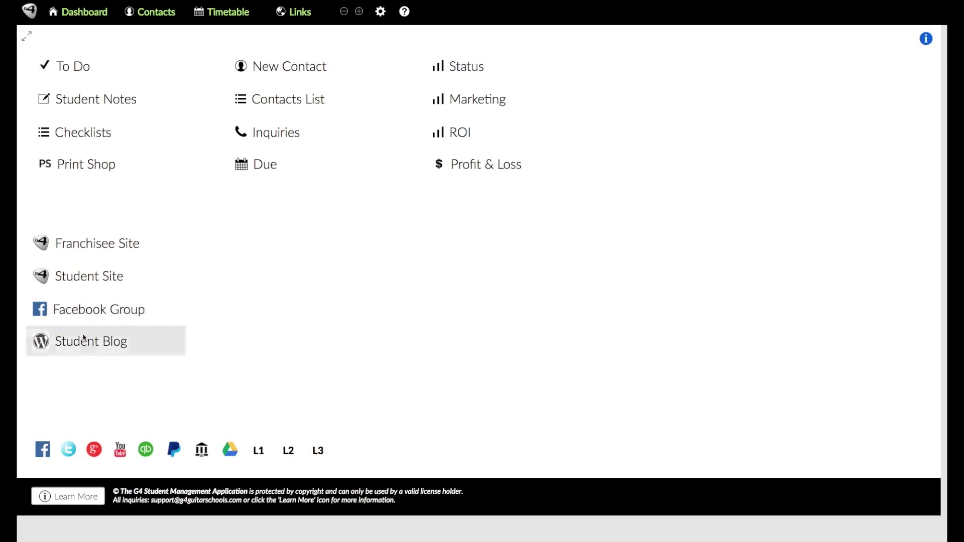
pyautogui.moveTo(115, 346)
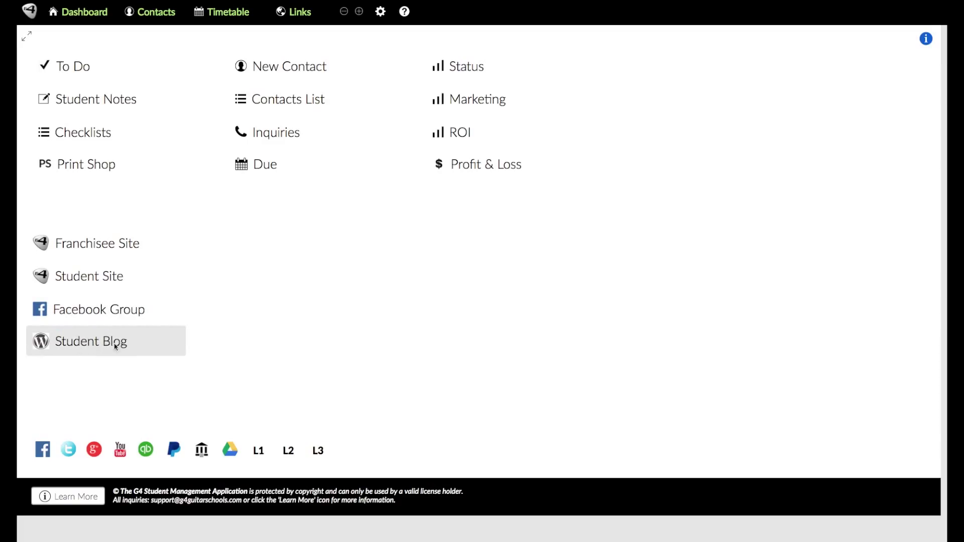
pyautogui.moveTo(115, 373)
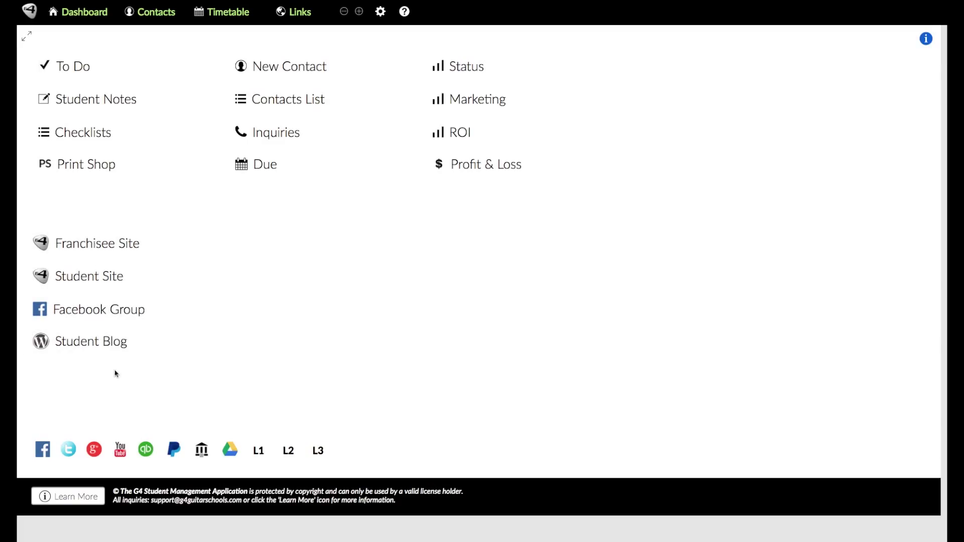
pyautogui.moveTo(252, 449)
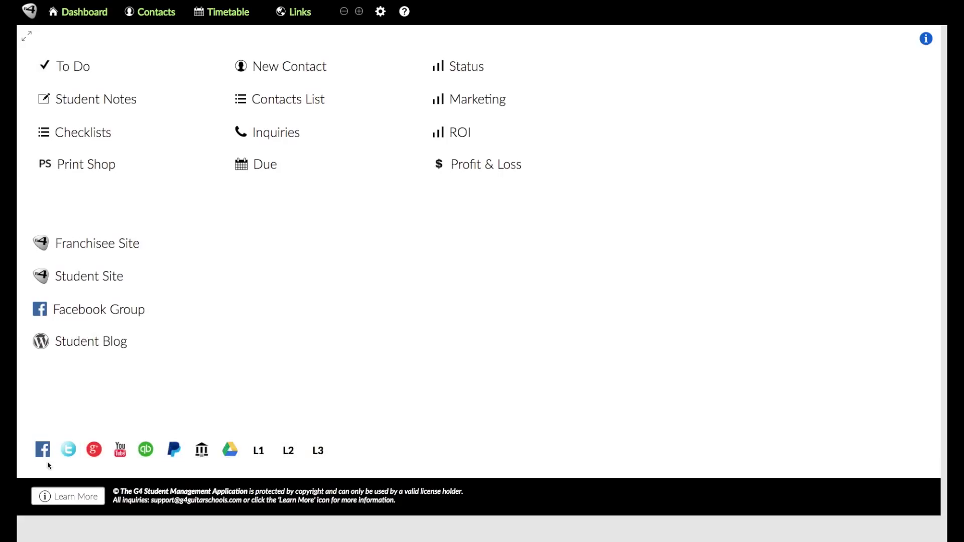
pyautogui.moveTo(67, 450)
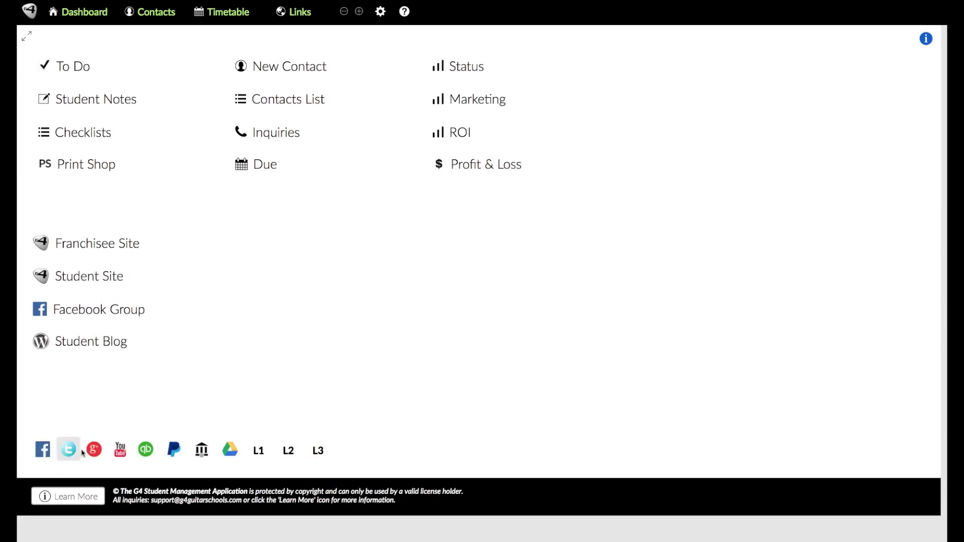
pyautogui.moveTo(380, 415)
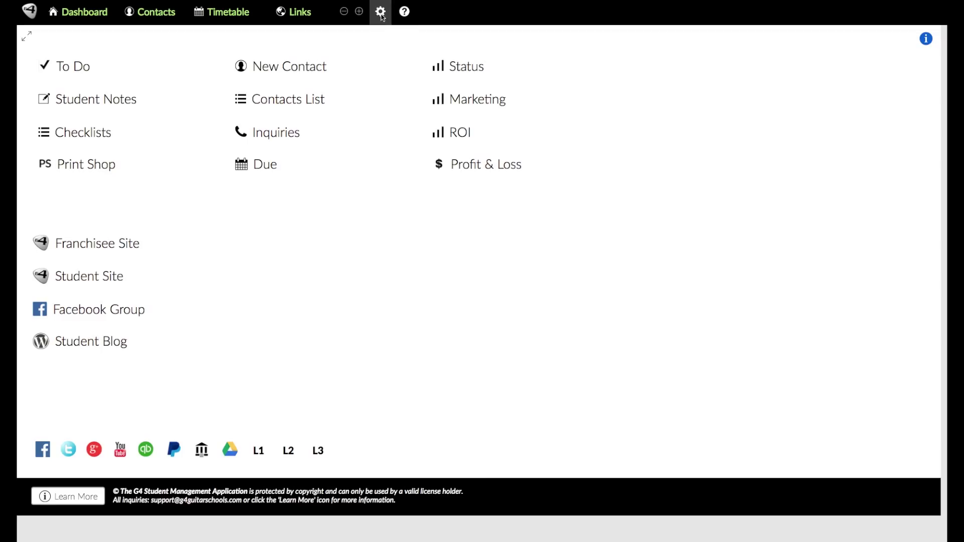
pyautogui.click(380, 11)
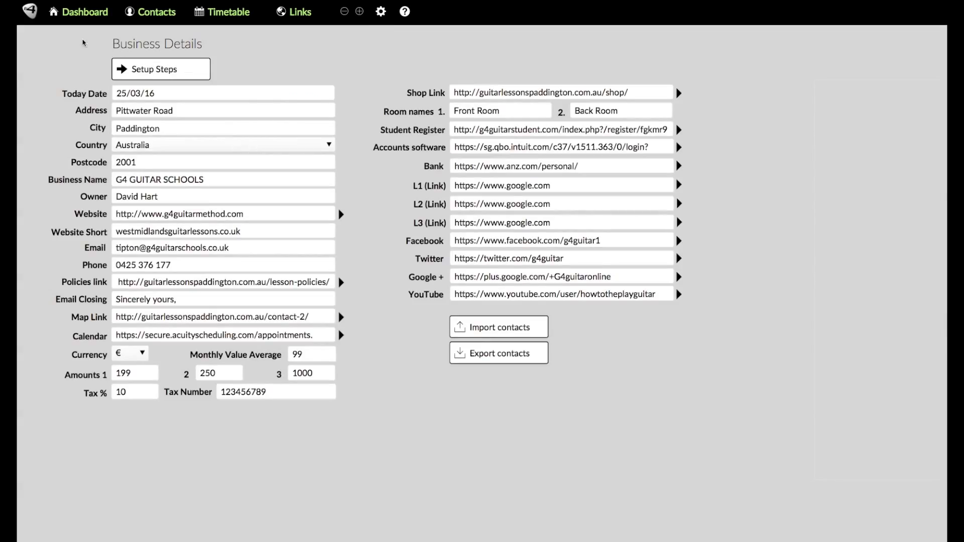
pyautogui.moveTo(236, 404)
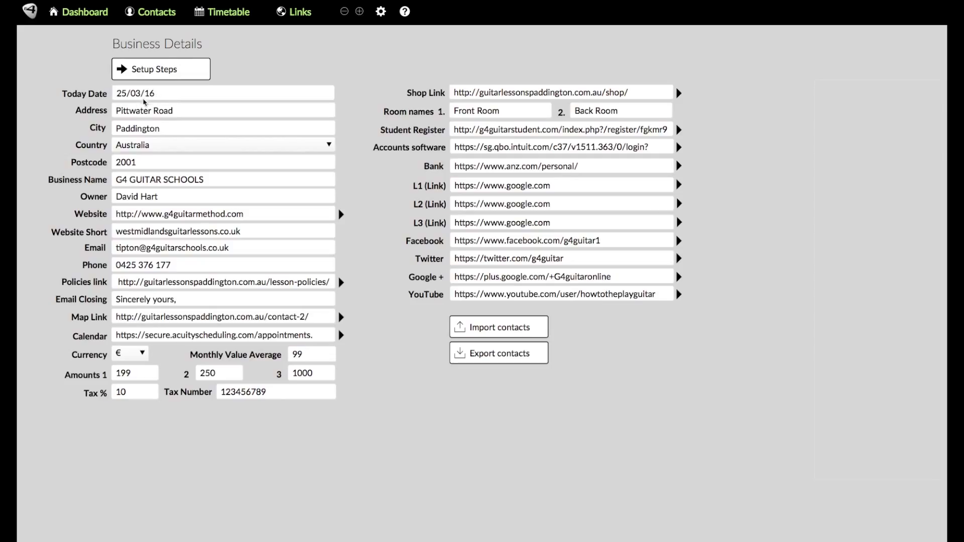
pyautogui.moveTo(214, 226)
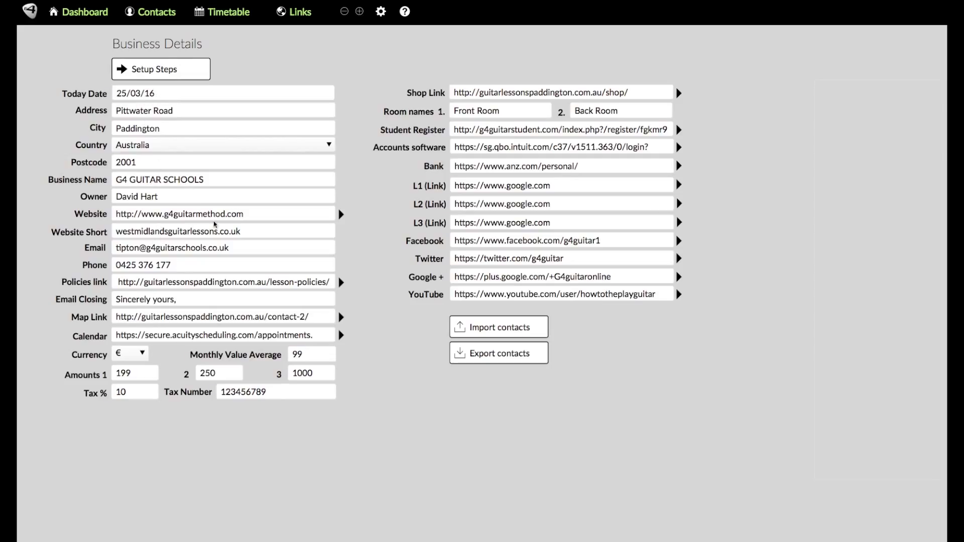
pyautogui.moveTo(540, 98)
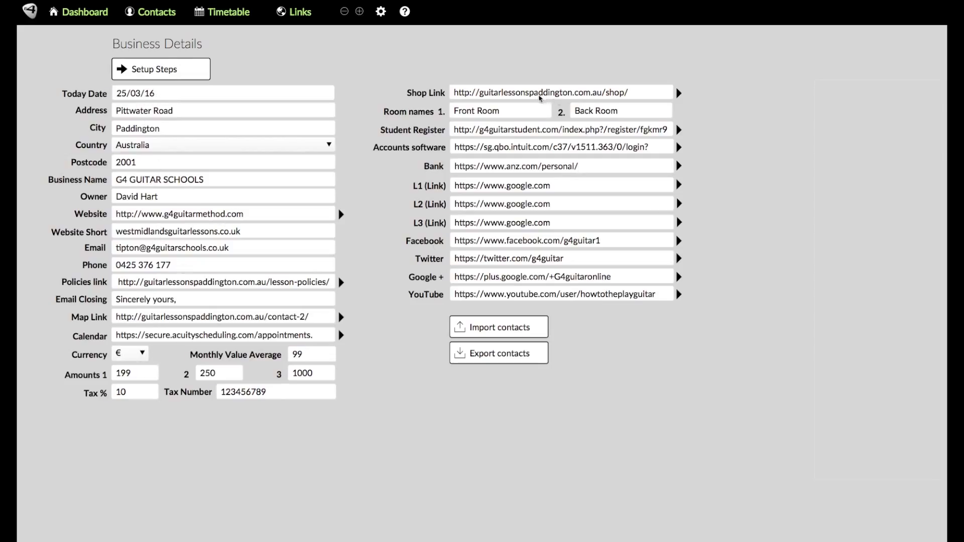
pyautogui.moveTo(518, 310)
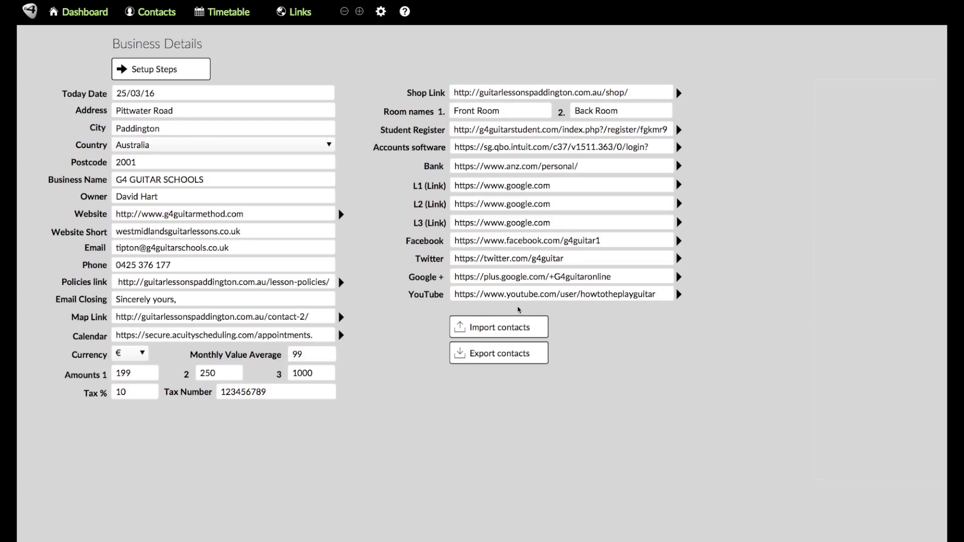
pyautogui.moveTo(479, 185)
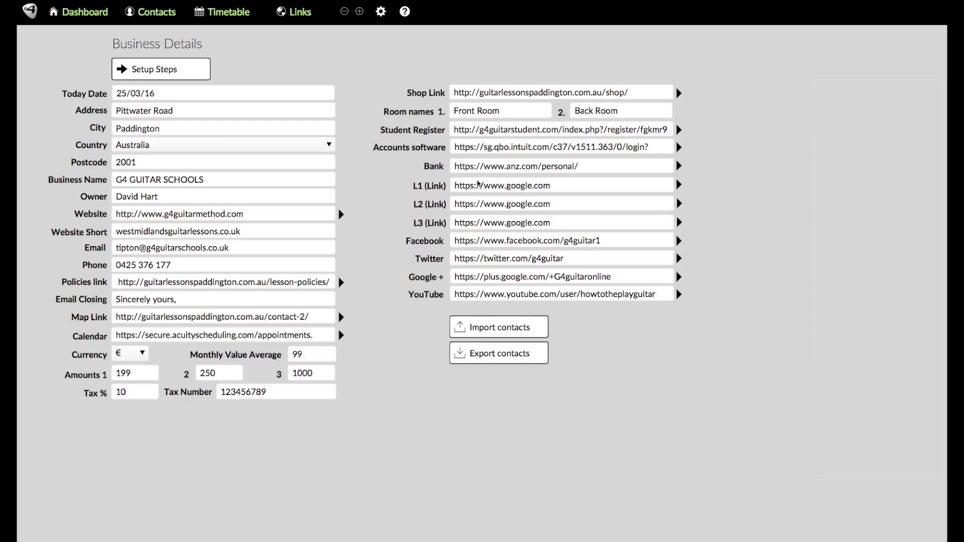
pyautogui.moveTo(445, 172)
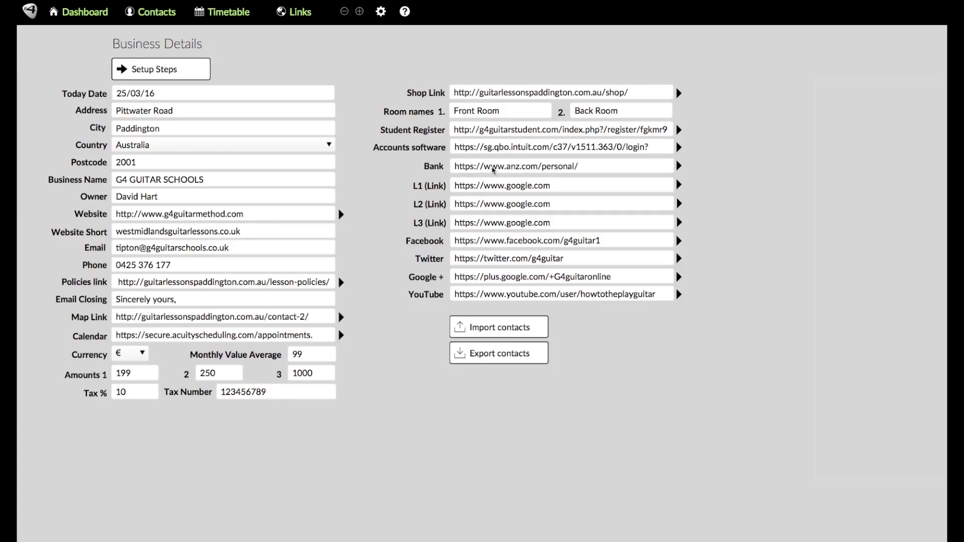
pyautogui.moveTo(432, 141)
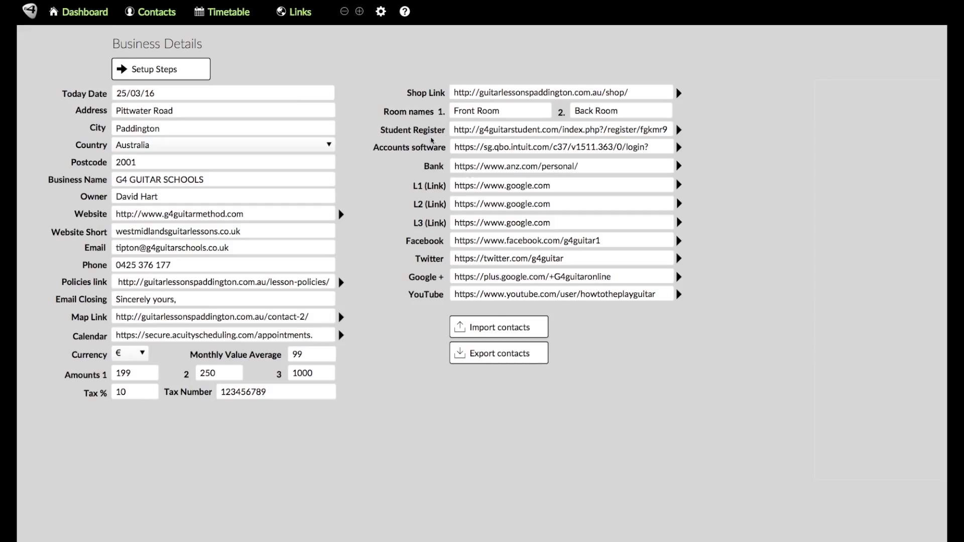
pyautogui.click(84, 12)
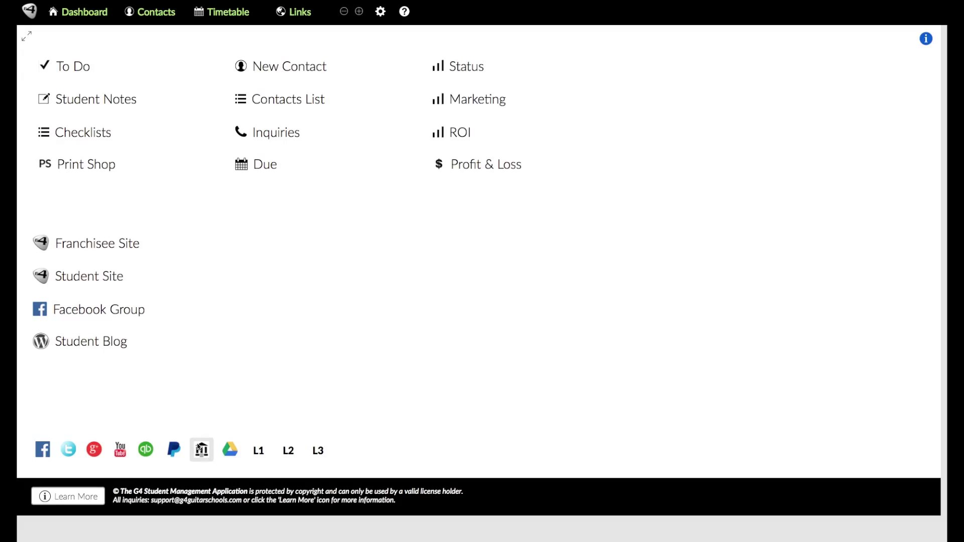
pyautogui.click(379, 11)
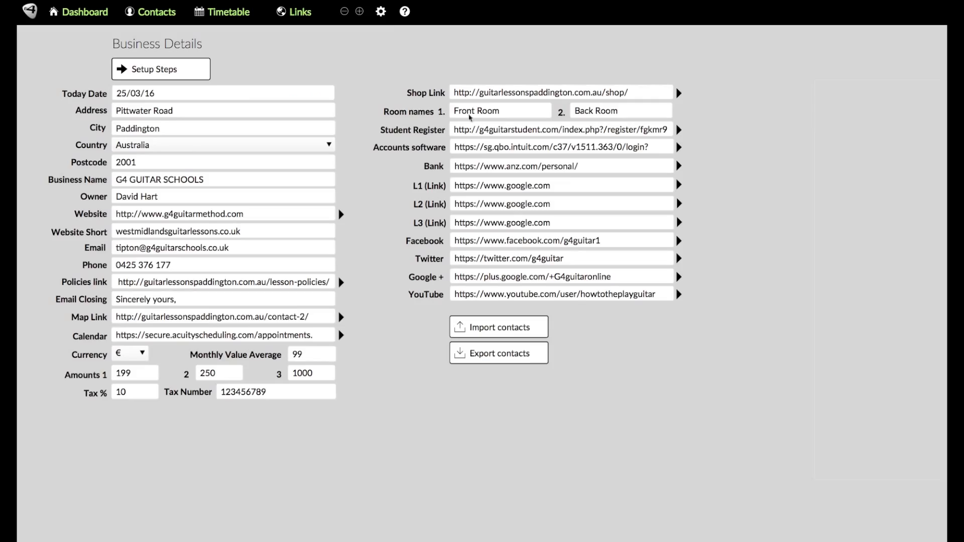
pyautogui.moveTo(426, 198)
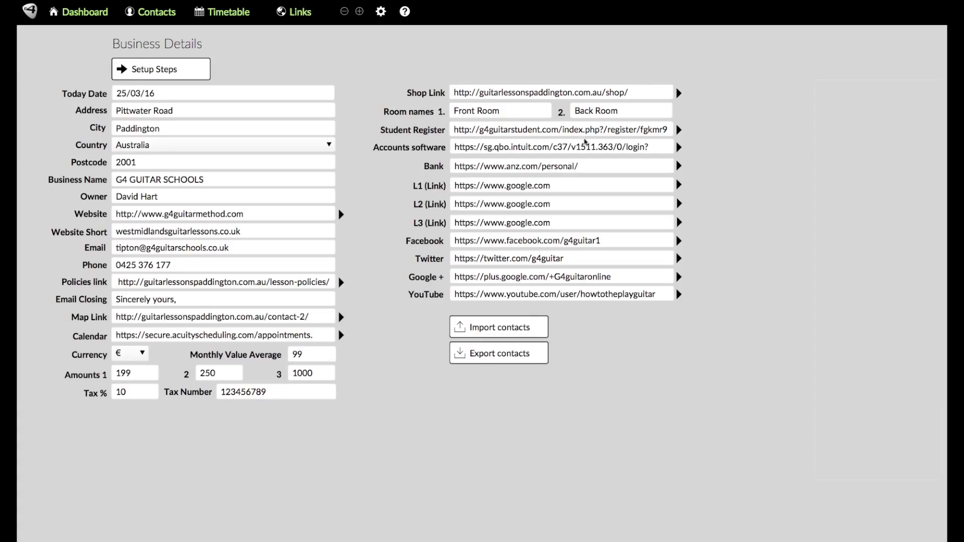
pyautogui.moveTo(616, 154)
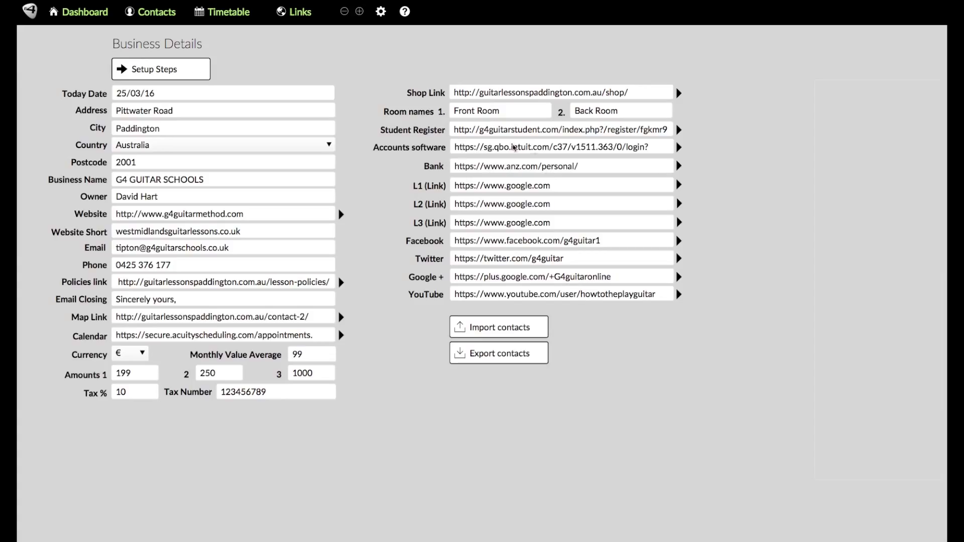
pyautogui.moveTo(501, 195)
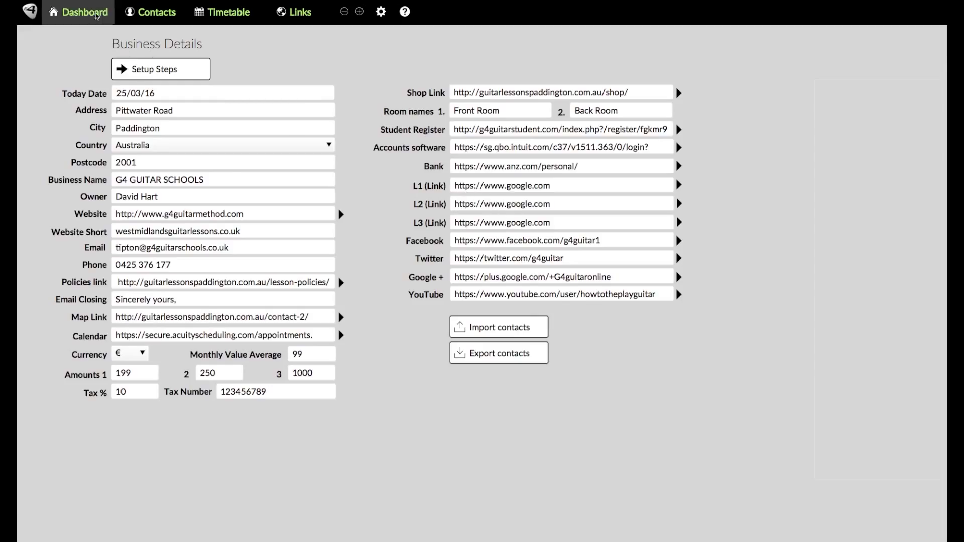
# Step: Return from Business Details to the dashboard with its L1, L2 and L3 quick links
pyautogui.click(83, 12)
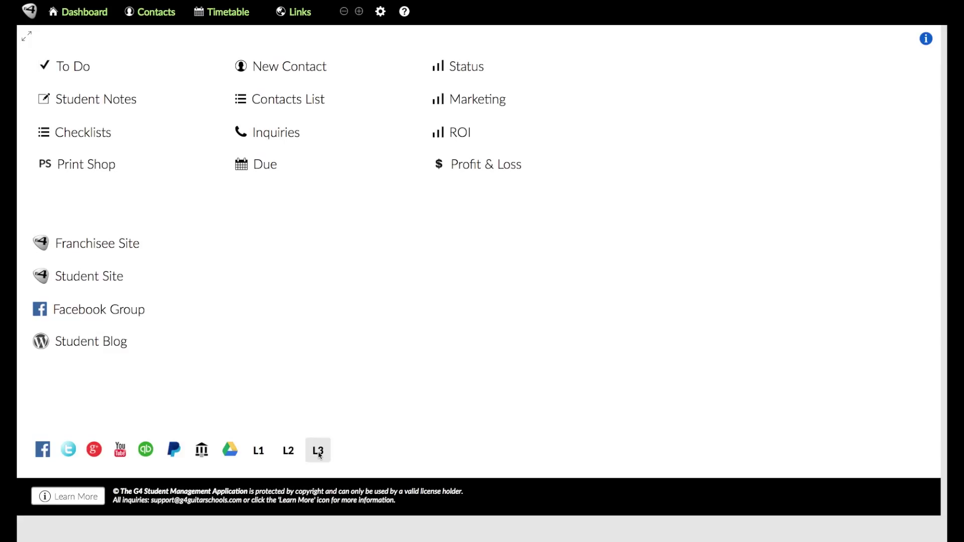
pyautogui.moveTo(290, 465)
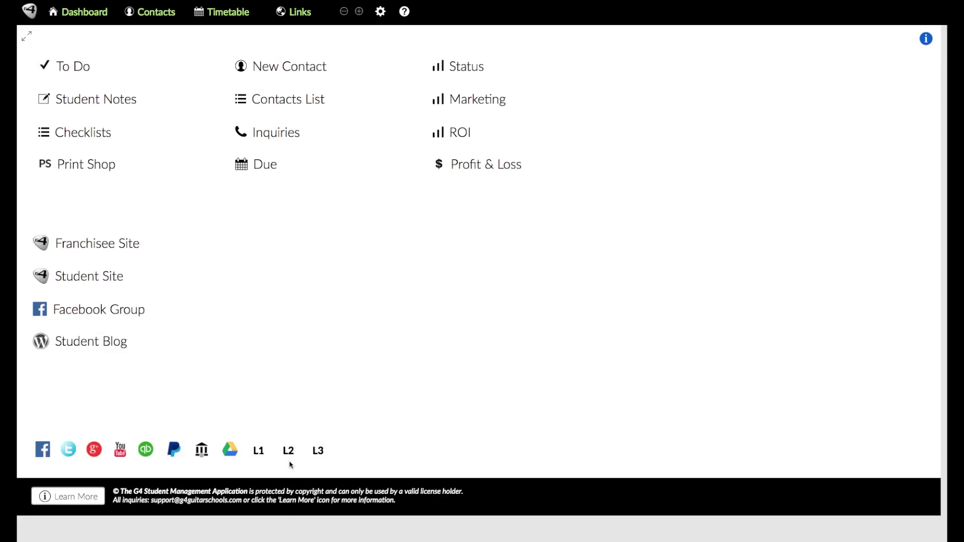
pyautogui.moveTo(386, 432)
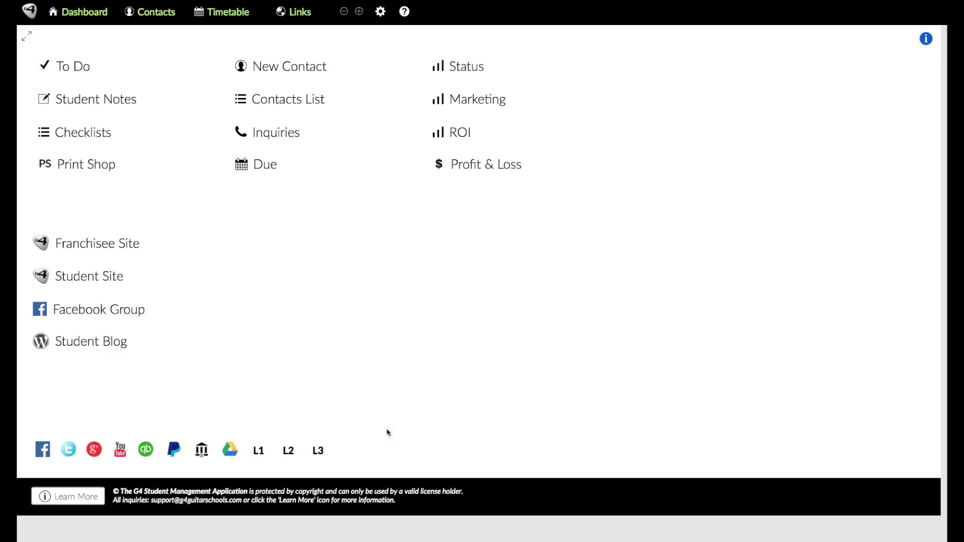
pyautogui.moveTo(288, 451)
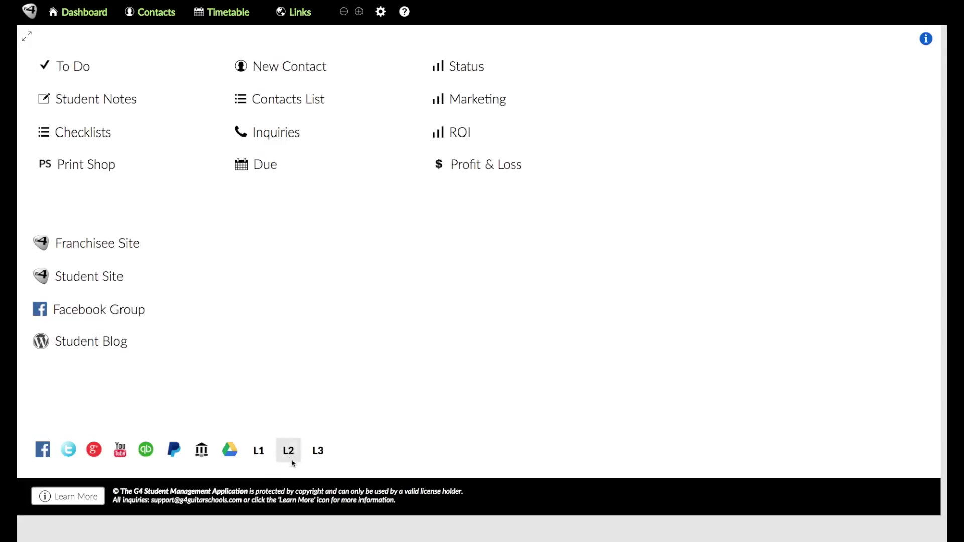
pyautogui.moveTo(338, 468)
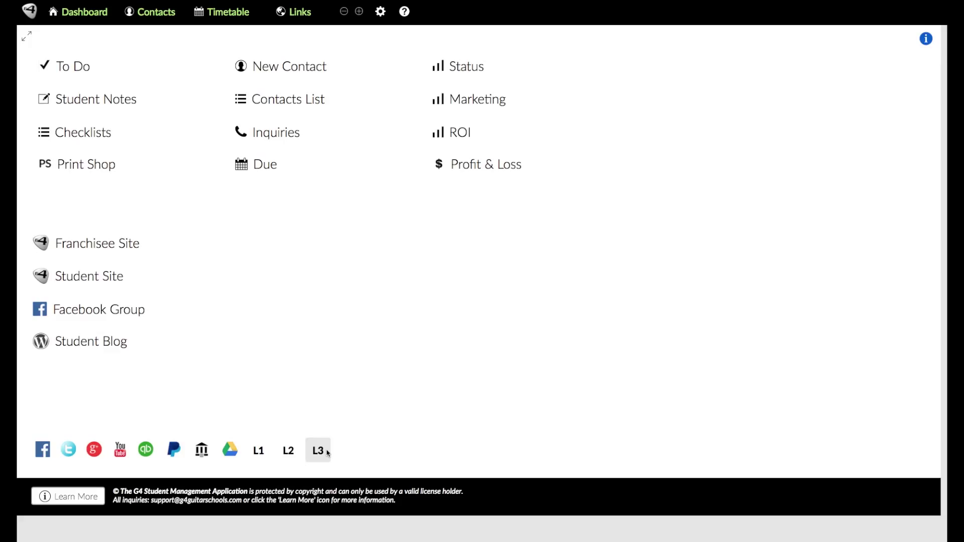
pyautogui.moveTo(275, 131)
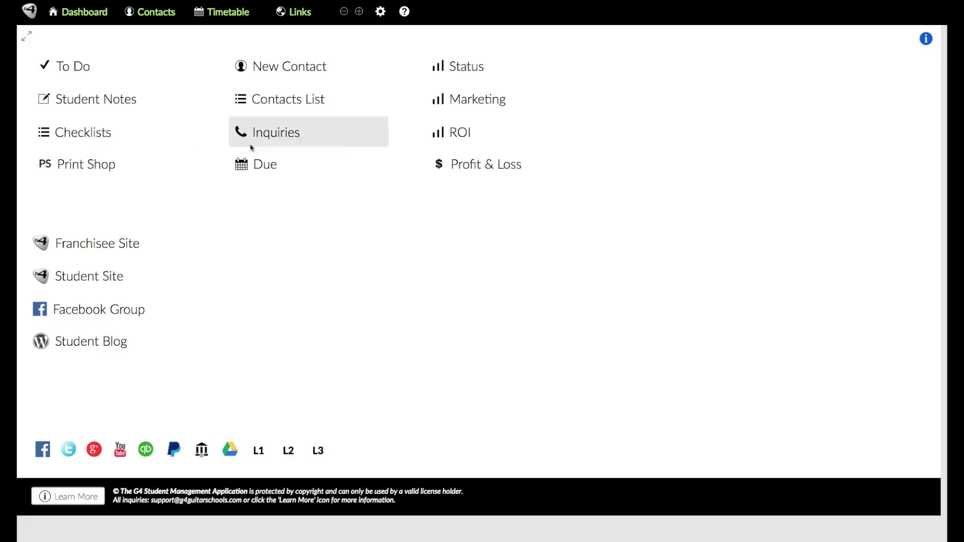
pyautogui.moveTo(347, 115)
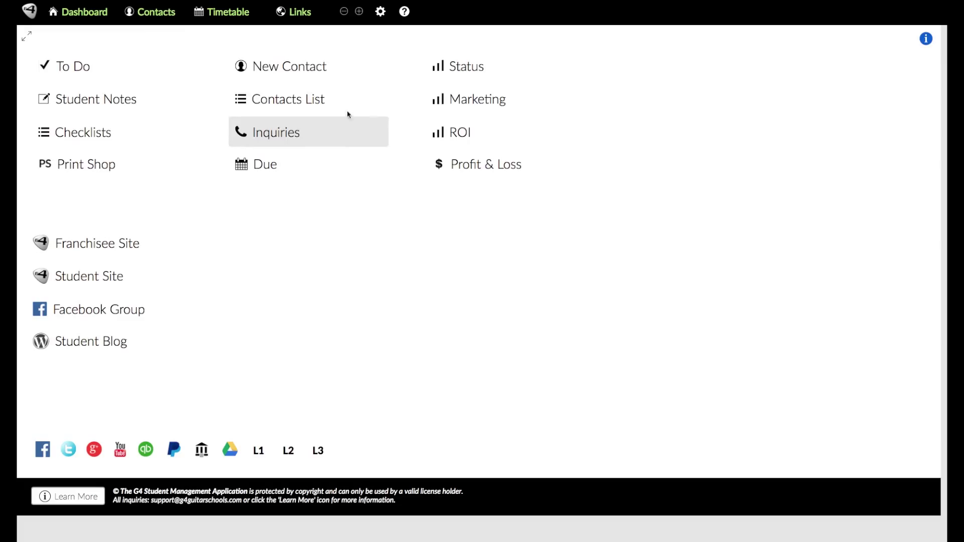
pyautogui.moveTo(157, 12)
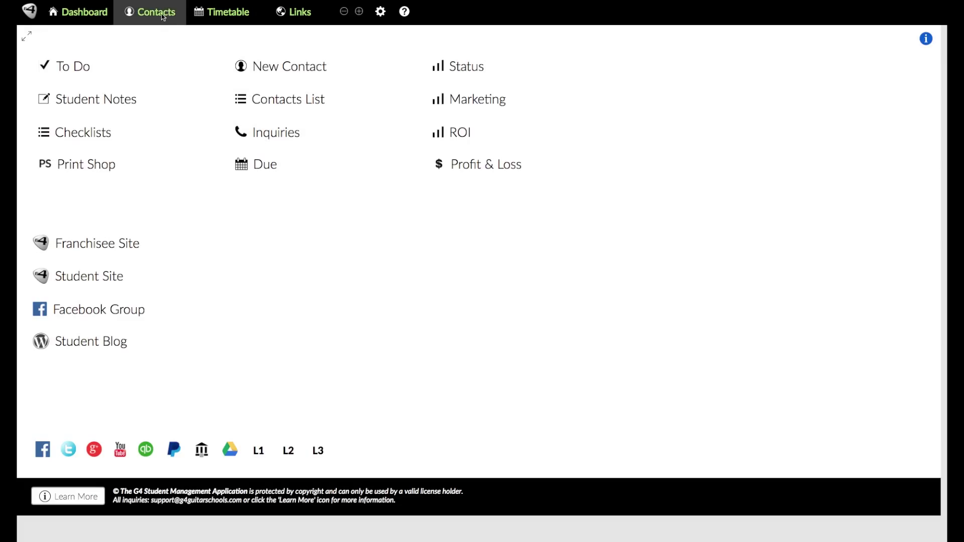
# Step: Go to Contacts and step forward from Charlie Brown's record to Hiroshi Smith's
pyautogui.click(287, 99)
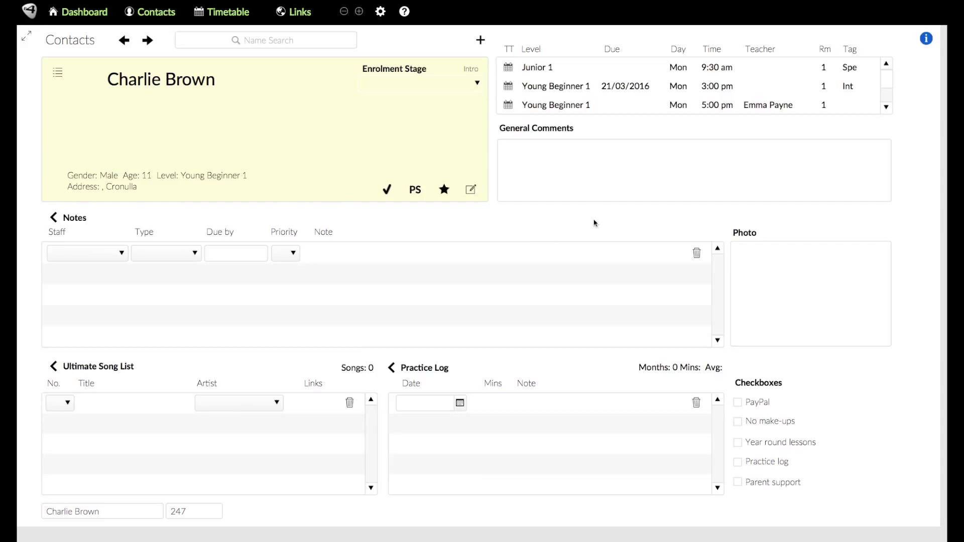
pyautogui.moveTo(861, 368)
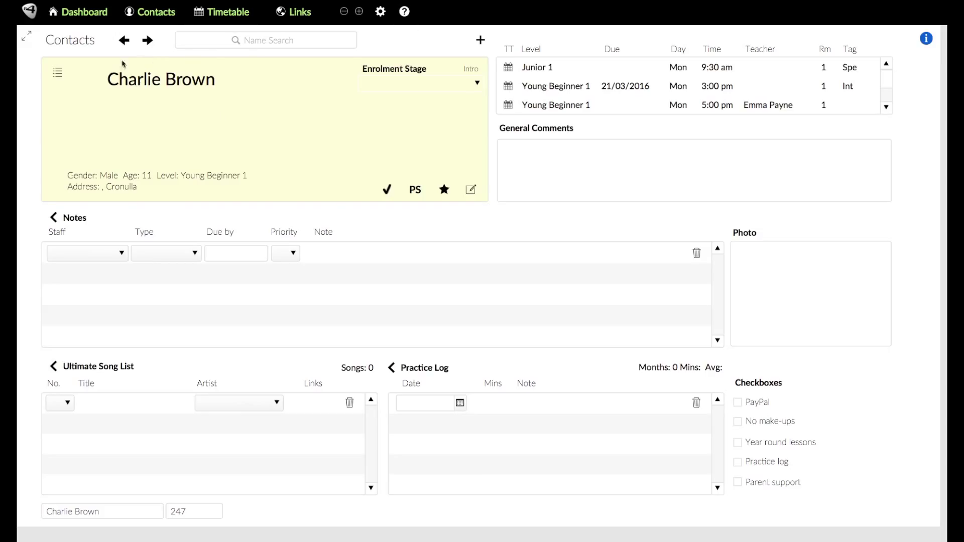
pyautogui.moveTo(143, 65)
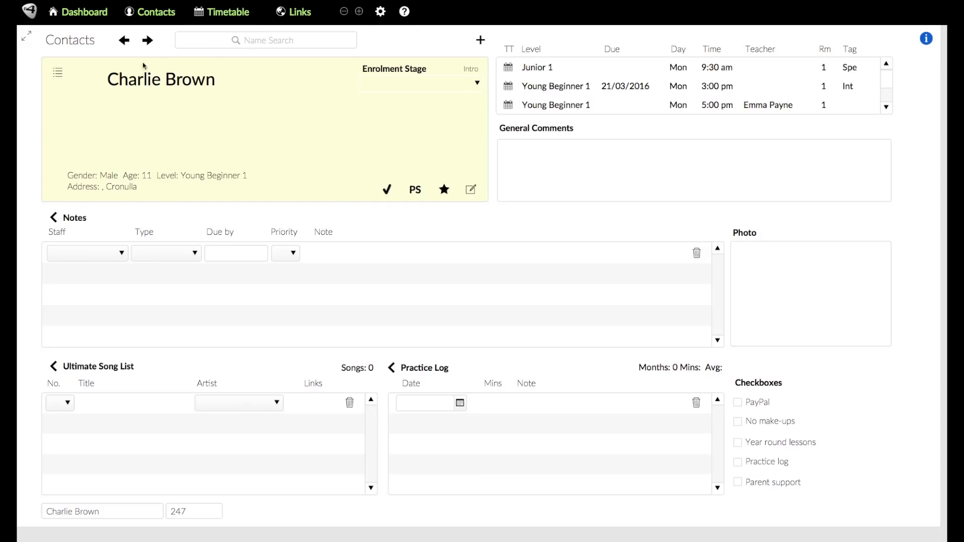
pyautogui.click(148, 40)
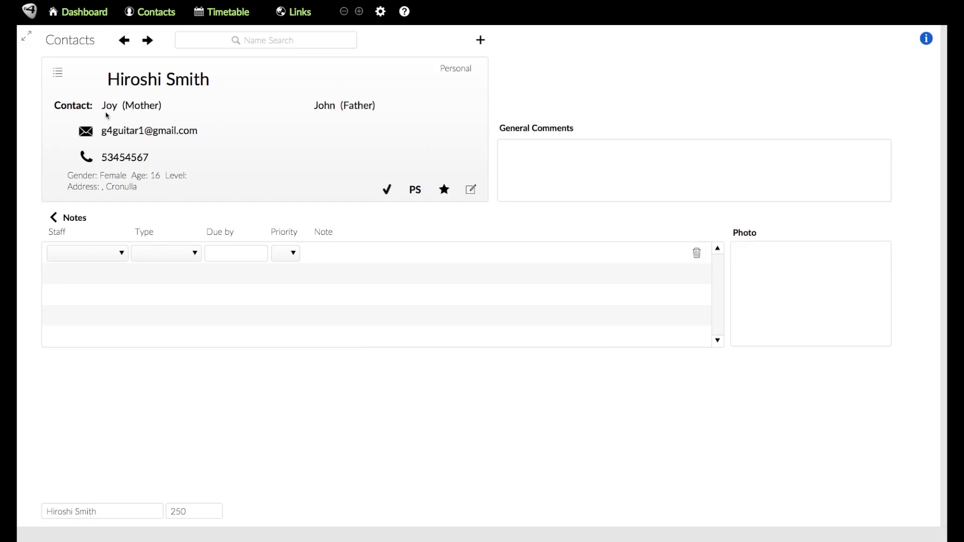
pyautogui.moveTo(328, 112)
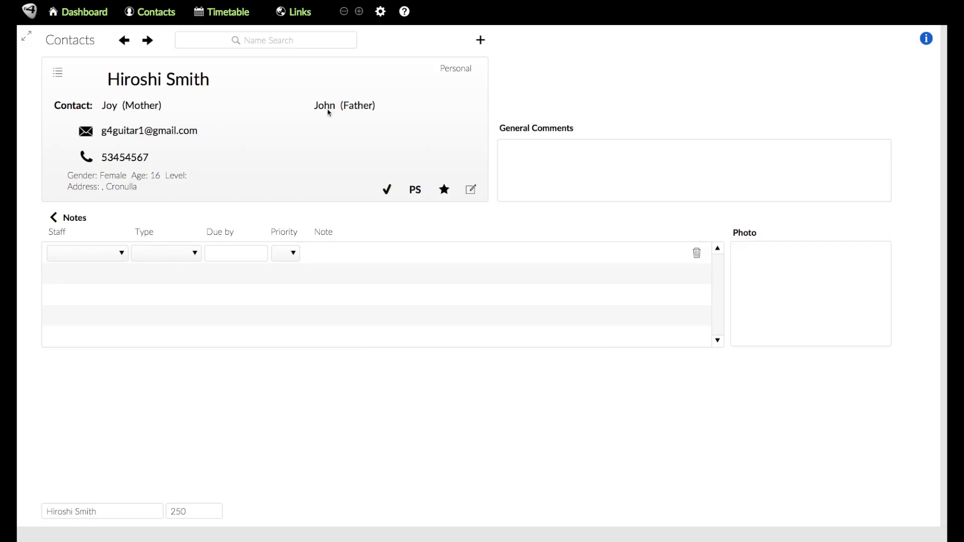
pyautogui.moveTo(130, 165)
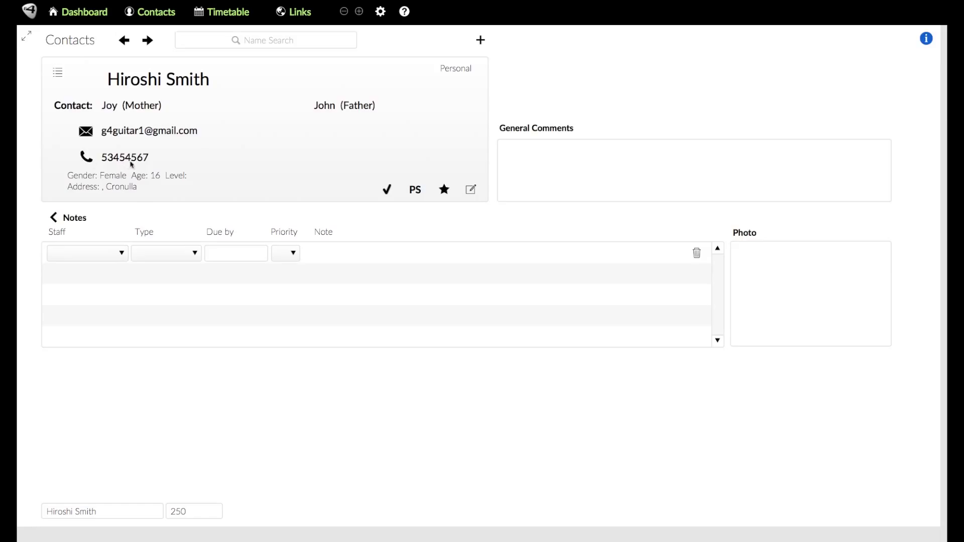
pyautogui.moveTo(171, 149)
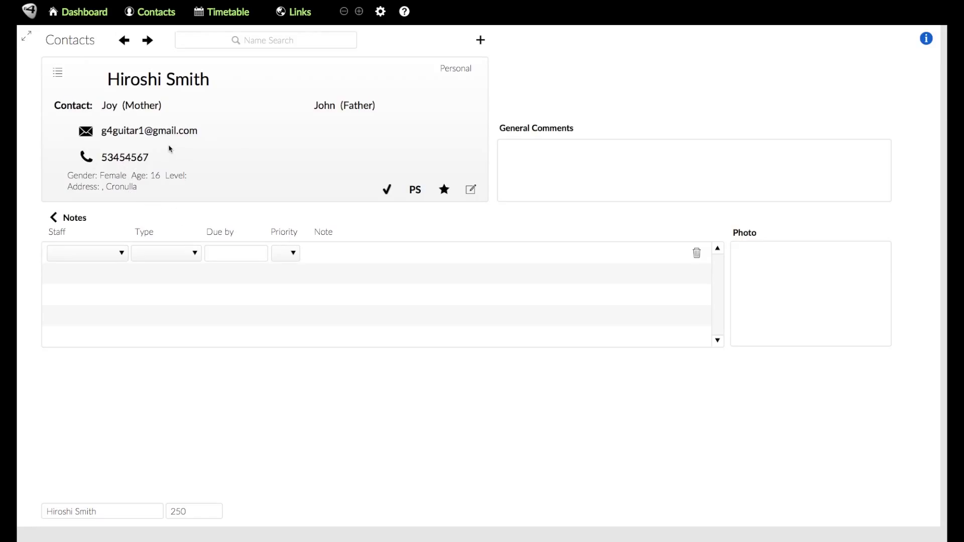
pyautogui.moveTo(198, 70)
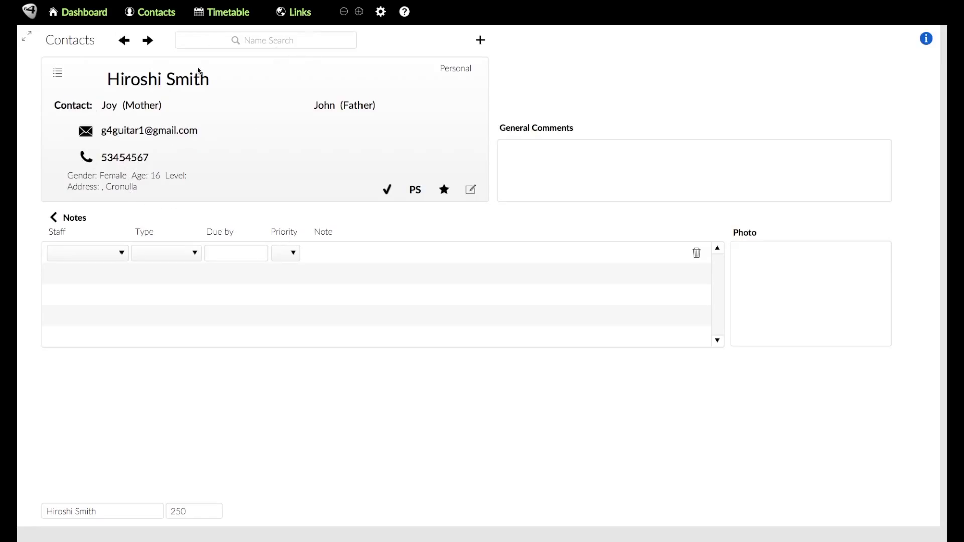
pyautogui.click(265, 40)
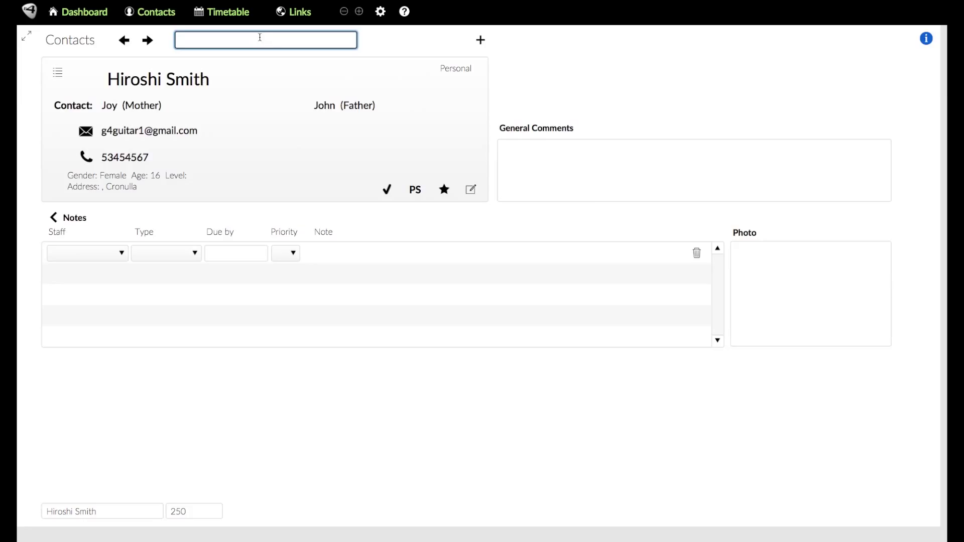
pyautogui.write('m')
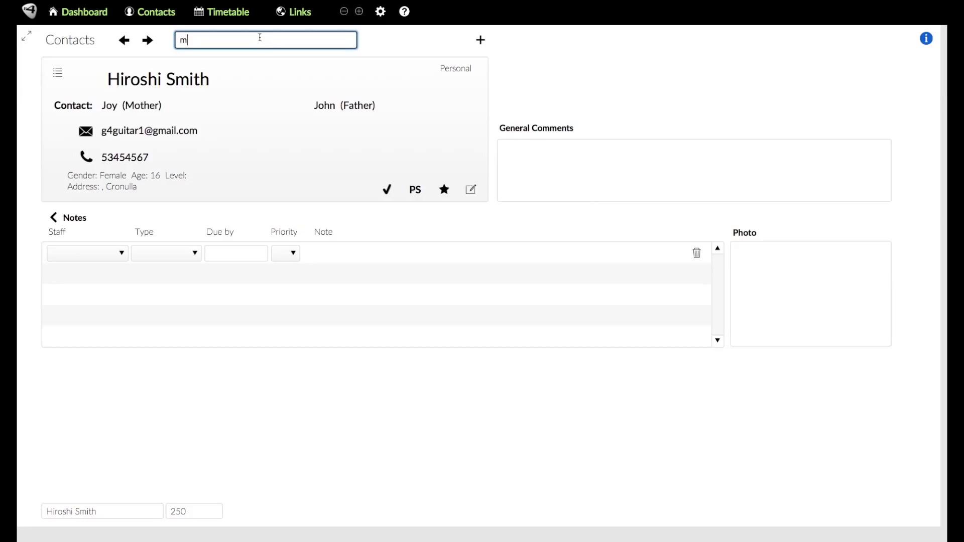
pyautogui.write('ia')
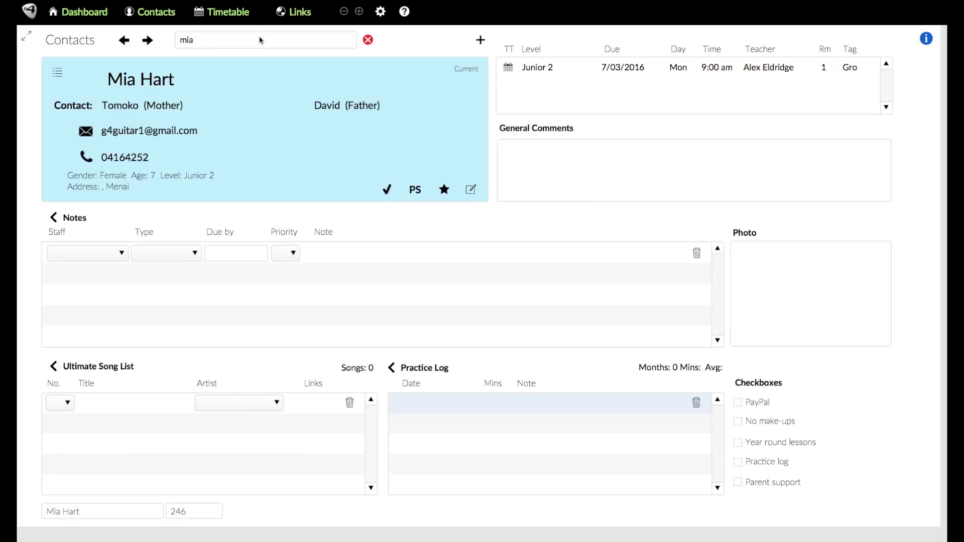
pyautogui.moveTo(147, 40)
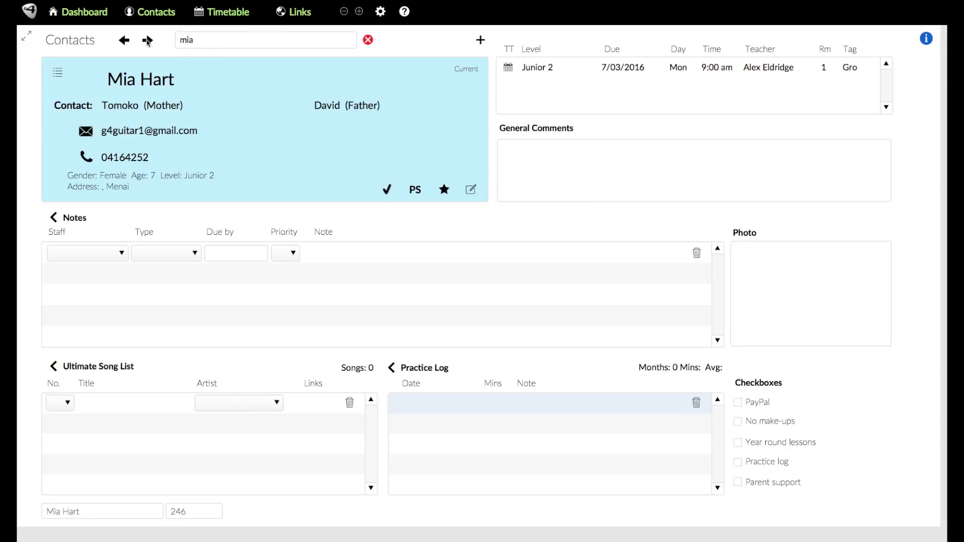
pyautogui.moveTo(130, 89)
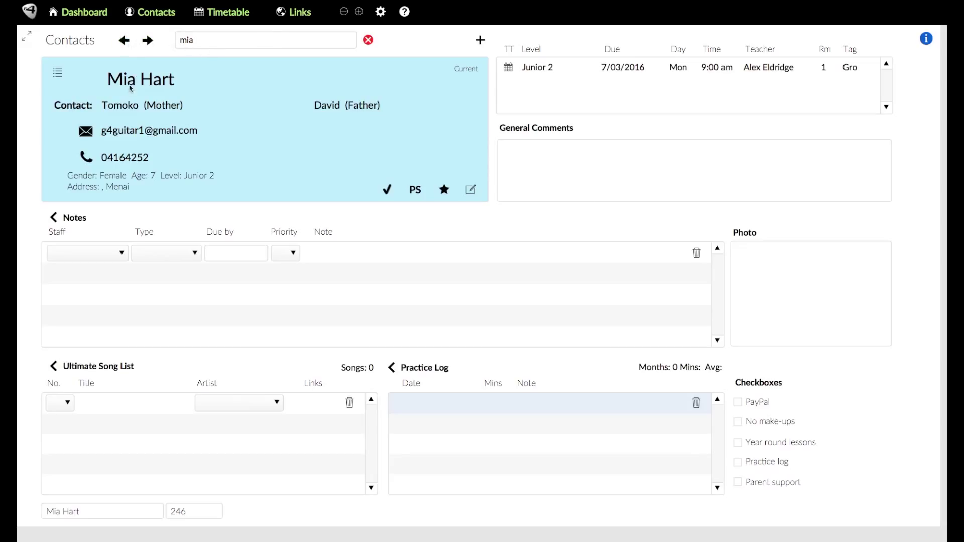
pyautogui.click(265, 39)
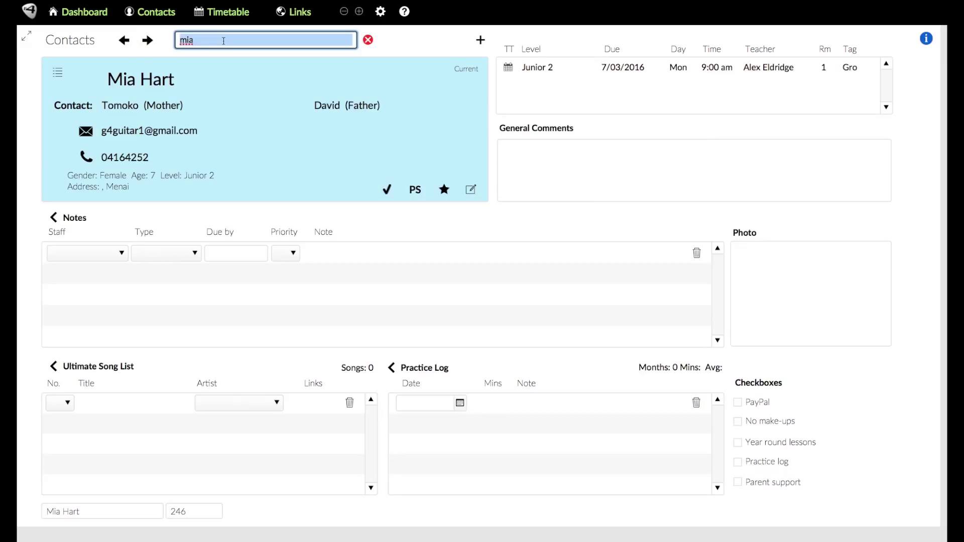
pyautogui.write('jim')
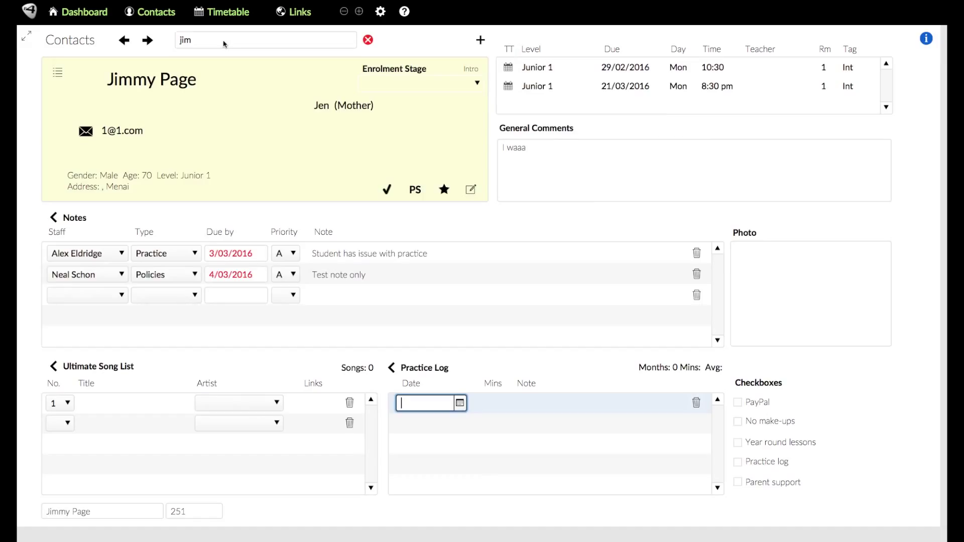
pyautogui.click(146, 41)
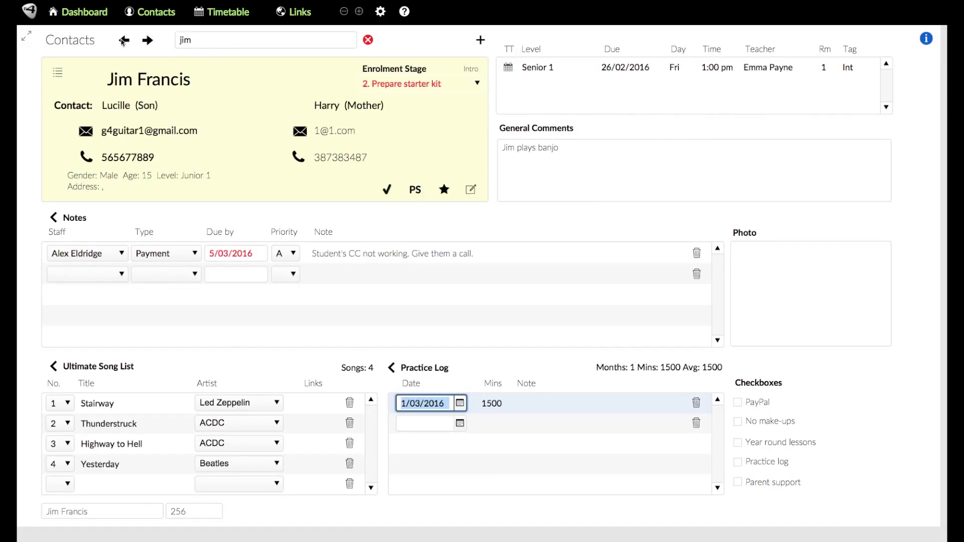
pyautogui.click(147, 40)
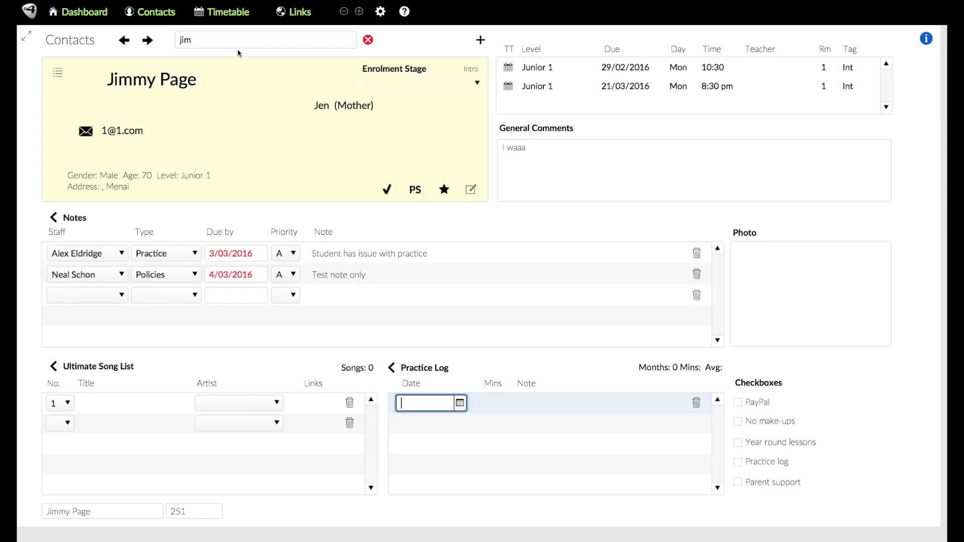
pyautogui.click(125, 40)
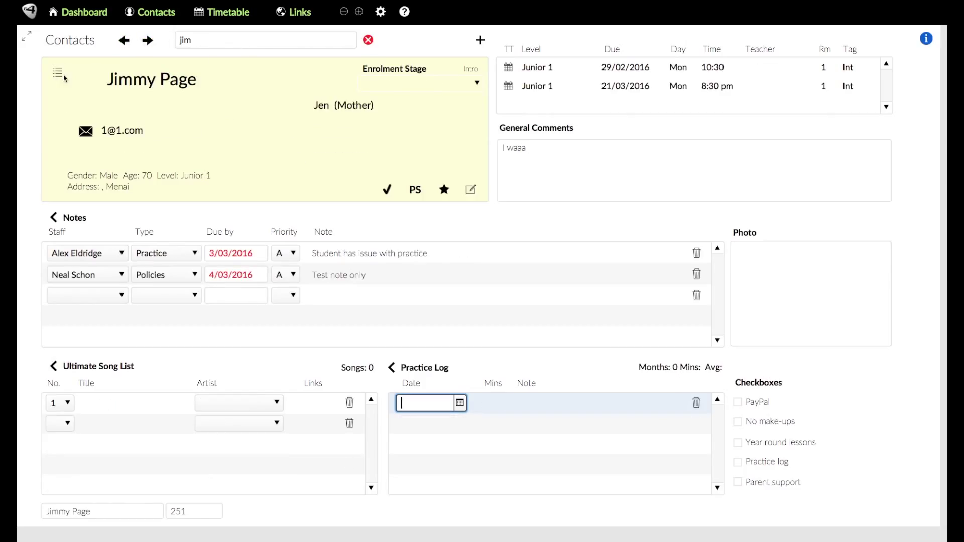
# Step: List the contacts matching 'jim' and reopen Jimmy Page's full record from it
pyautogui.click(58, 73)
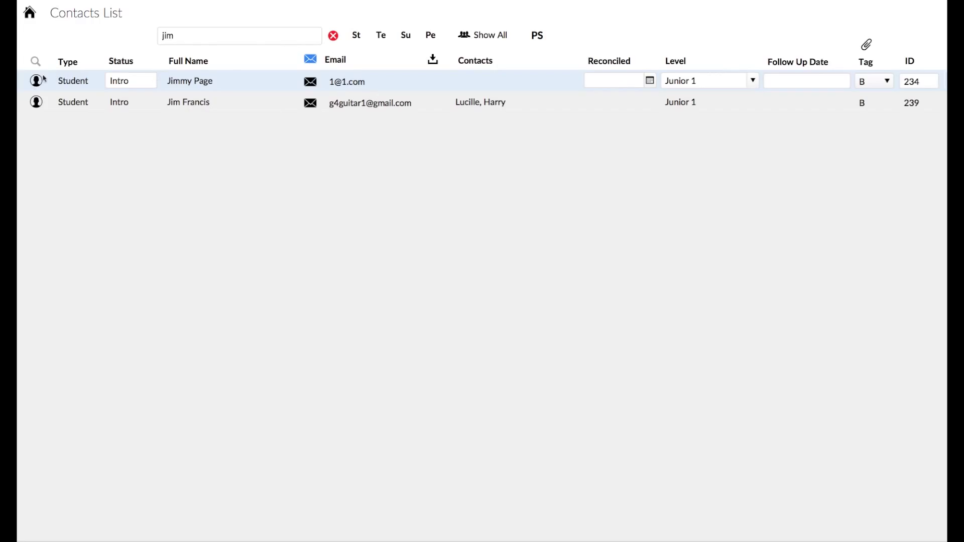
pyautogui.click(190, 80)
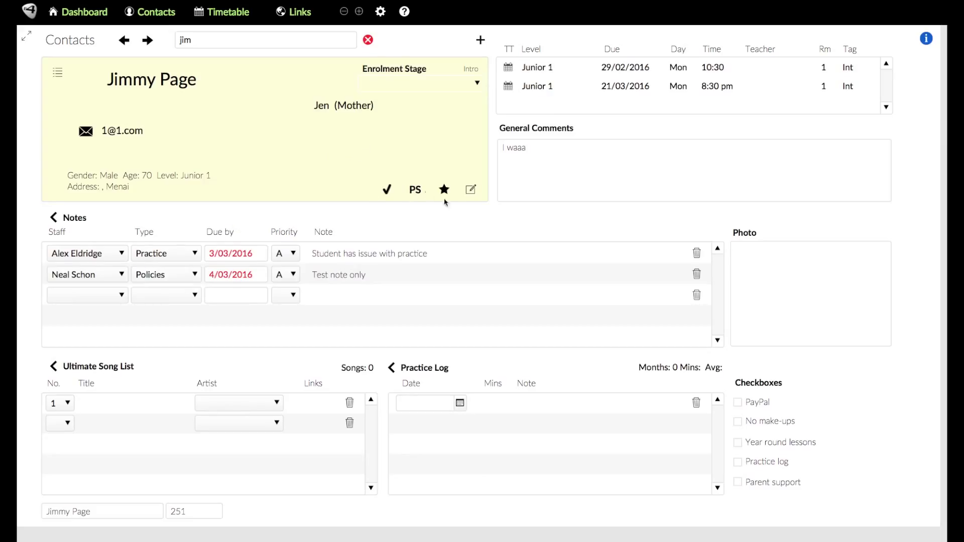
pyautogui.moveTo(384, 201)
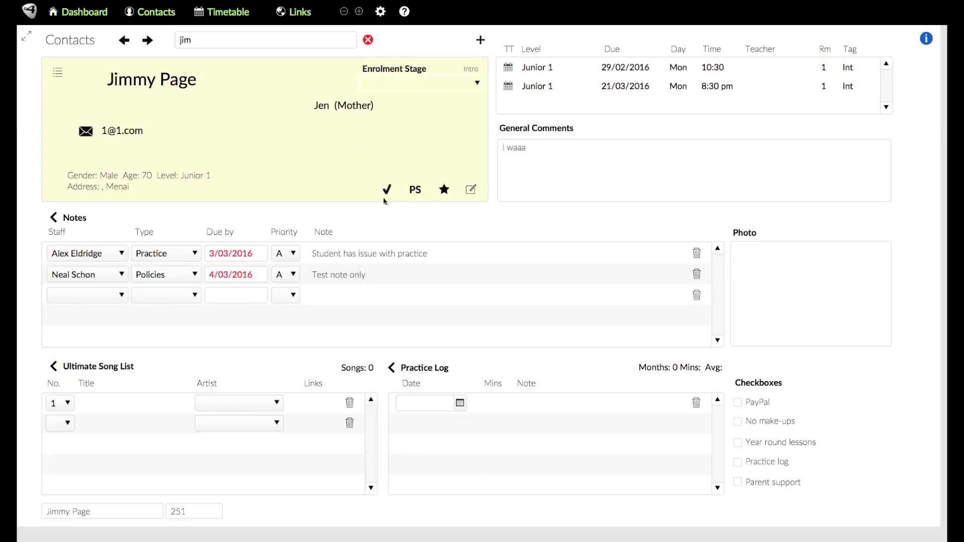
pyautogui.moveTo(481, 201)
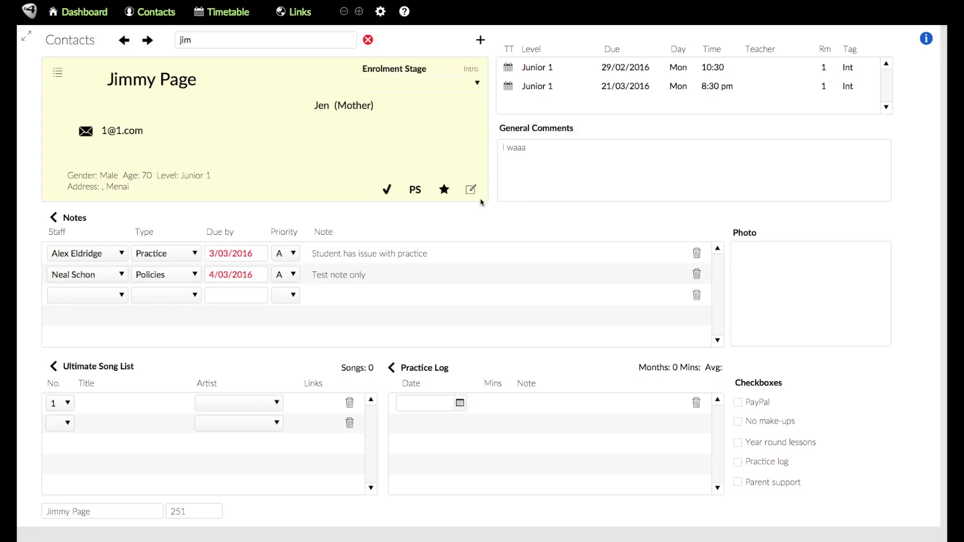
pyautogui.moveTo(256, 89)
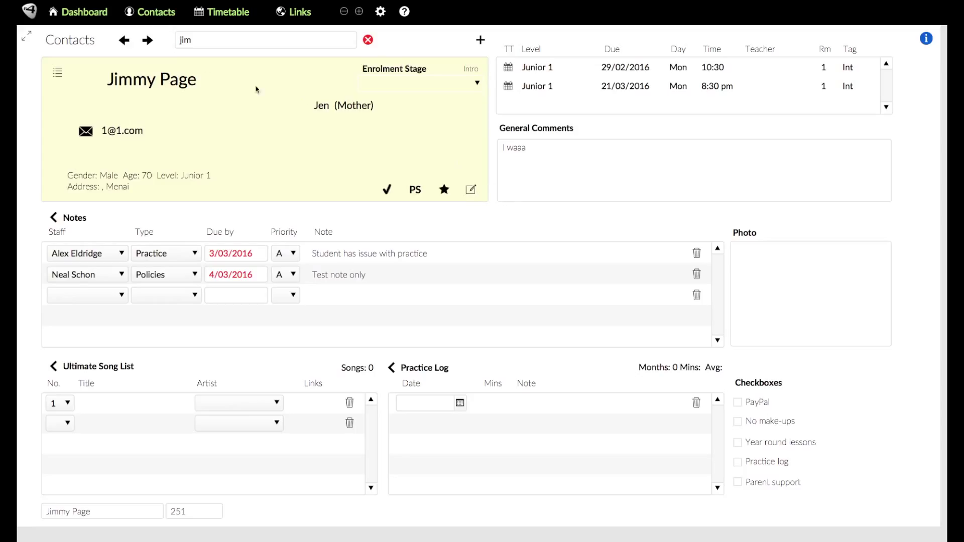
pyautogui.moveTo(247, 139)
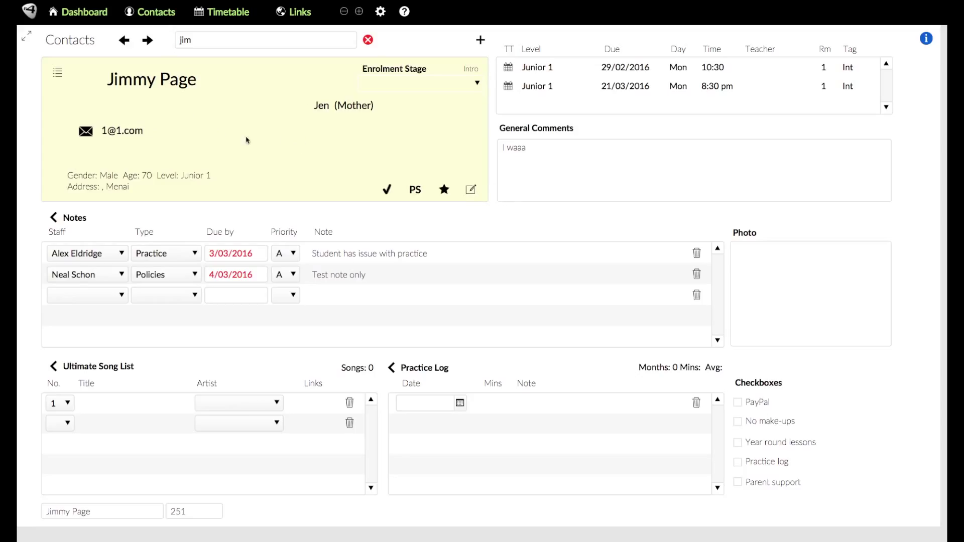
pyautogui.moveTo(476, 67)
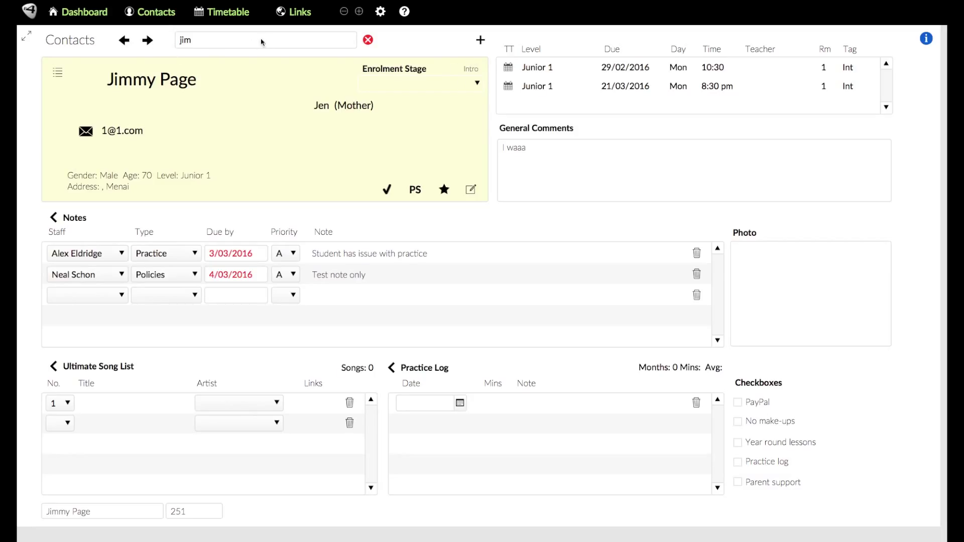
pyautogui.click(367, 41)
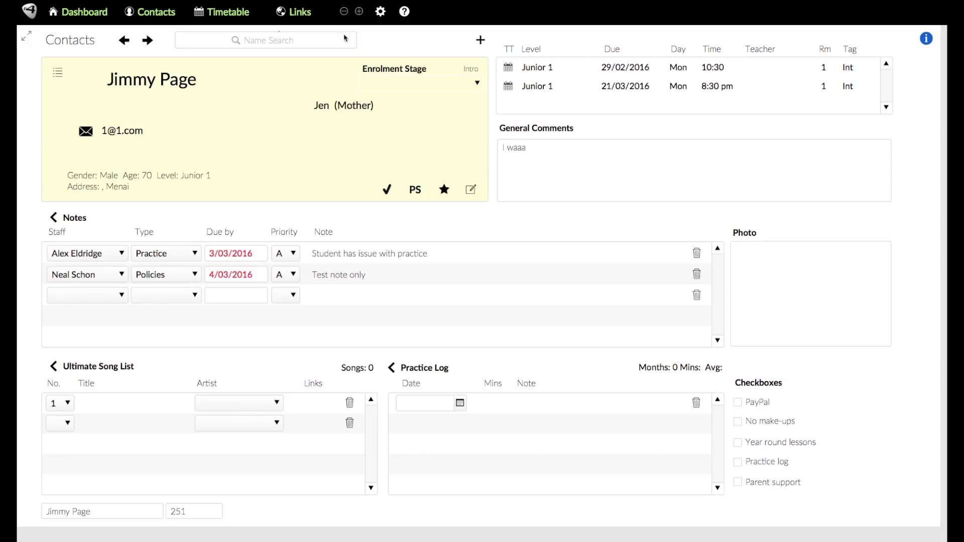
pyautogui.click(146, 40)
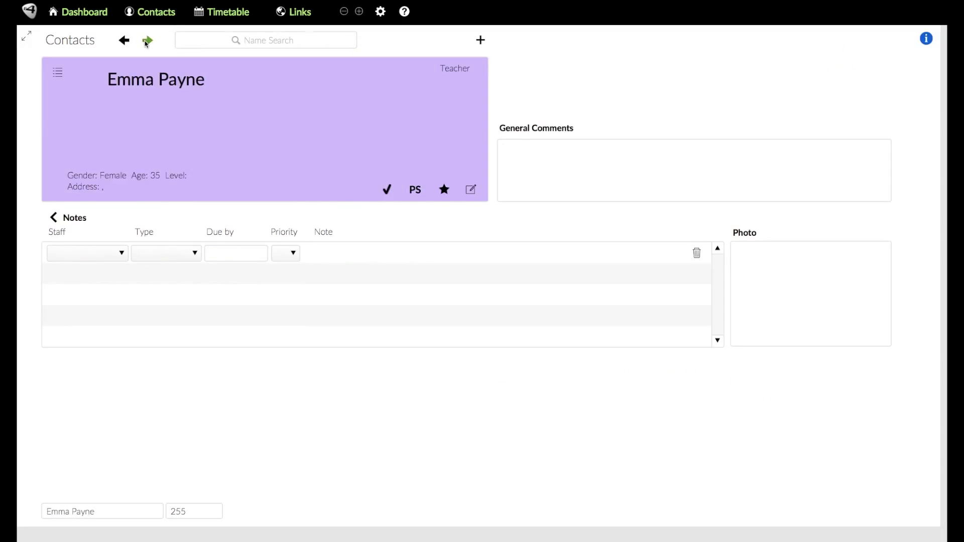
pyautogui.click(148, 40)
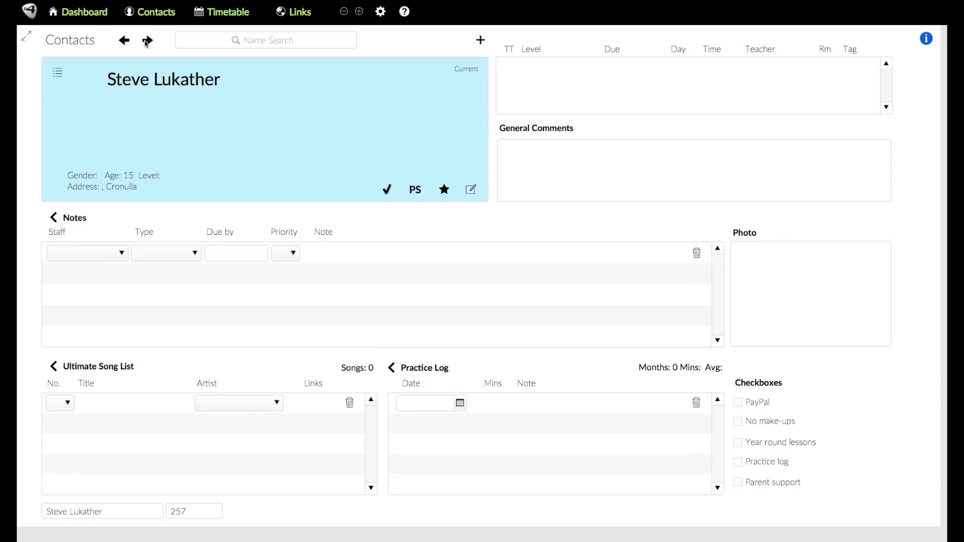
pyautogui.click(148, 41)
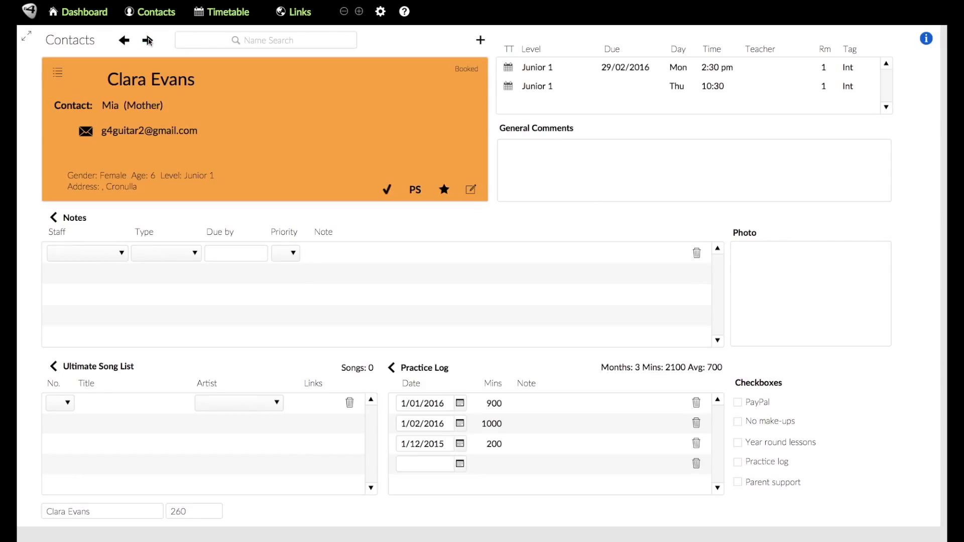
pyautogui.click(147, 40)
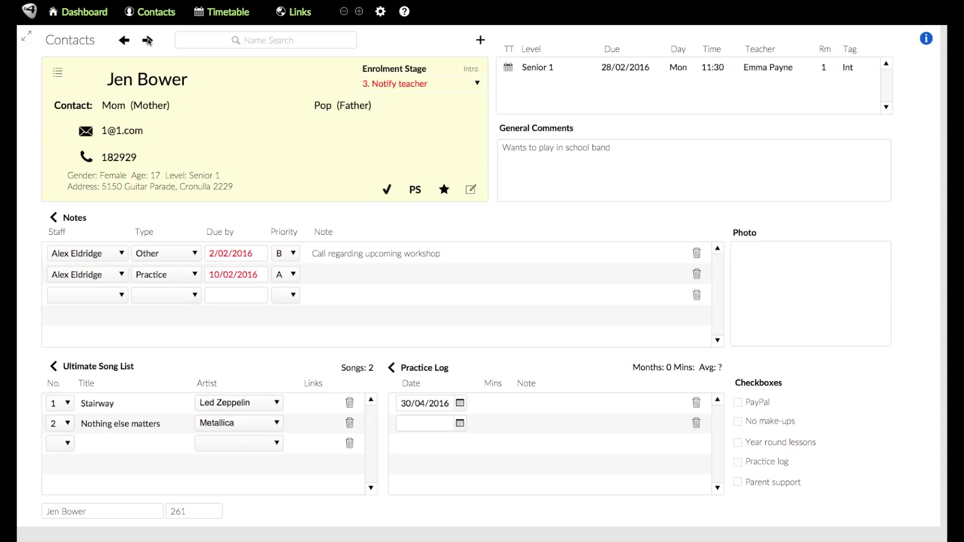
pyautogui.moveTo(432, 84)
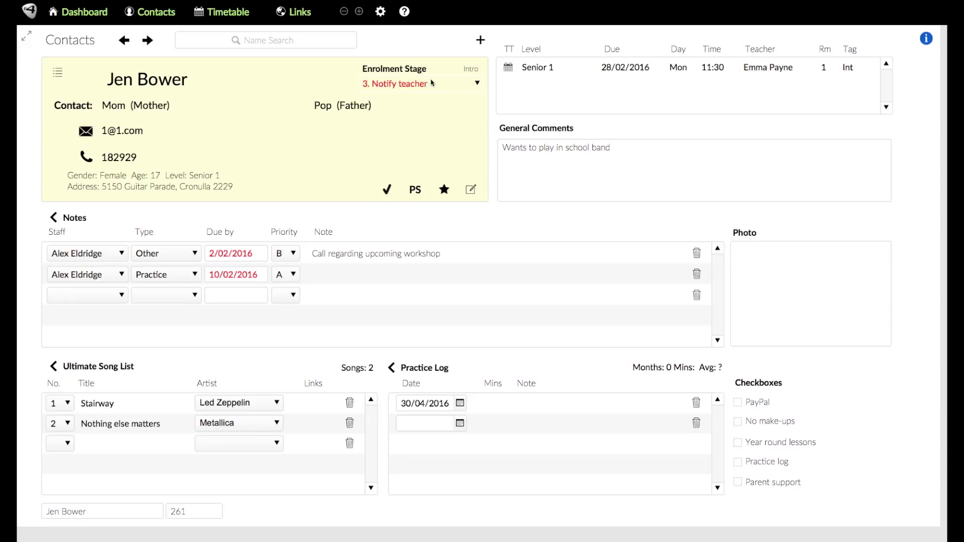
pyautogui.moveTo(365, 190)
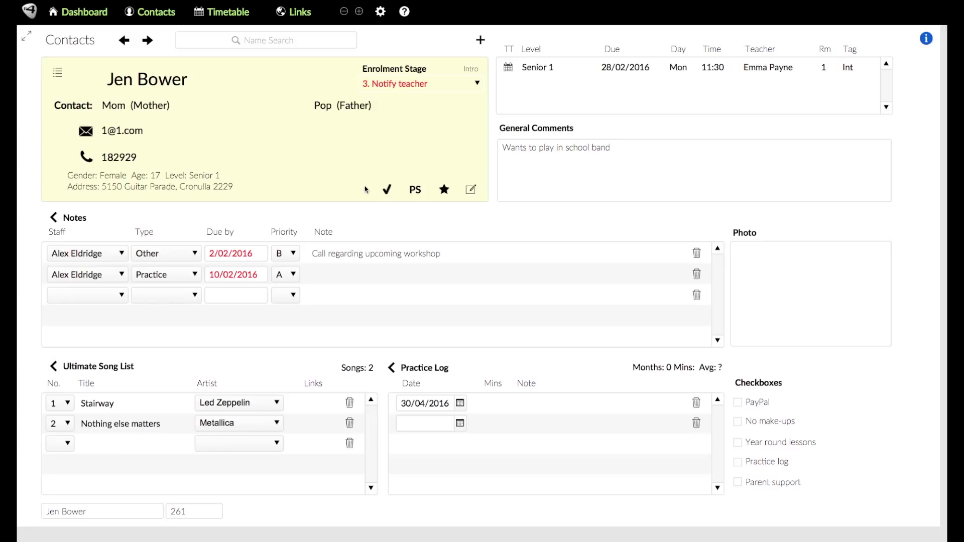
pyautogui.moveTo(408, 239)
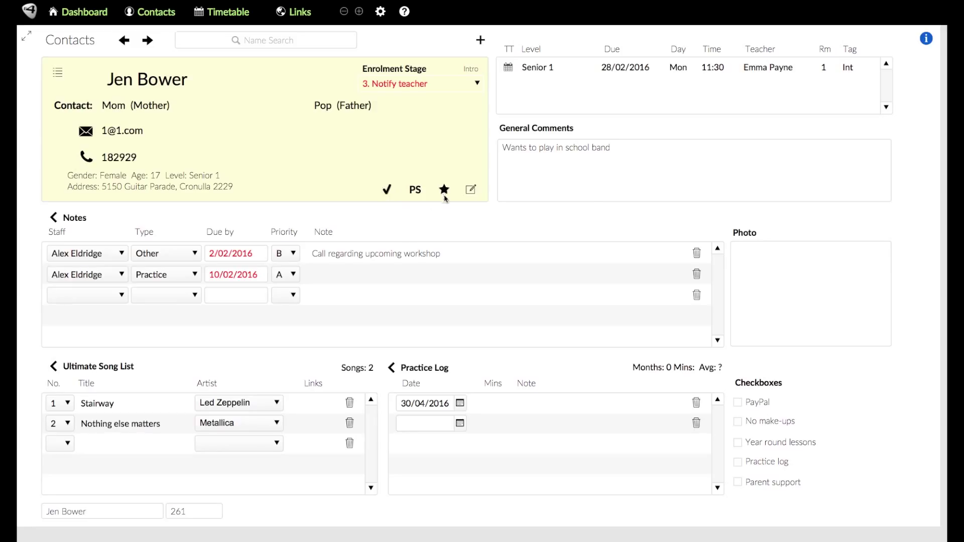
pyautogui.moveTo(436, 208)
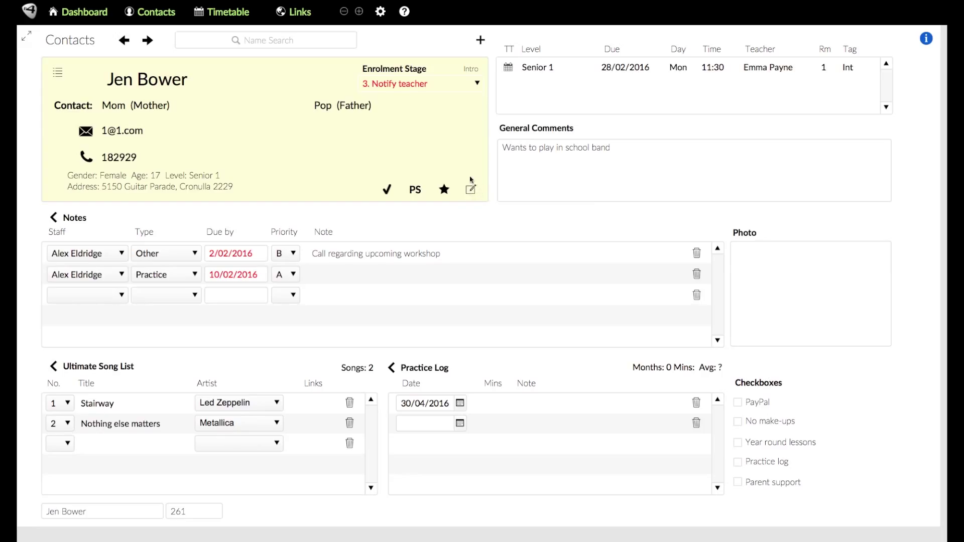
pyautogui.click(470, 188)
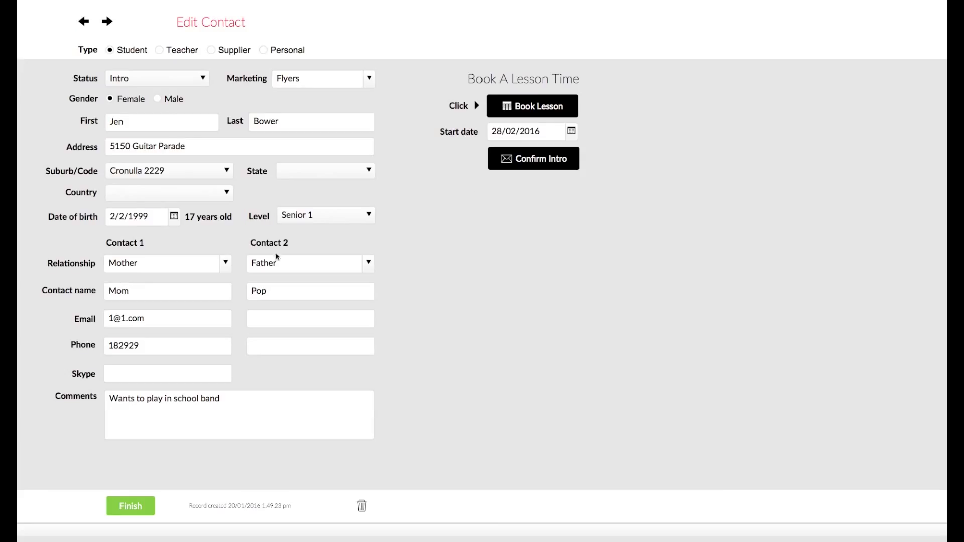
pyautogui.moveTo(217, 159)
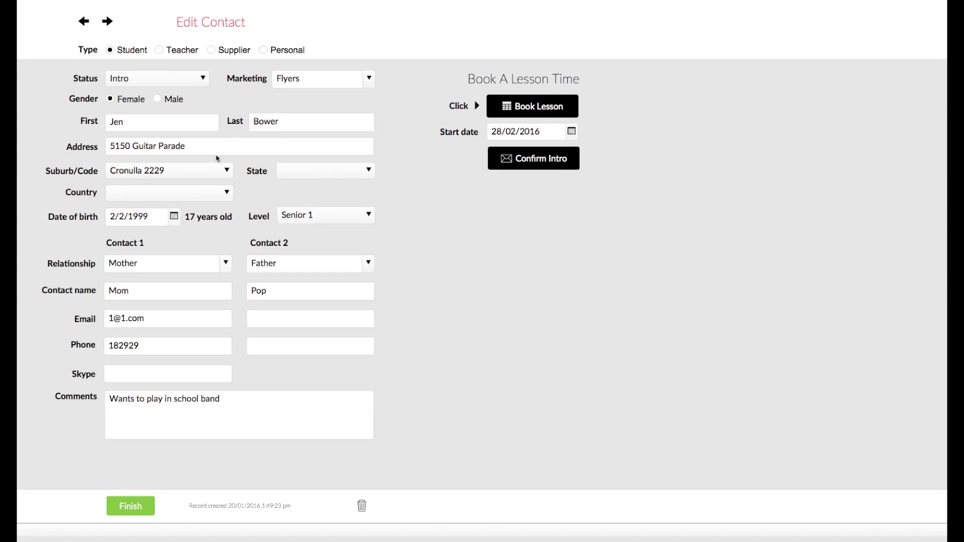
pyautogui.moveTo(224, 232)
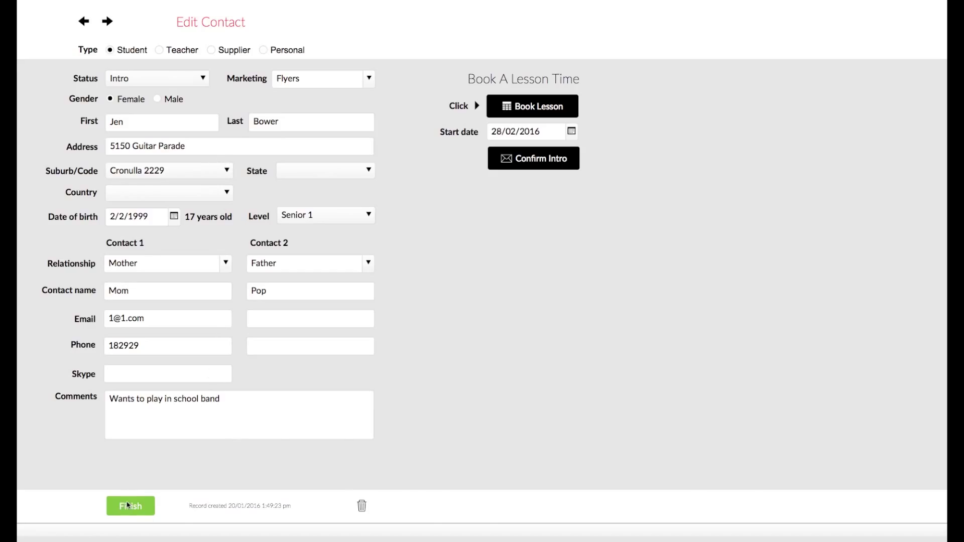
pyautogui.click(131, 506)
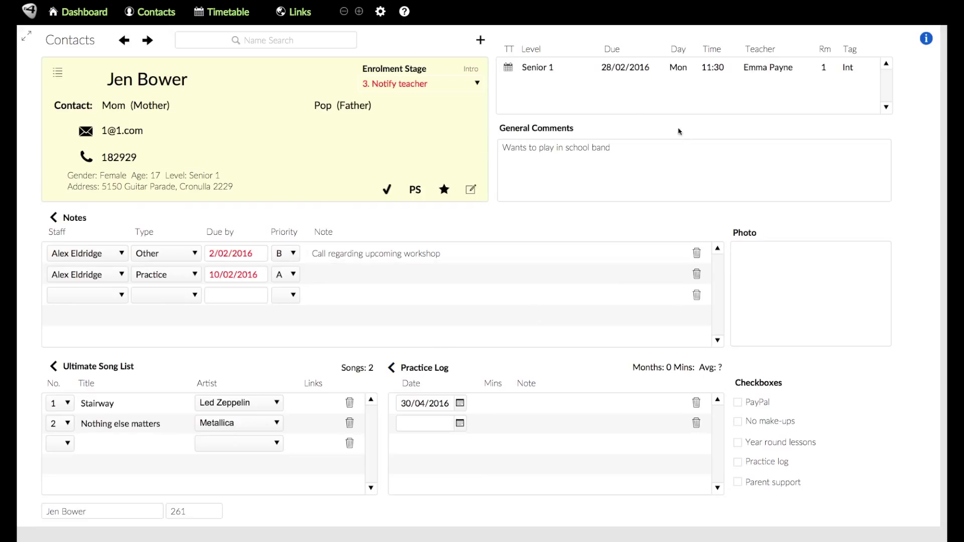
pyautogui.moveTo(535, 113)
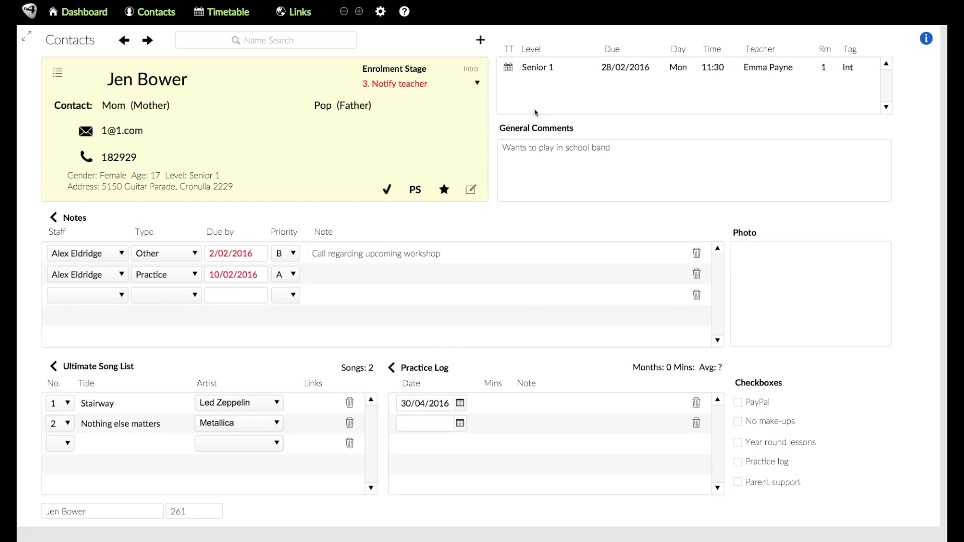
pyautogui.moveTo(532, 78)
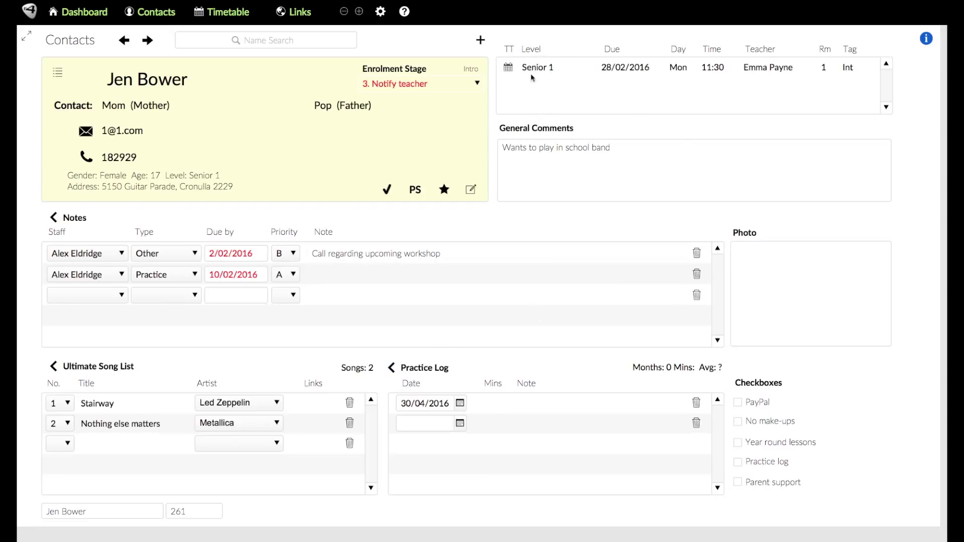
pyautogui.moveTo(648, 73)
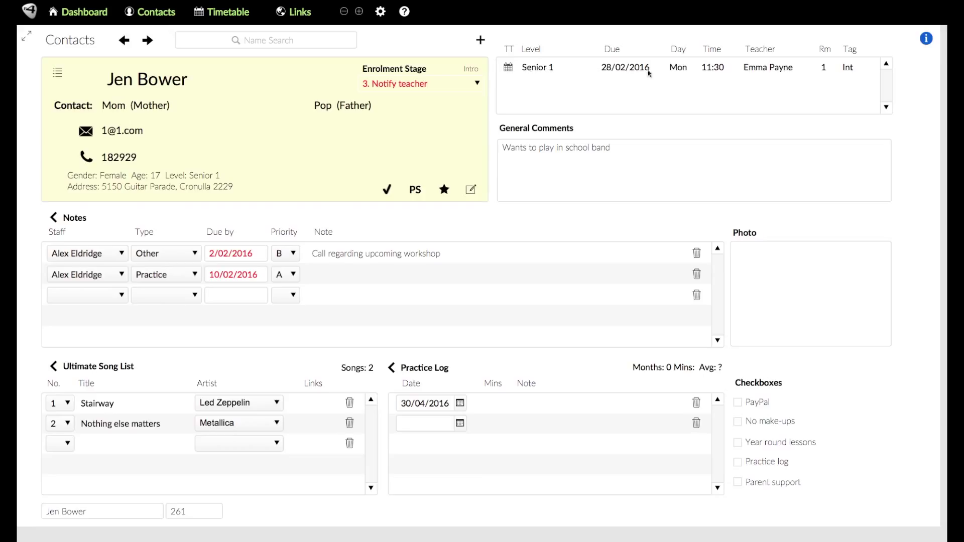
pyautogui.moveTo(510, 97)
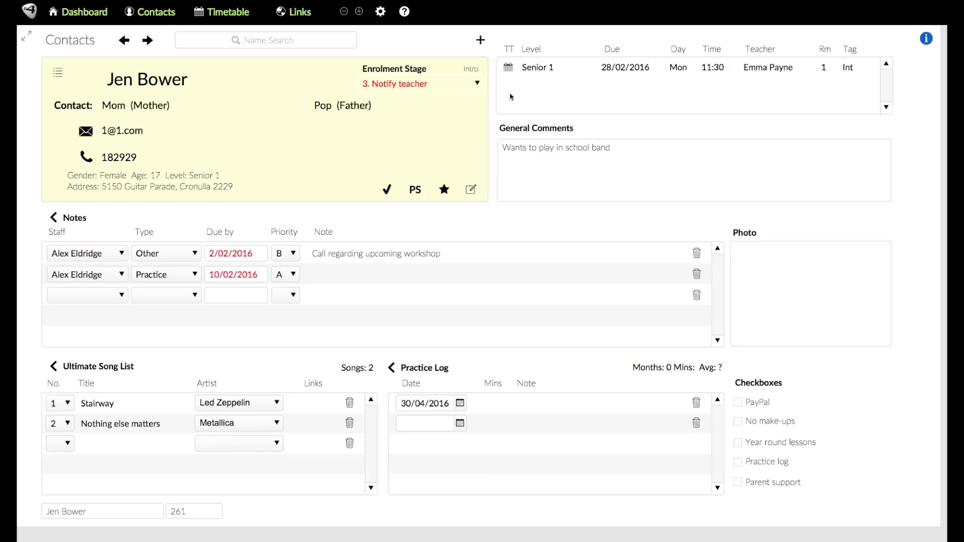
pyautogui.moveTo(556, 72)
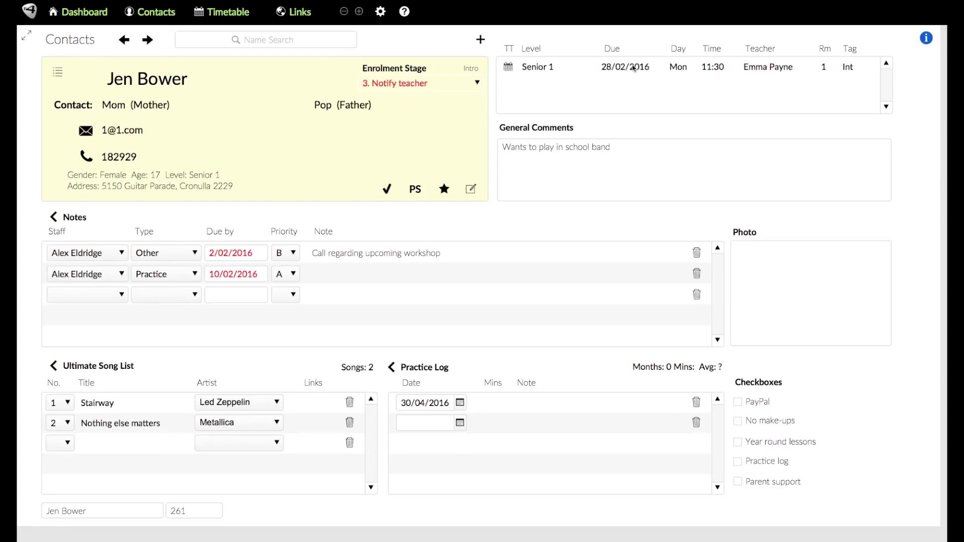
pyautogui.moveTo(704, 78)
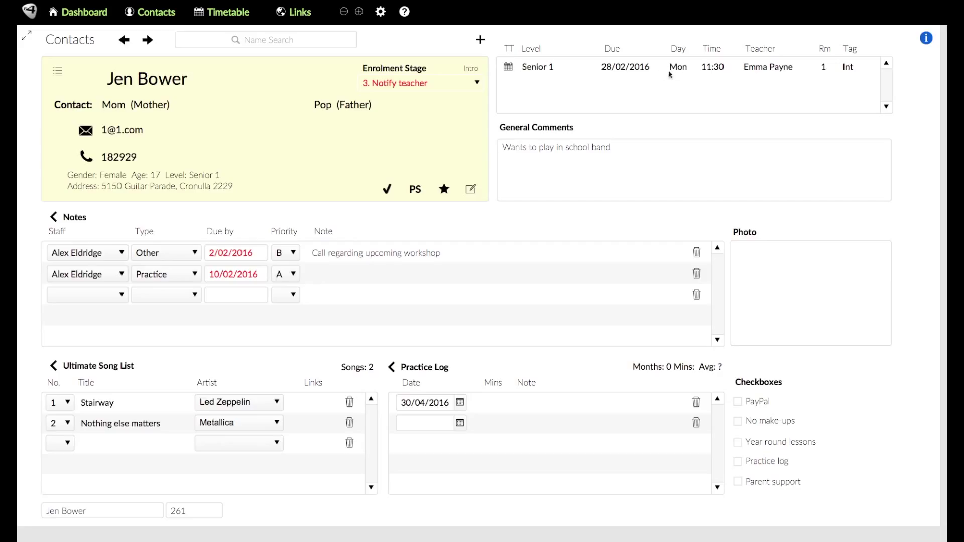
pyautogui.moveTo(824, 70)
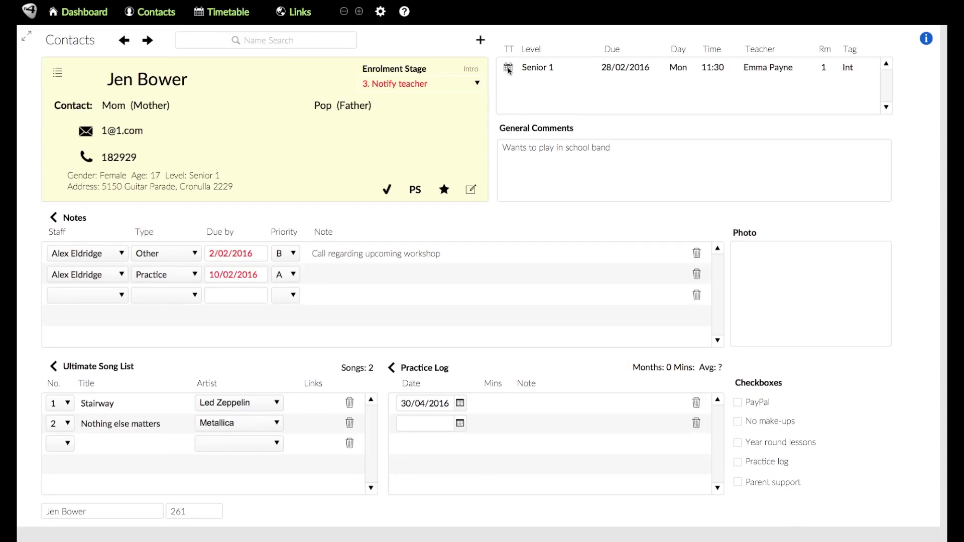
pyautogui.click(228, 12)
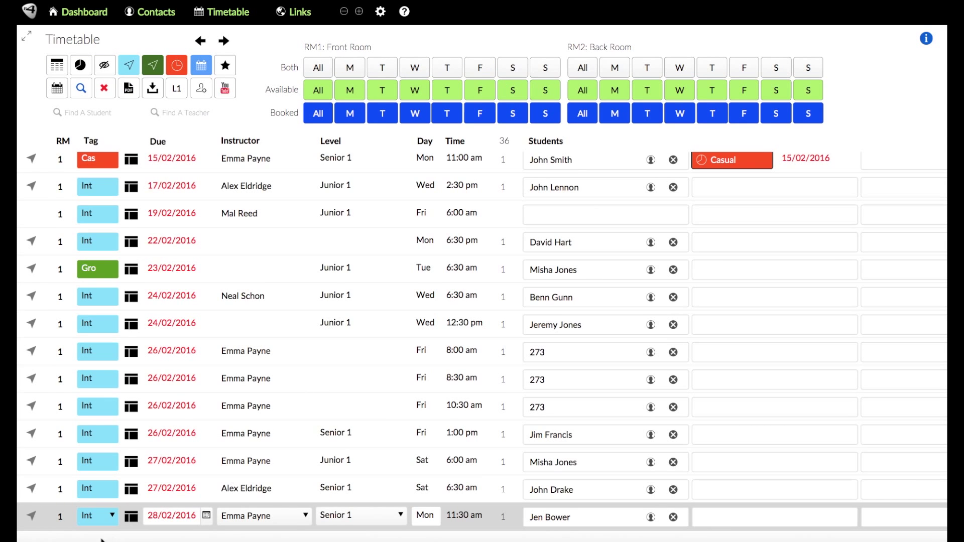
pyautogui.scroll(-3)
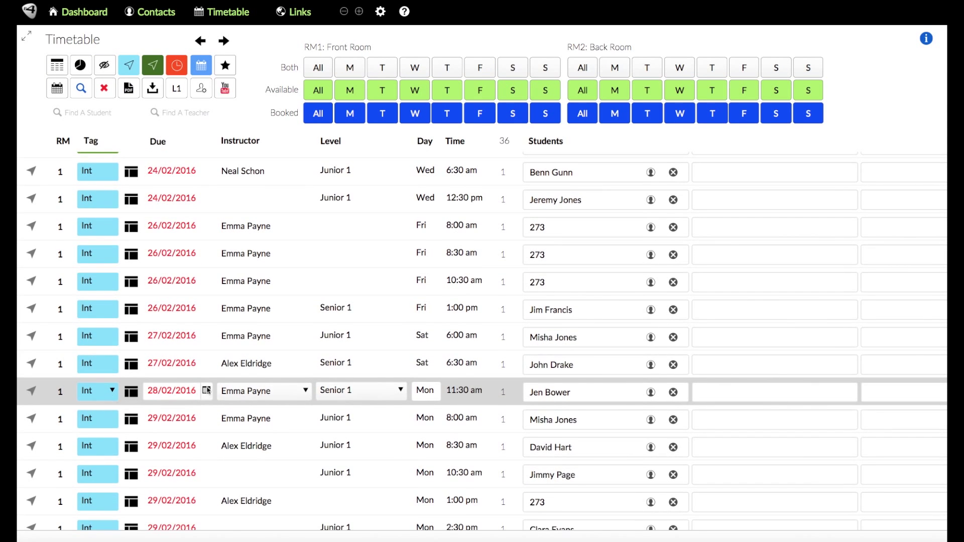
pyautogui.moveTo(186, 405)
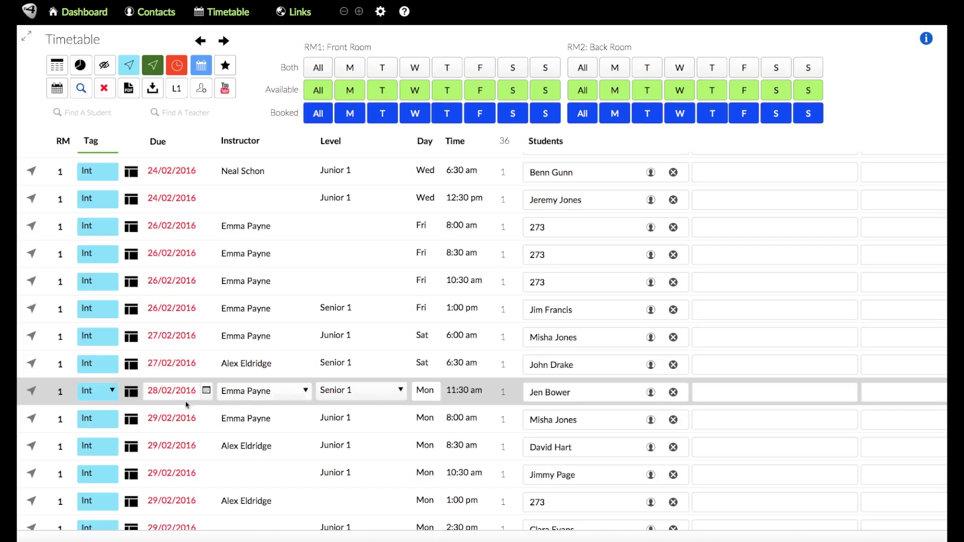
pyautogui.moveTo(561, 408)
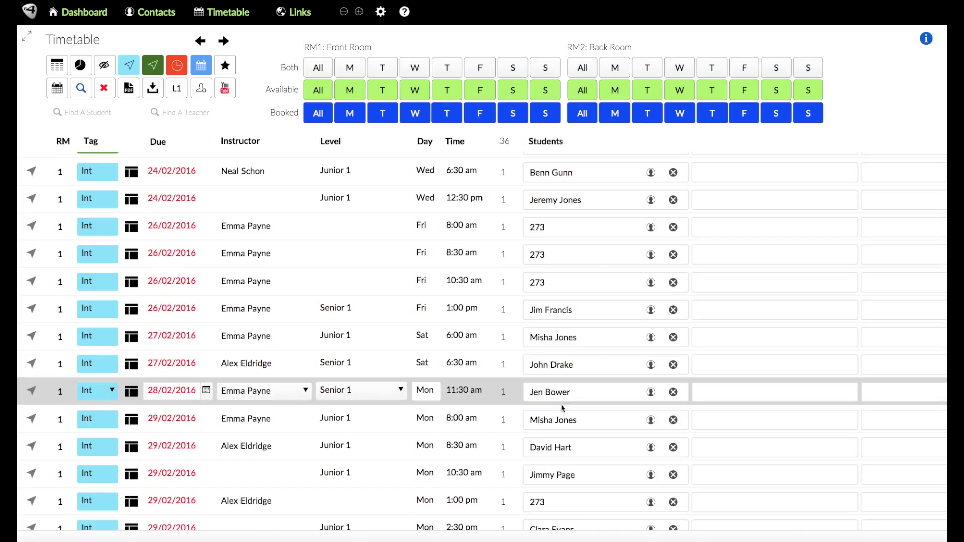
pyautogui.moveTo(650, 392)
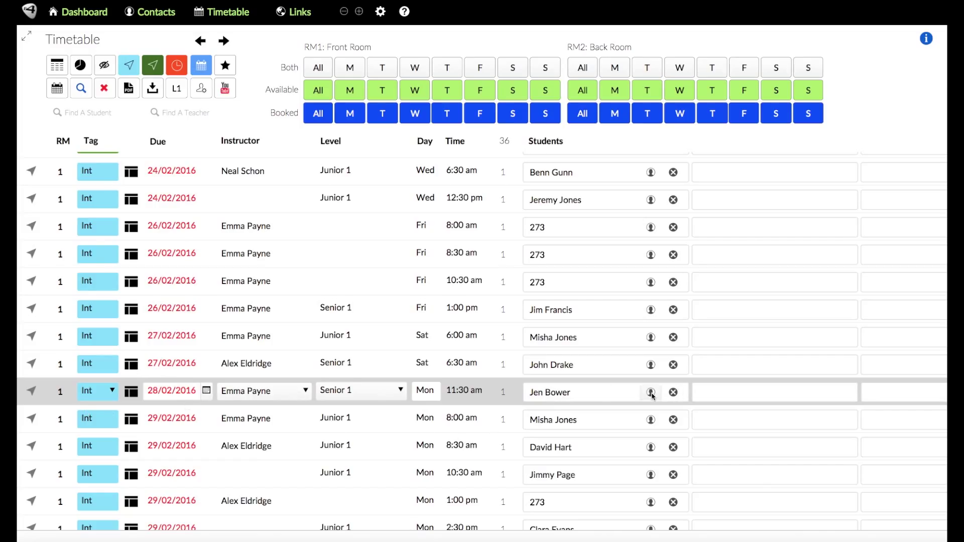
pyautogui.click(651, 393)
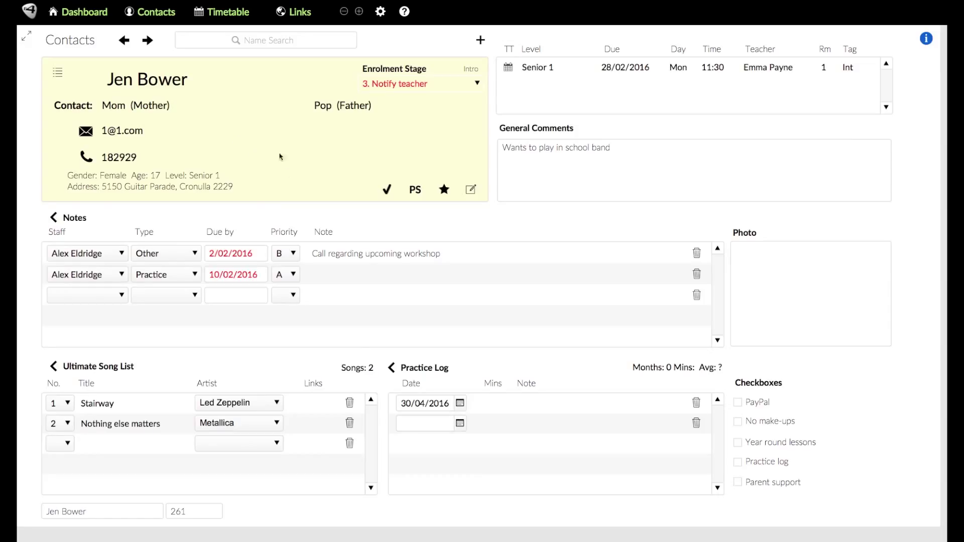
pyautogui.moveTo(84, 289)
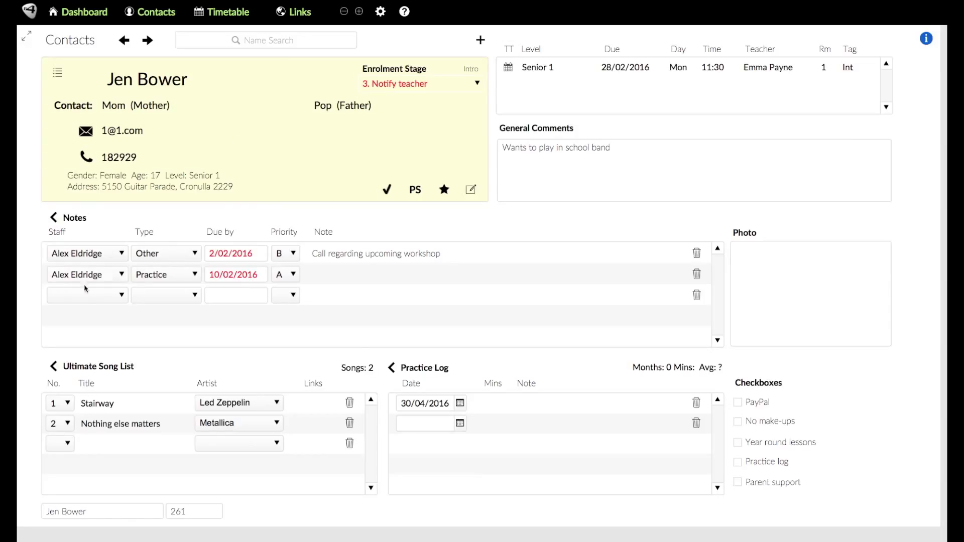
pyautogui.moveTo(264, 284)
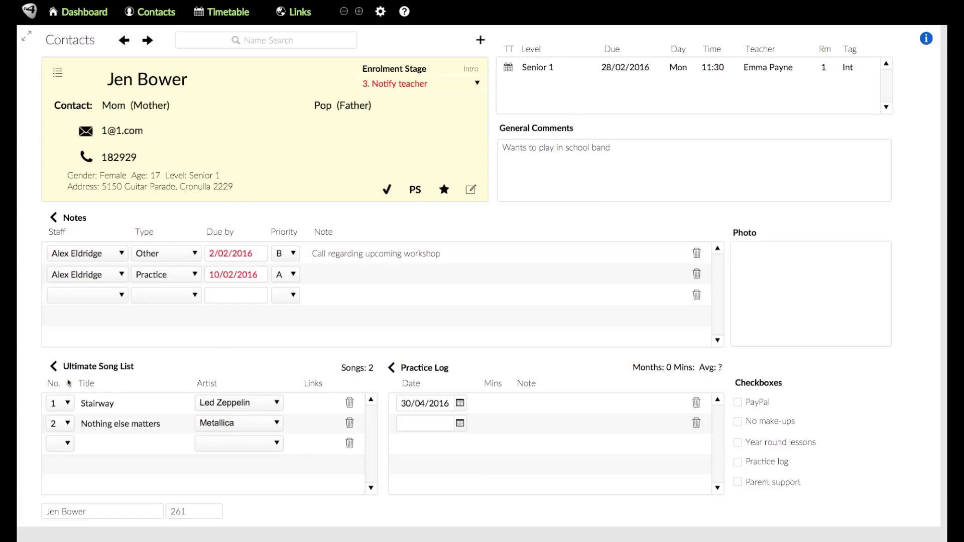
pyautogui.moveTo(239, 449)
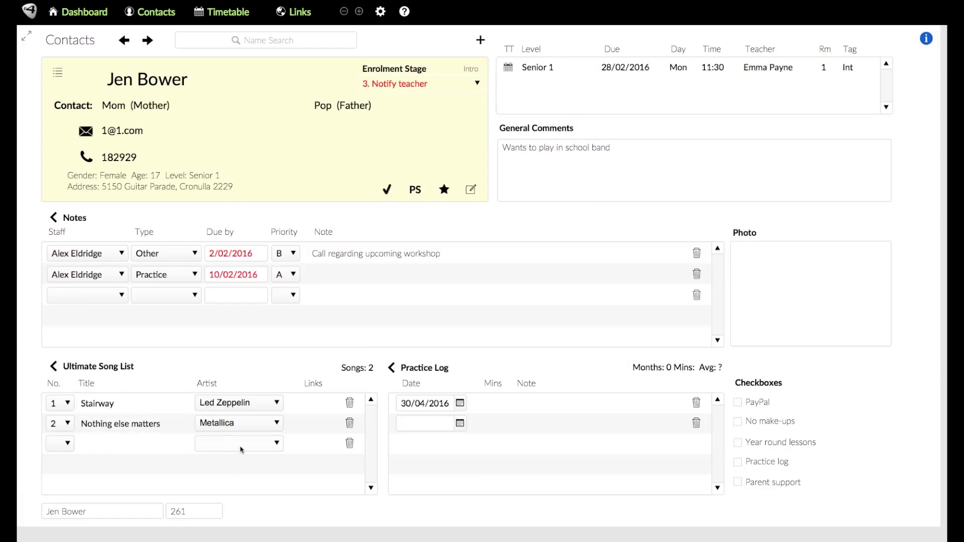
pyautogui.moveTo(445, 445)
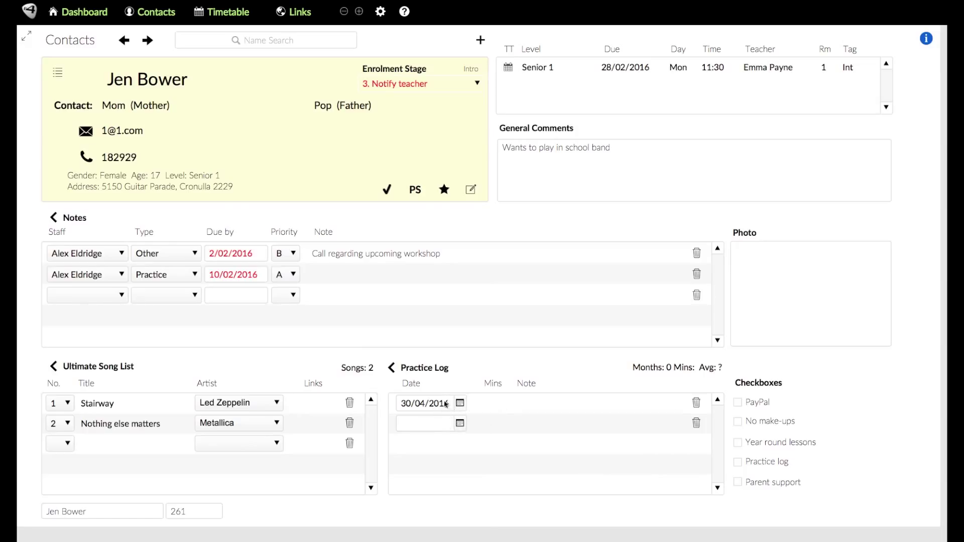
pyautogui.moveTo(486, 406)
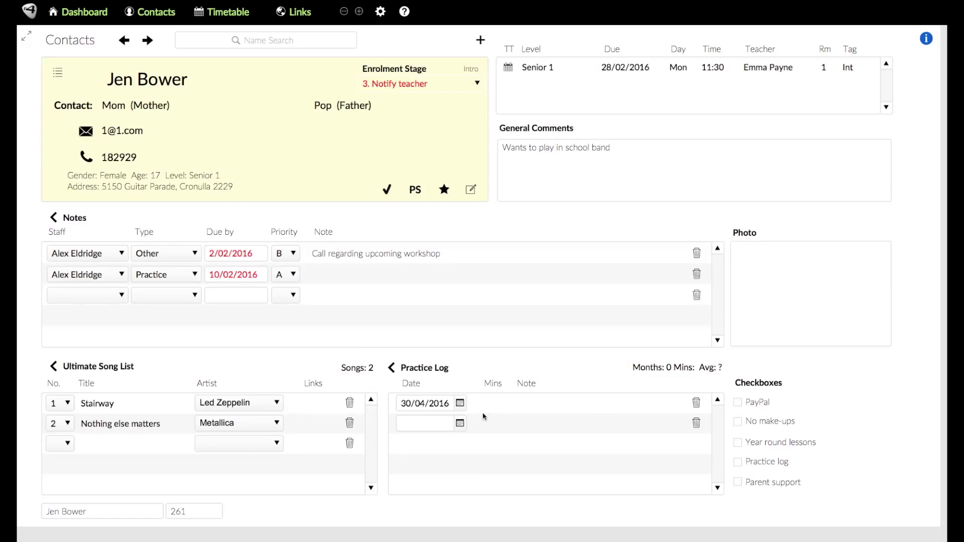
pyautogui.moveTo(167, 73)
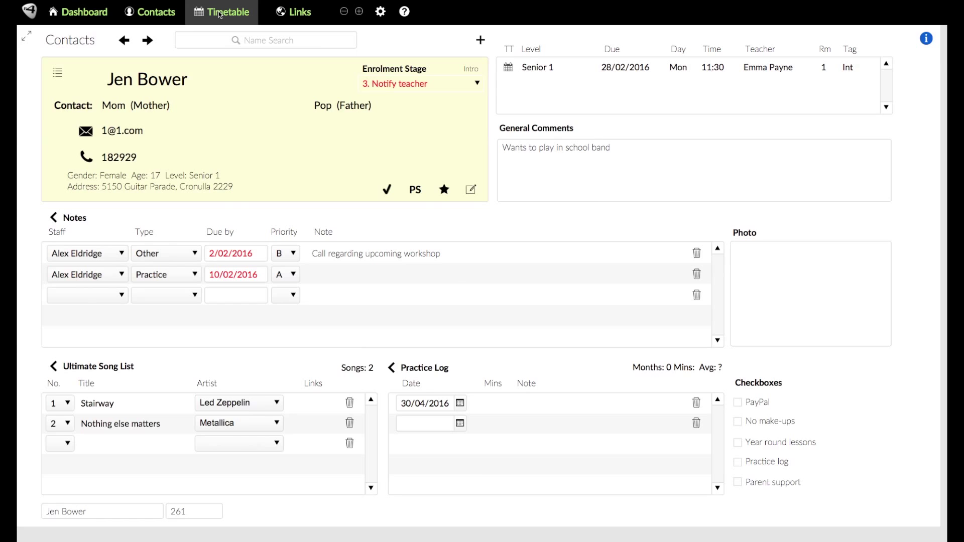
# Step: Return to the lesson Timetable listing bookings from 25/01/2016
pyautogui.click(228, 12)
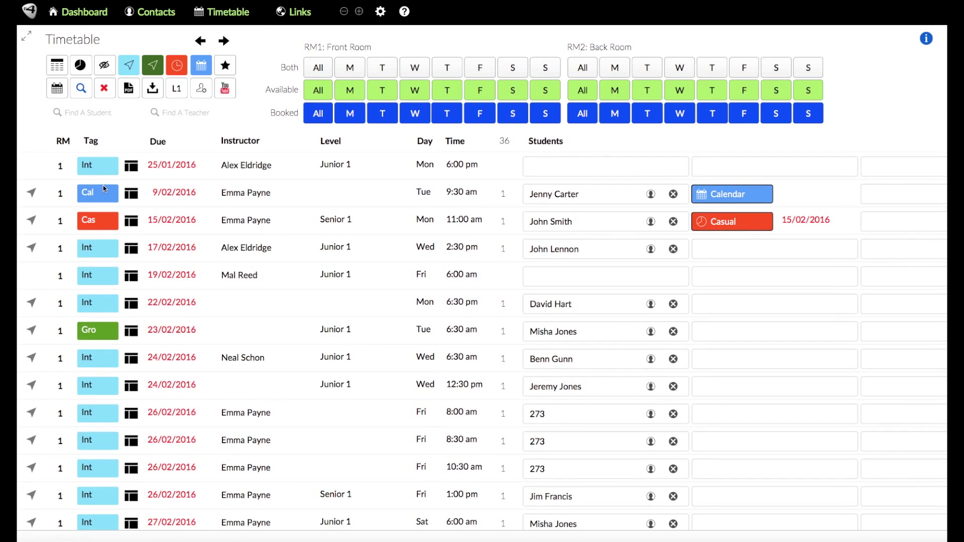
pyautogui.moveTo(130, 143)
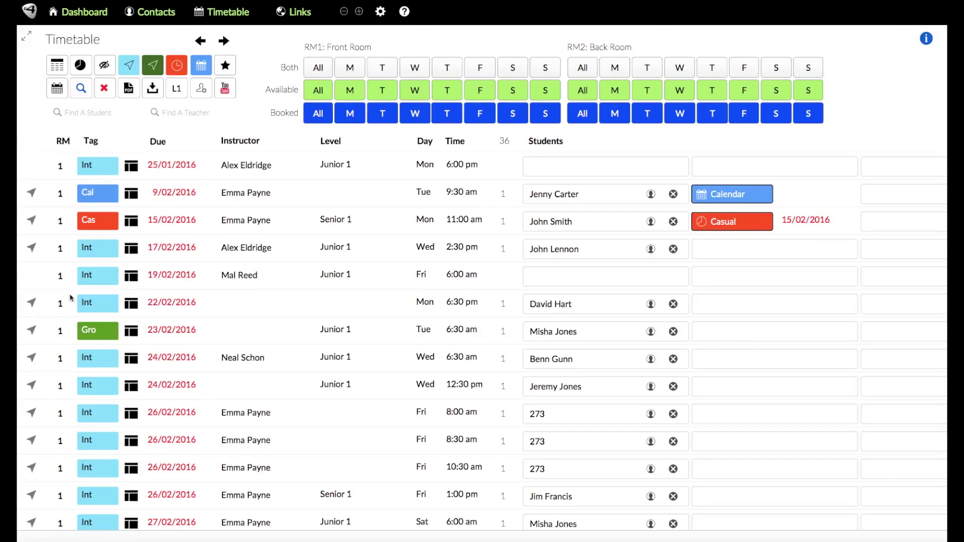
pyautogui.moveTo(117, 193)
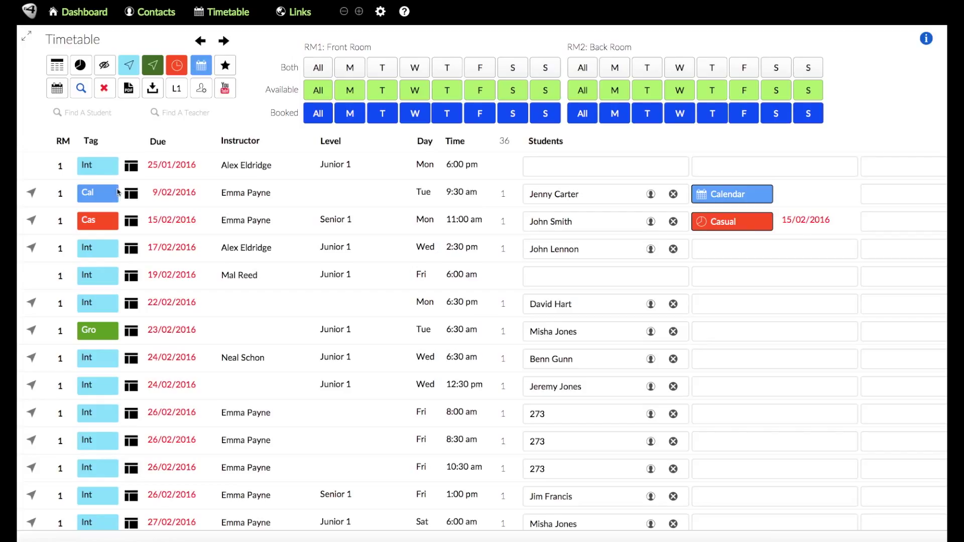
pyautogui.moveTo(97, 168)
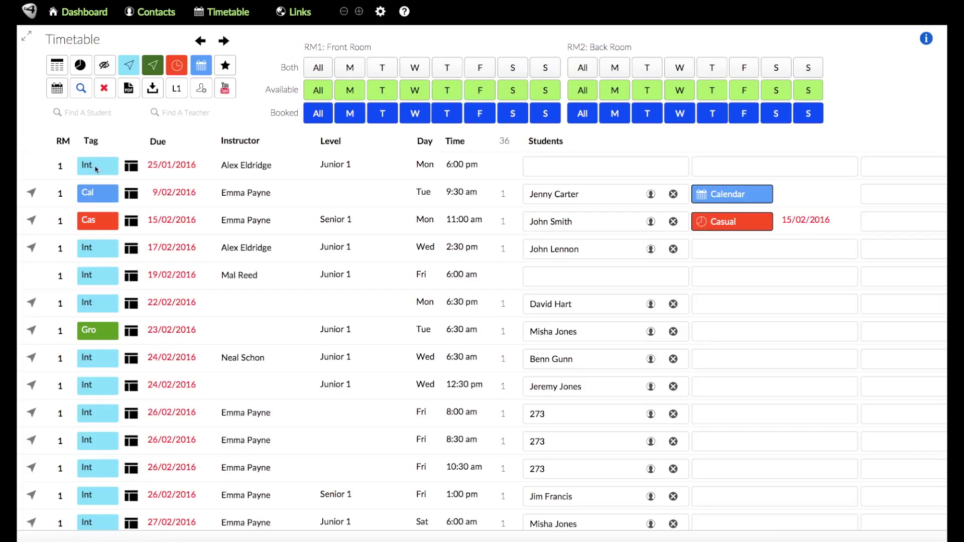
pyautogui.moveTo(109, 326)
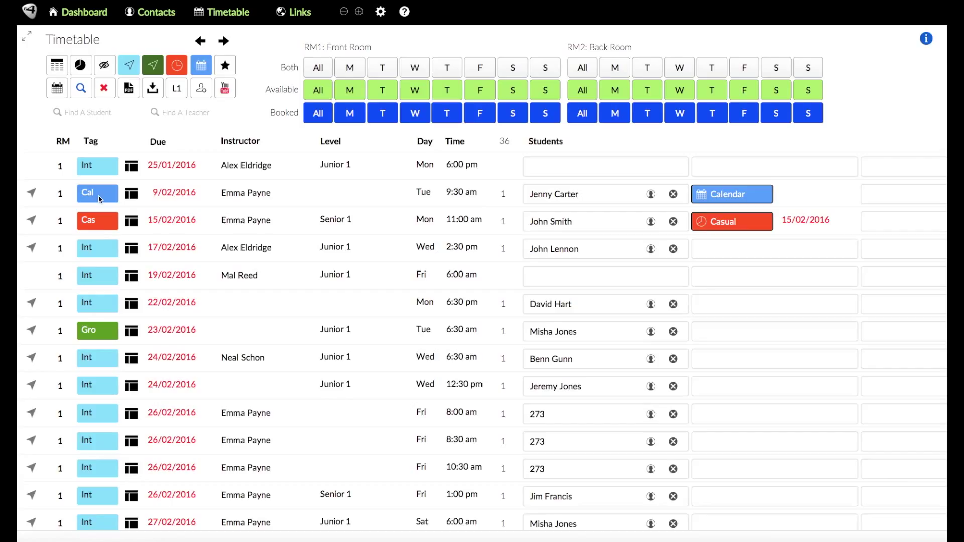
pyautogui.moveTo(103, 226)
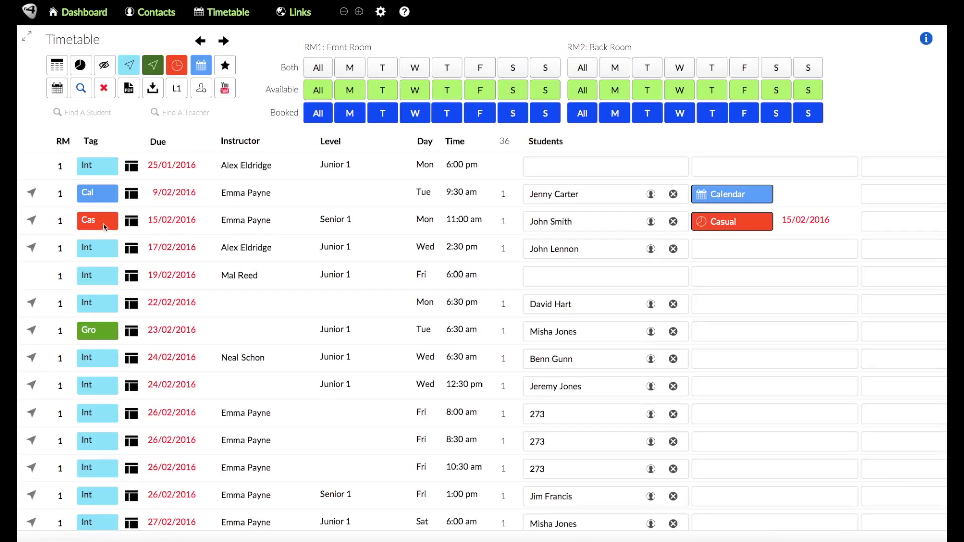
pyautogui.moveTo(267, 246)
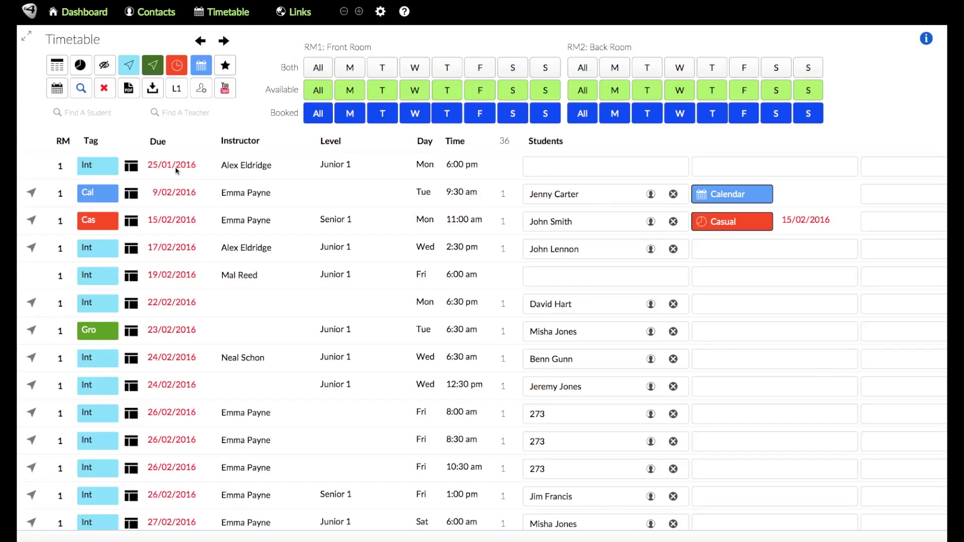
pyautogui.moveTo(589, 206)
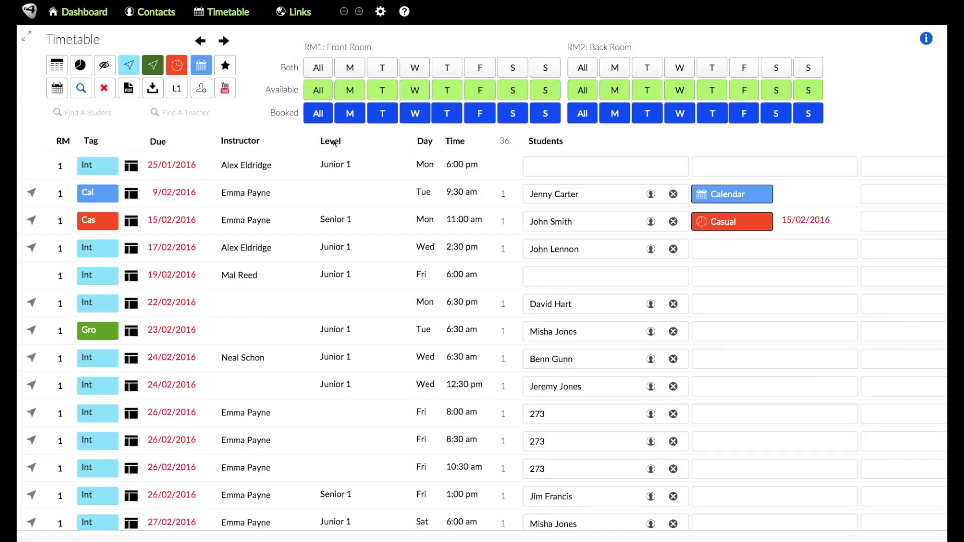
pyautogui.moveTo(444, 142)
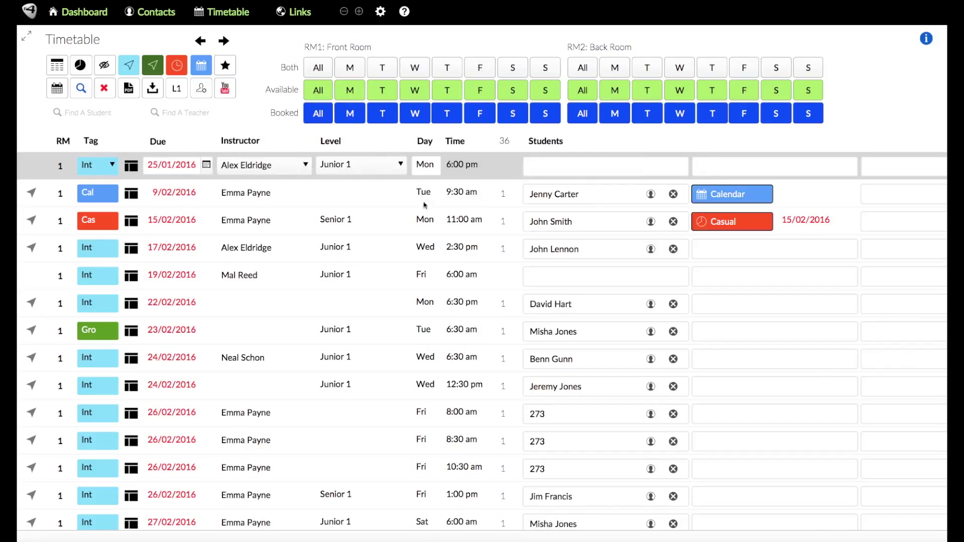
pyautogui.moveTo(235, 129)
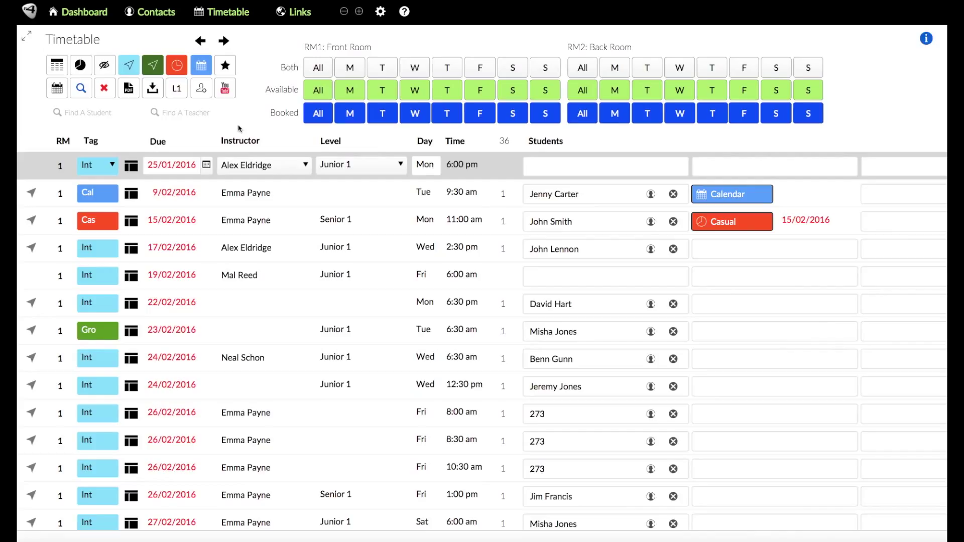
pyautogui.moveTo(455, 173)
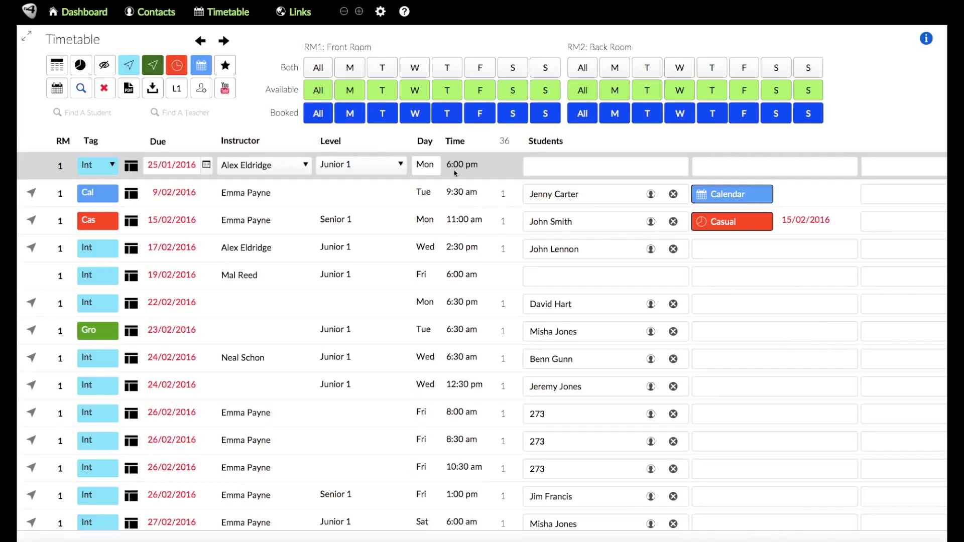
pyautogui.moveTo(524, 448)
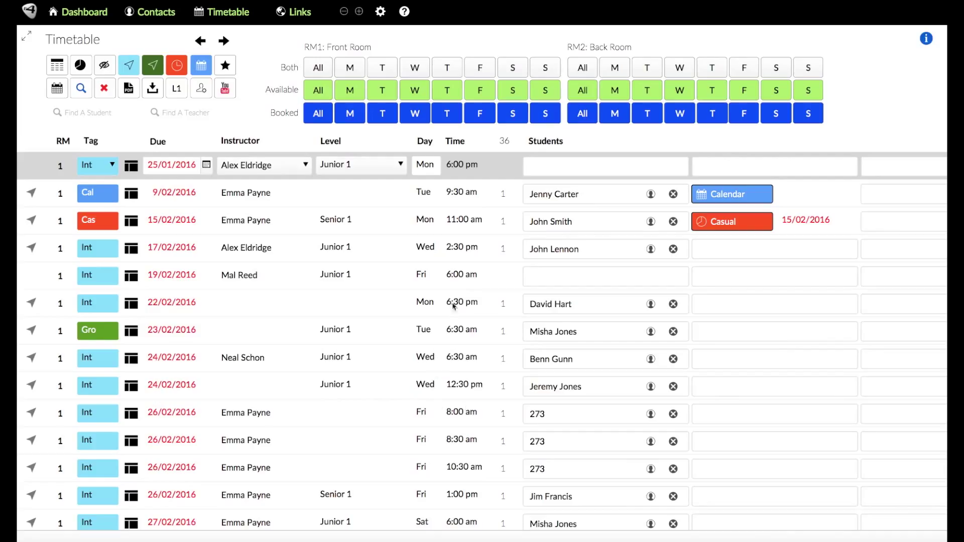
pyautogui.moveTo(486, 172)
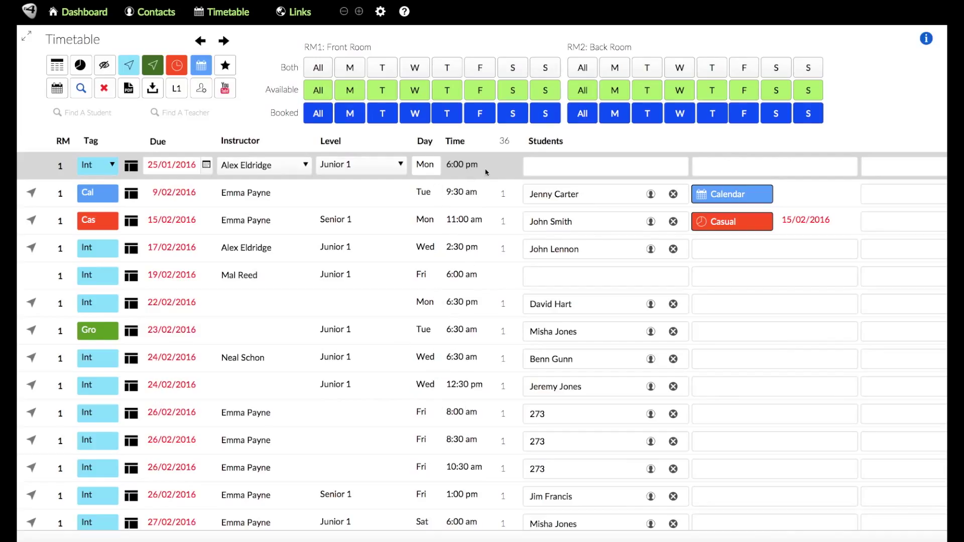
pyautogui.moveTo(479, 212)
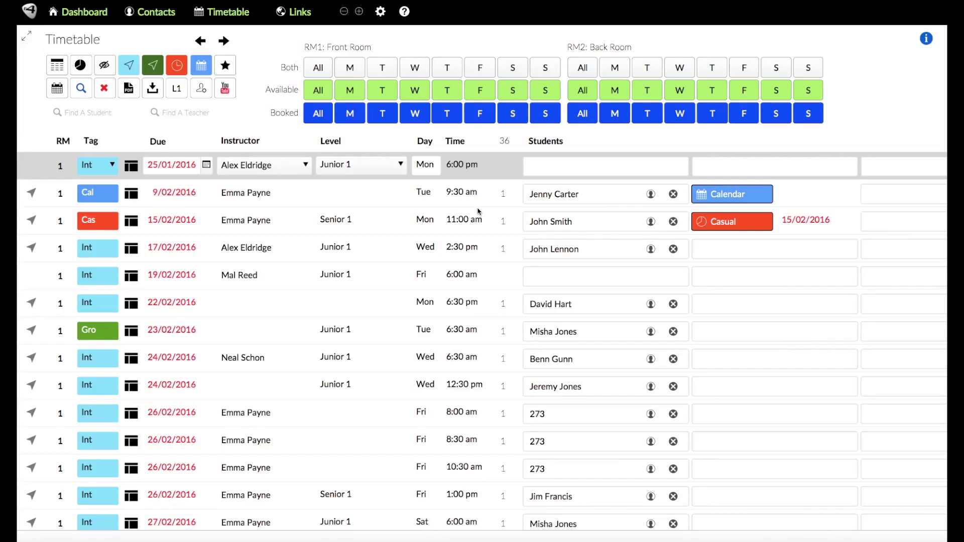
pyautogui.moveTo(378, 148)
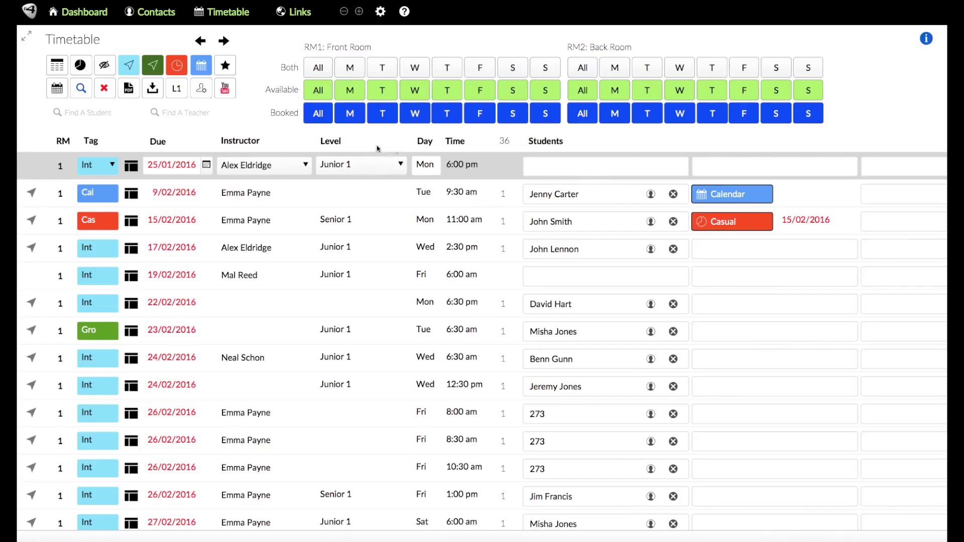
pyautogui.click(605, 166)
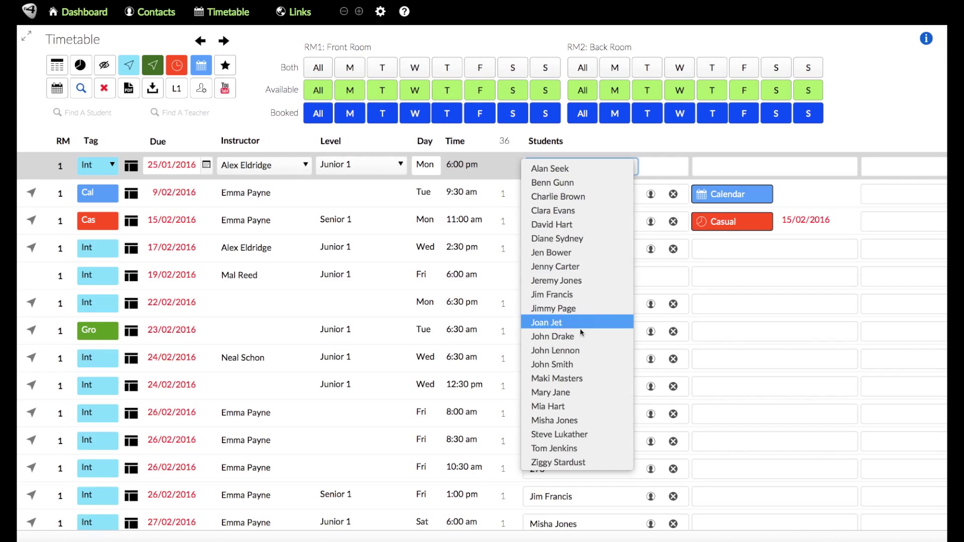
pyautogui.moveTo(553, 224)
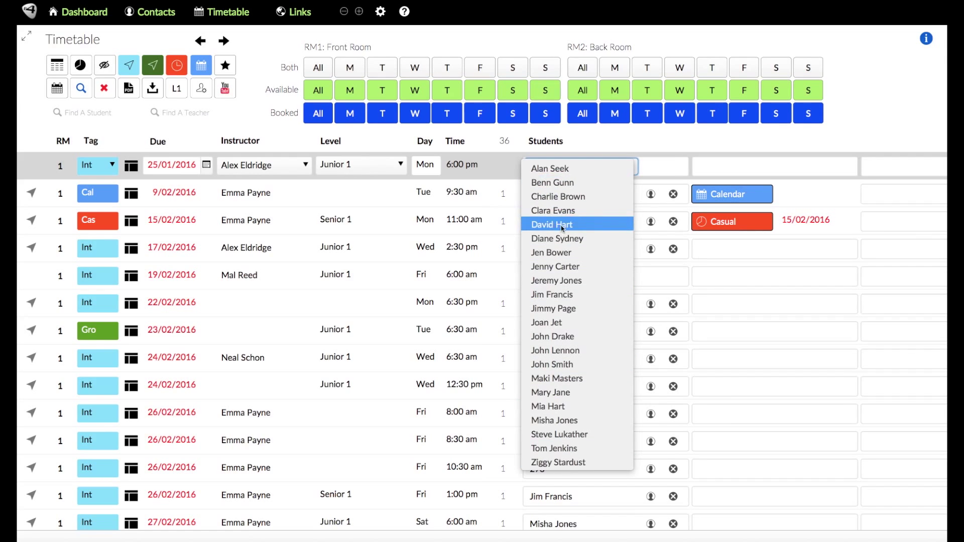
pyautogui.click(551, 224)
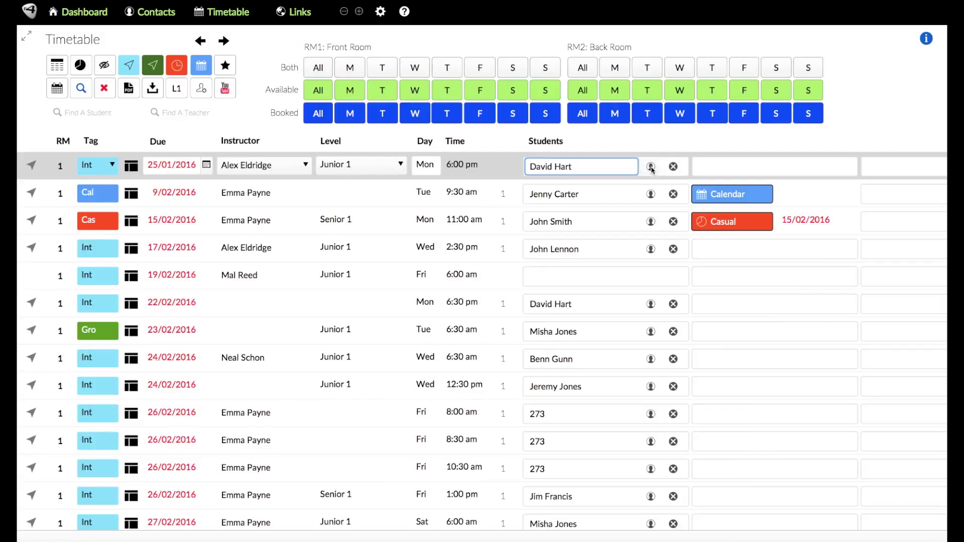
pyautogui.click(651, 166)
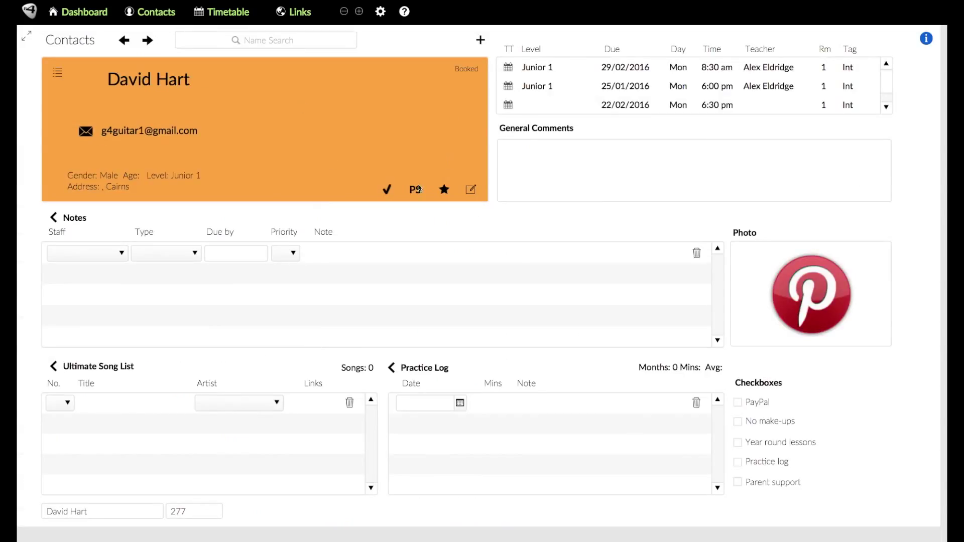
pyautogui.moveTo(299, 156)
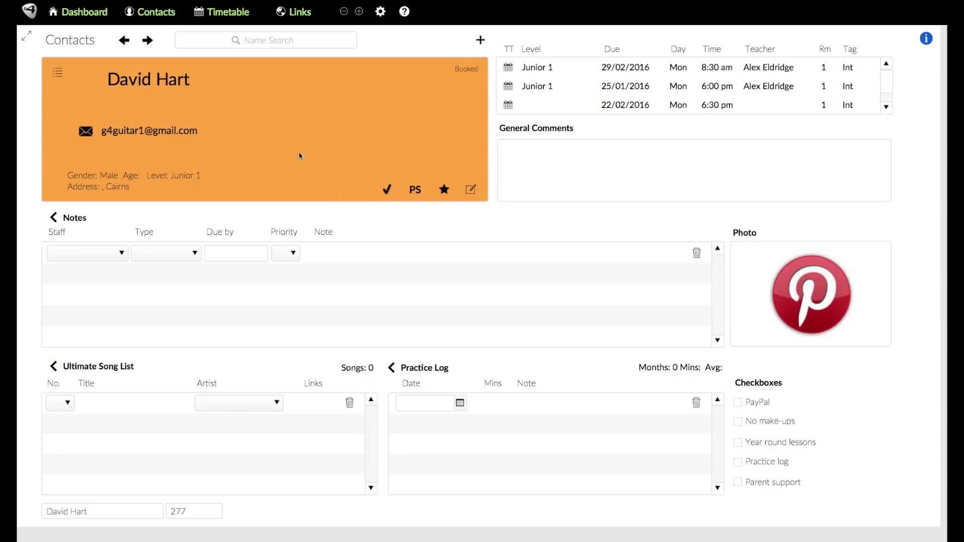
pyautogui.moveTo(346, 136)
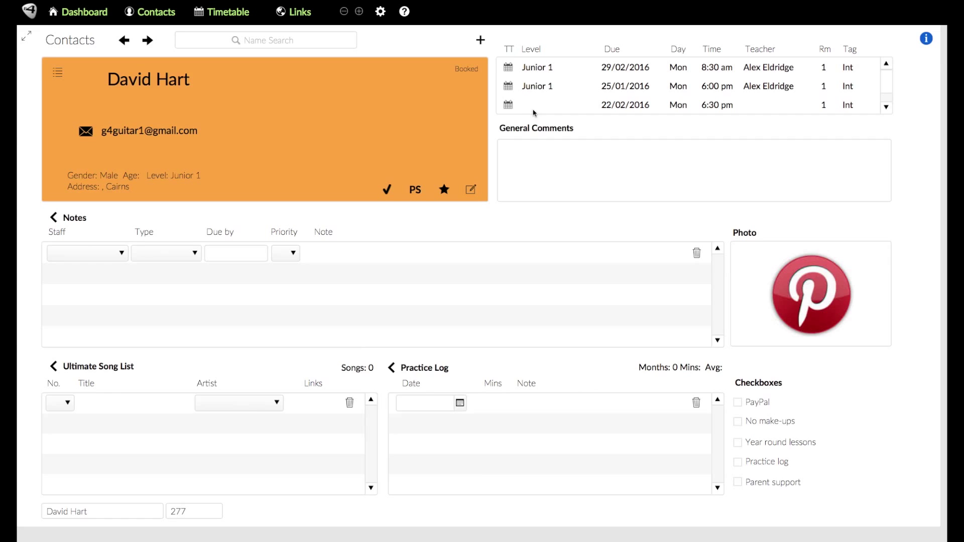
pyautogui.moveTo(724, 67)
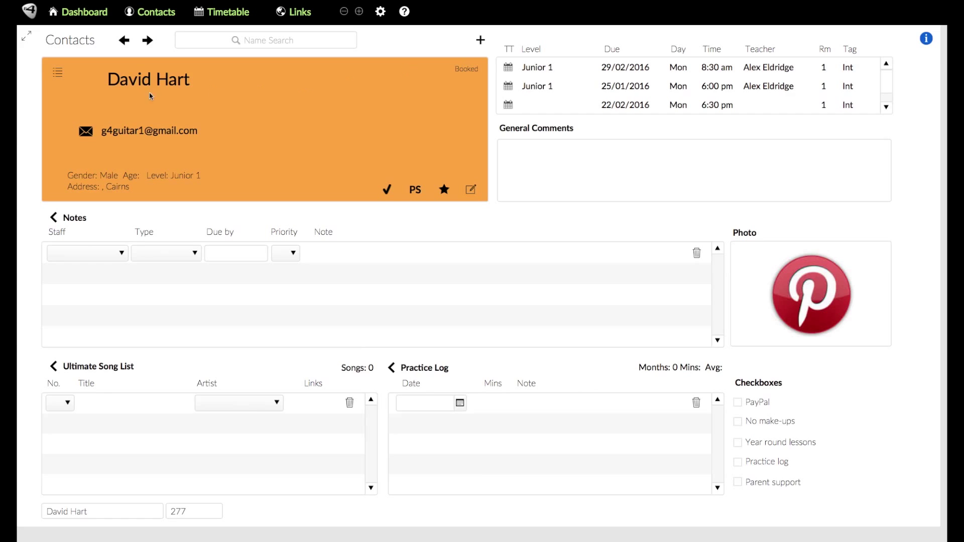
pyautogui.moveTo(697, 81)
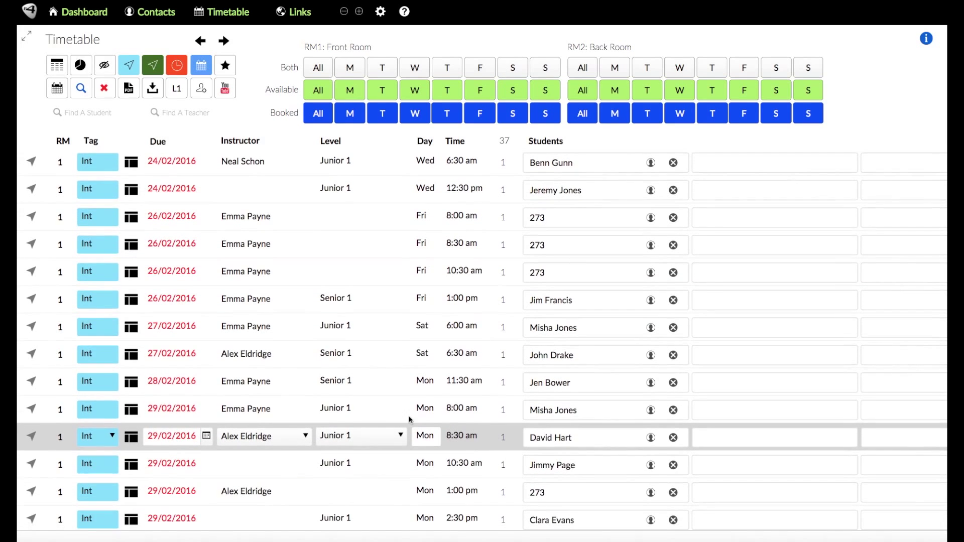
pyautogui.moveTo(634, 399)
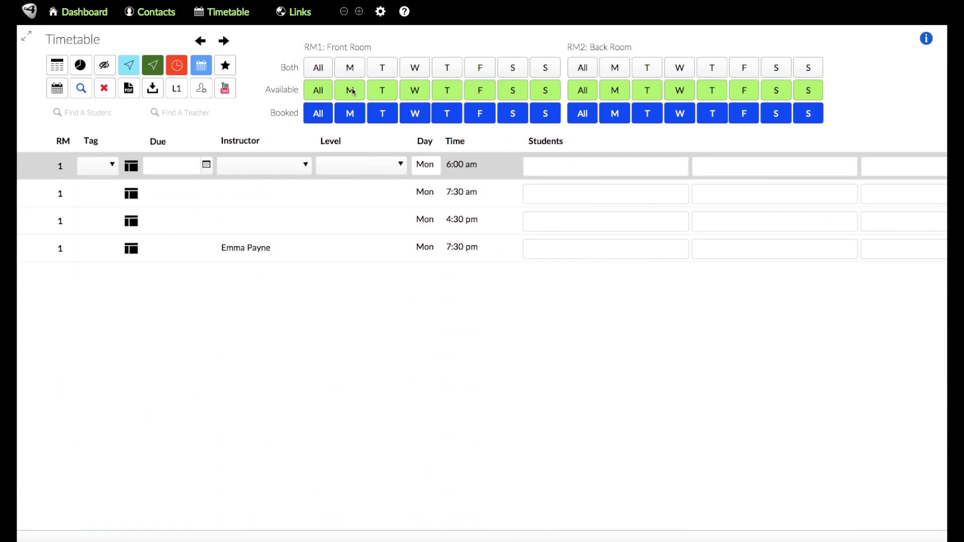
# Step: Filter RM1 Front Room slots by Tuesday, Thursday, Friday availability, then show only booked lessons
pyautogui.click(381, 89)
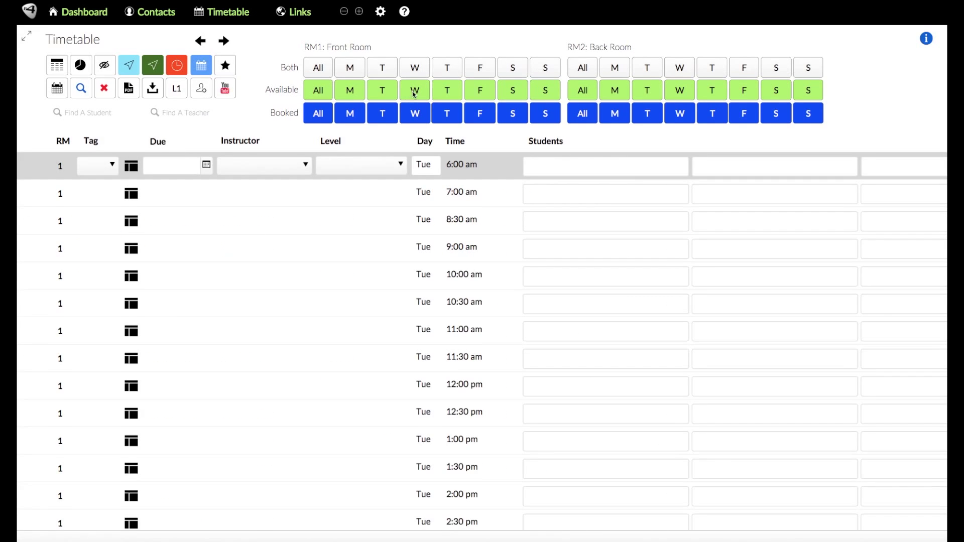
pyautogui.click(446, 89)
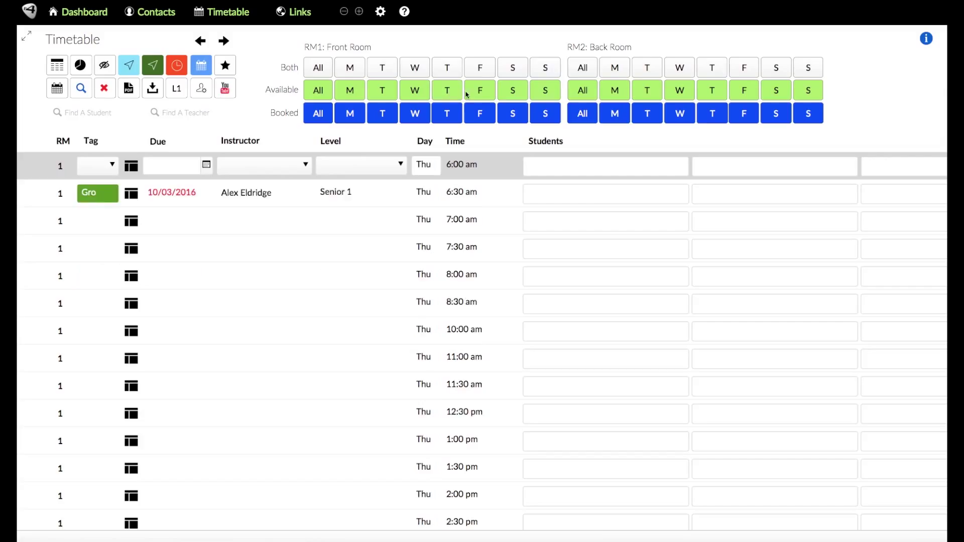
pyautogui.click(349, 113)
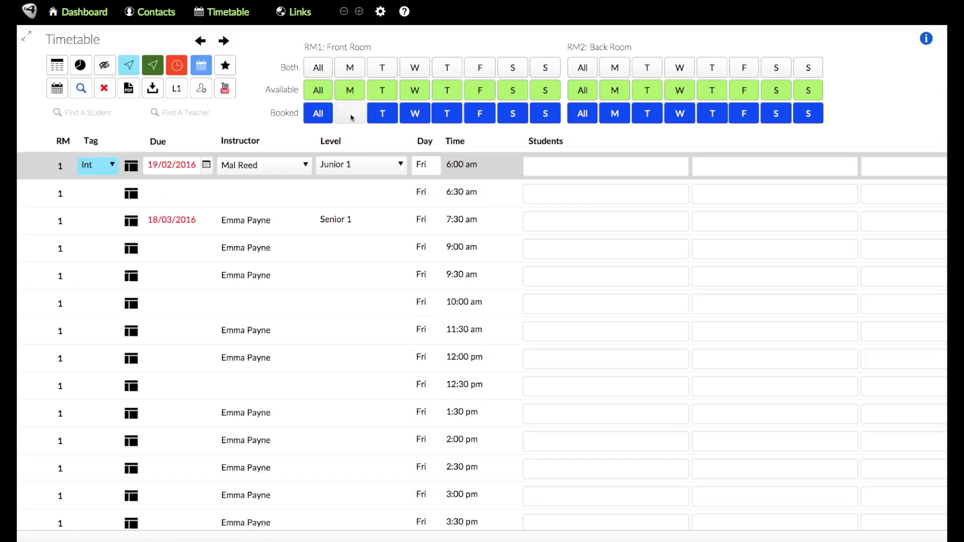
pyautogui.click(350, 113)
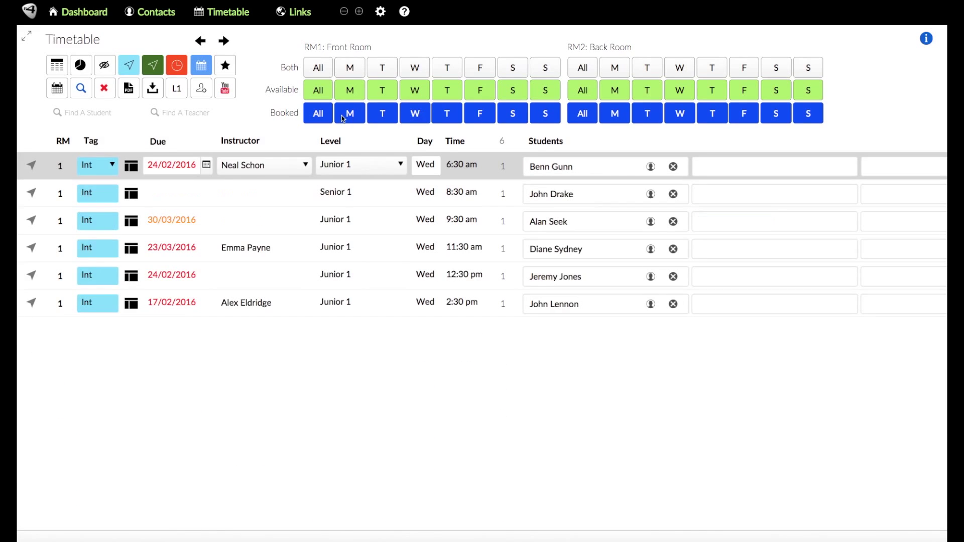
pyautogui.click(350, 112)
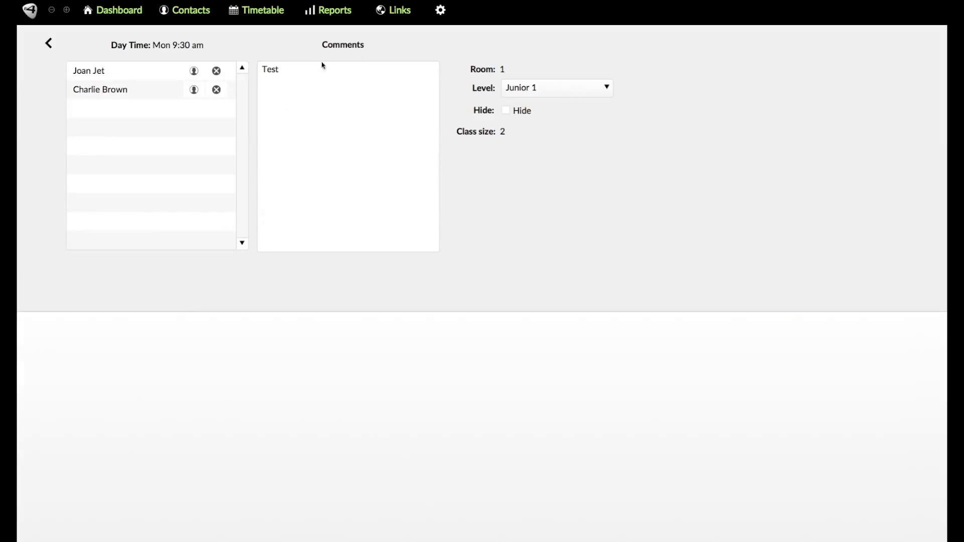
# Step: Start editing the Mon 9:30 Junior 1 class comments, then return to the timetable
pyautogui.click(347, 156)
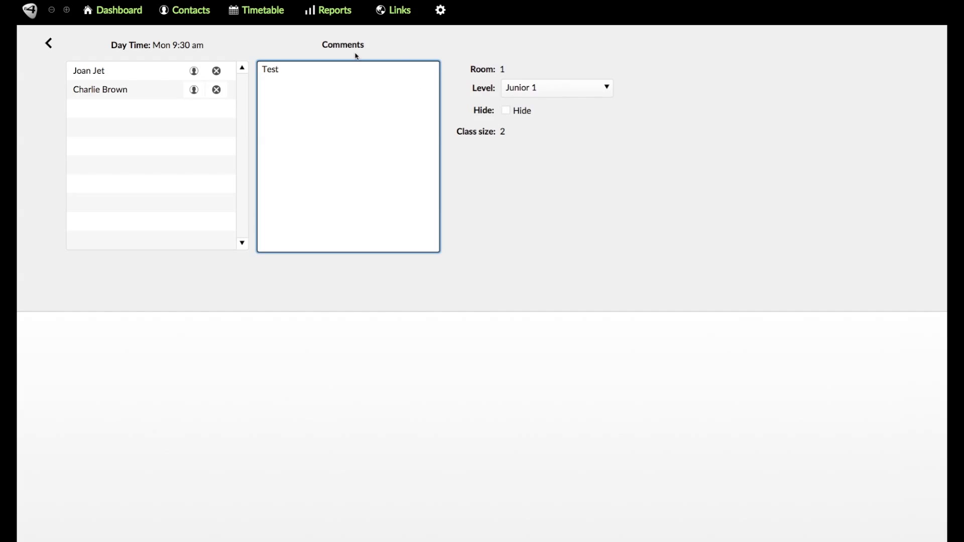
pyautogui.click(48, 44)
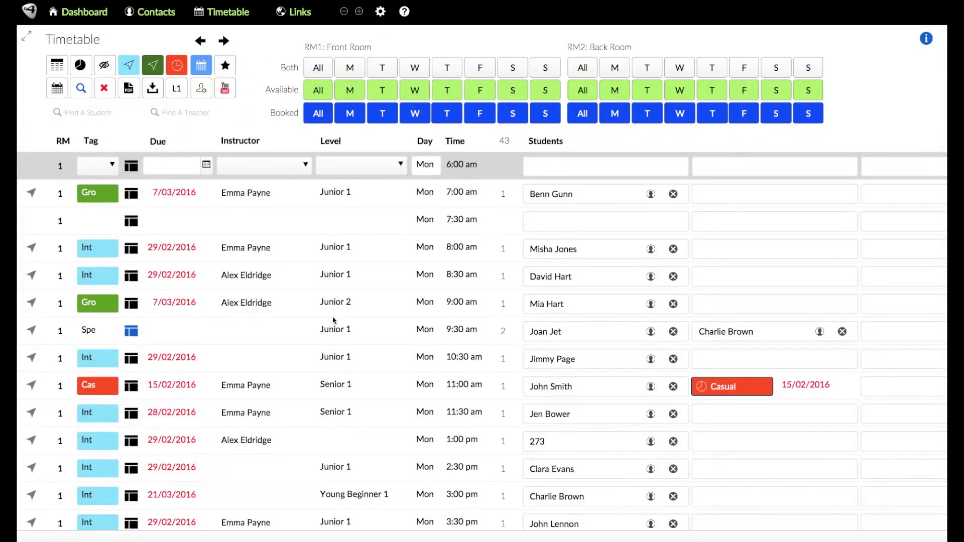
pyautogui.moveTo(130, 323)
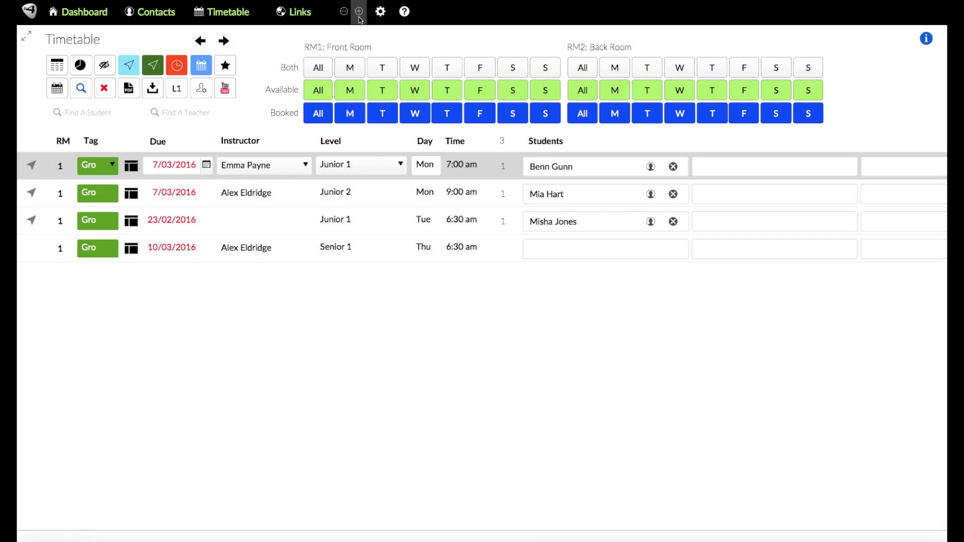
# Step: Show the Links list filtered to level A links, including G4 Guitar Paddington
pyautogui.click(299, 12)
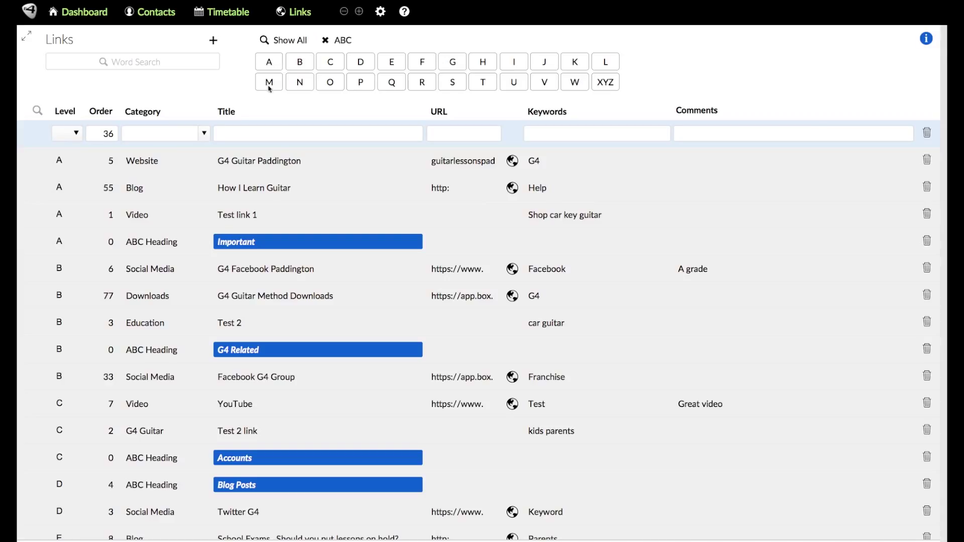
pyautogui.moveTo(283, 207)
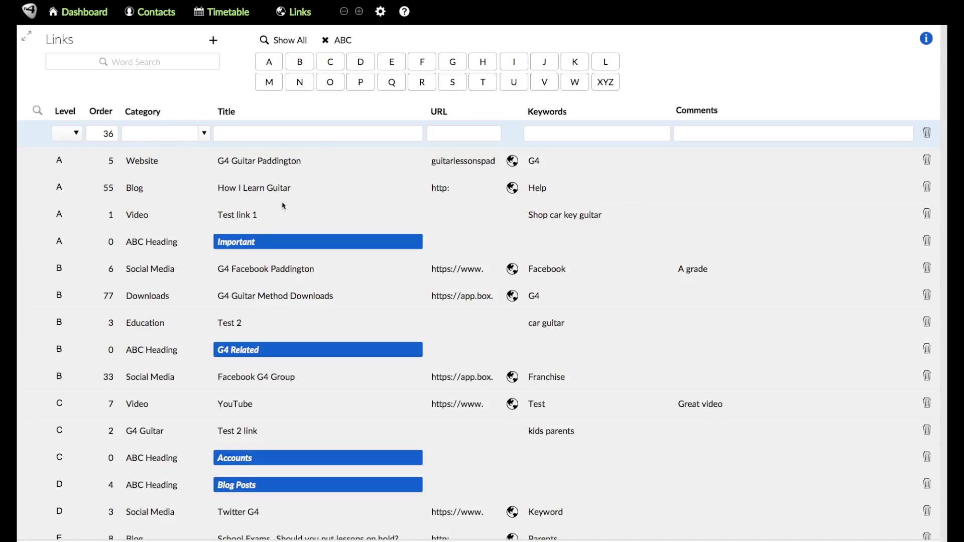
pyautogui.moveTo(470, 125)
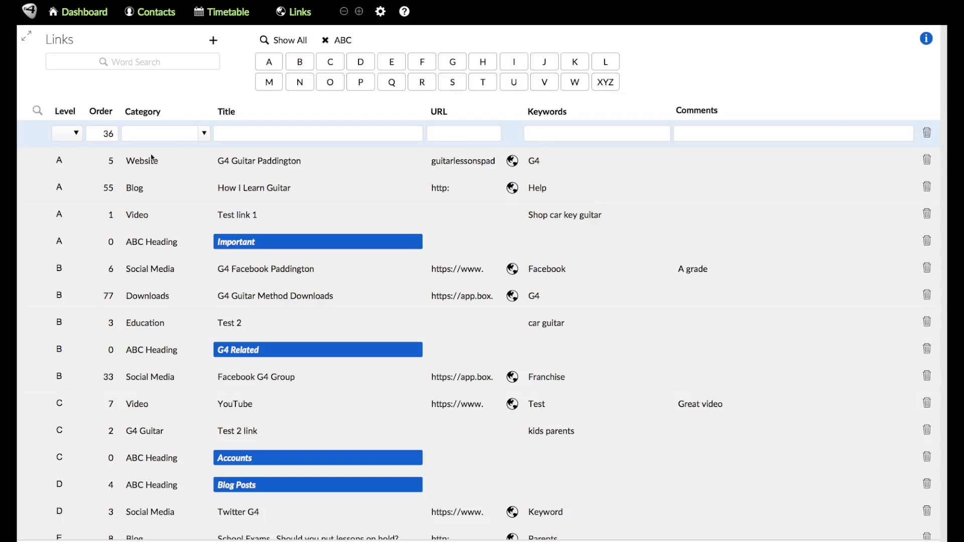
pyautogui.moveTo(263, 217)
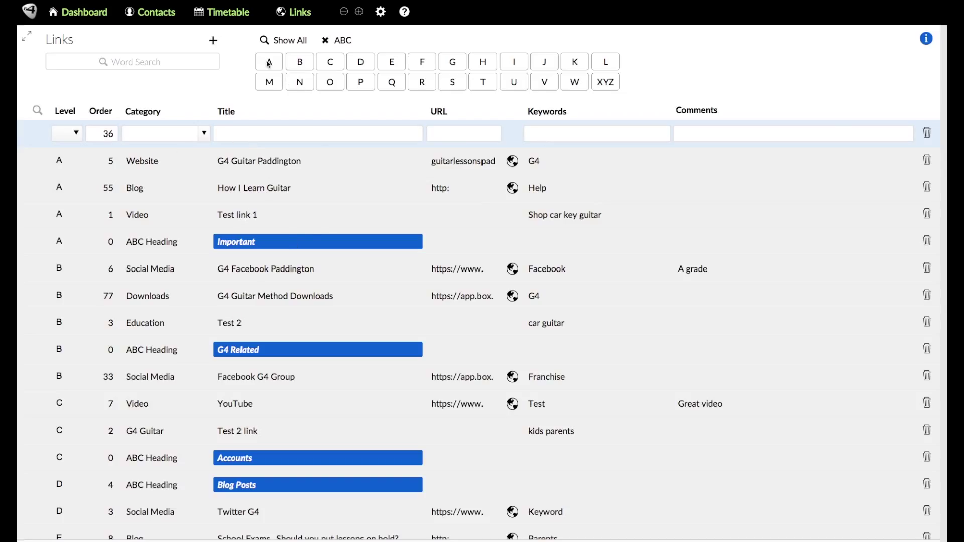
pyautogui.click(268, 61)
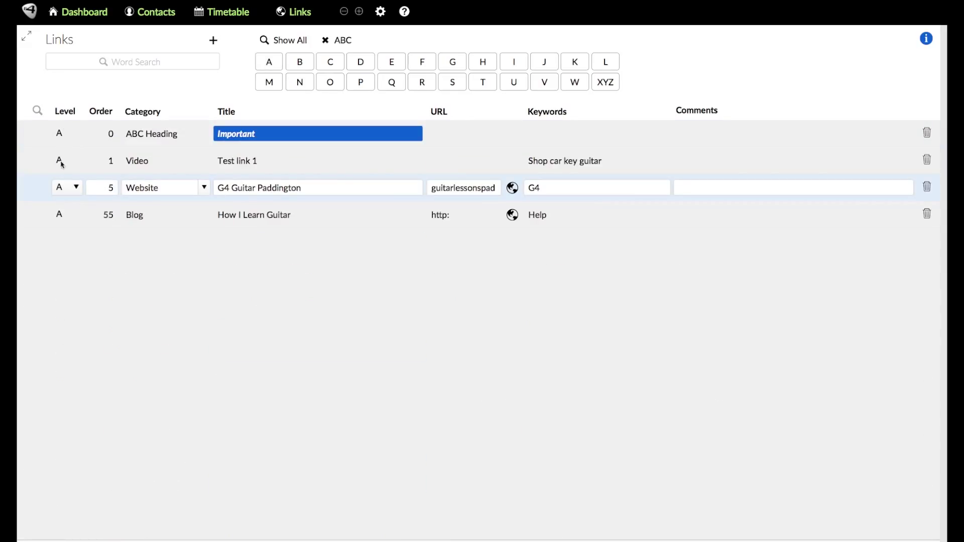
pyautogui.moveTo(280, 215)
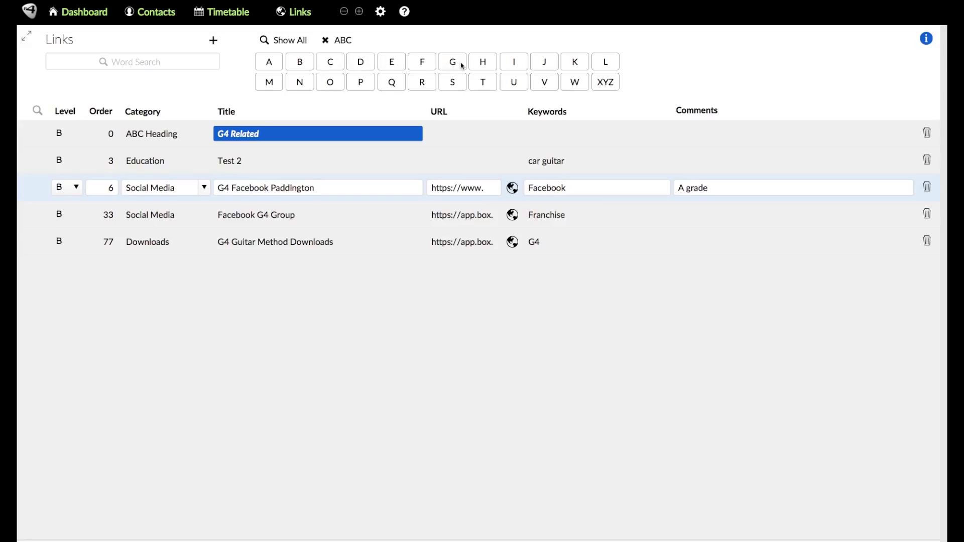
pyautogui.moveTo(473, 83)
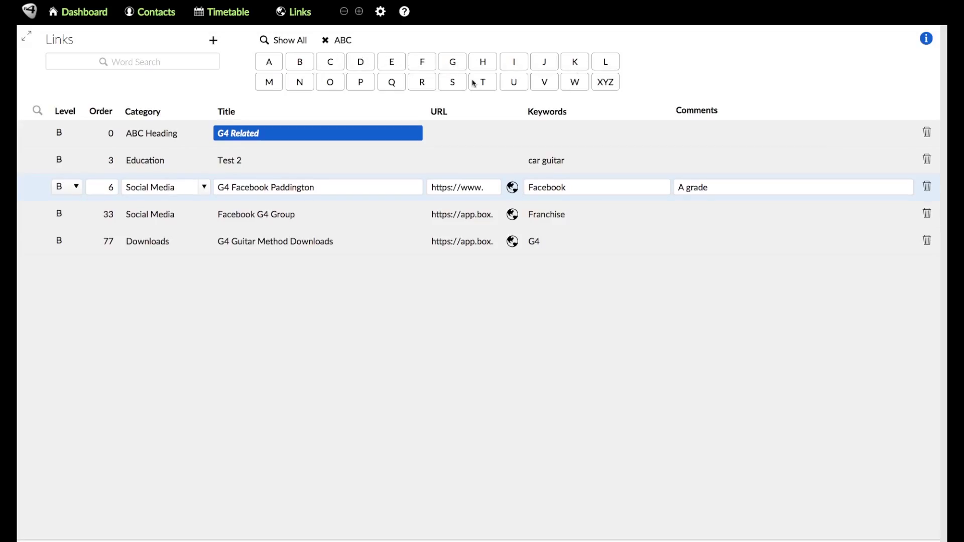
pyautogui.moveTo(452, 81)
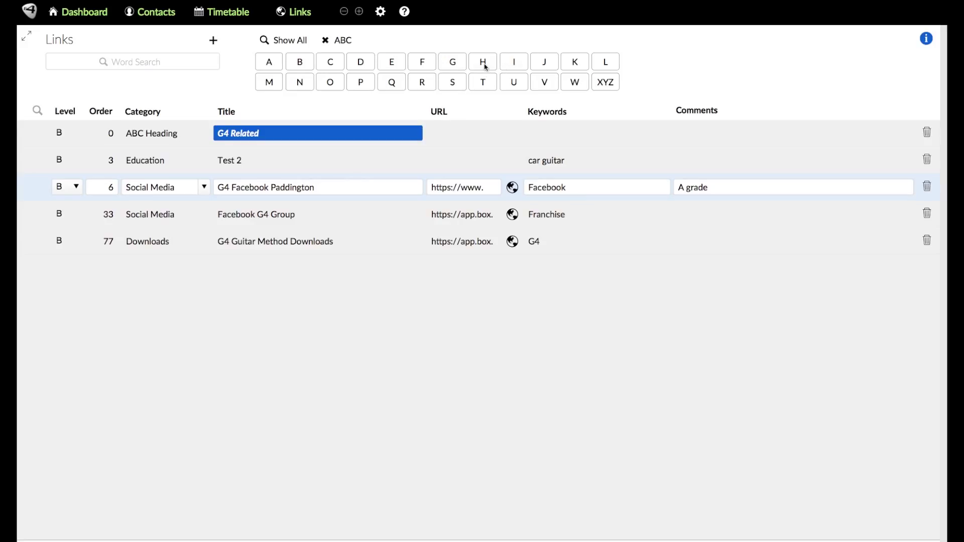
pyautogui.moveTo(242, 159)
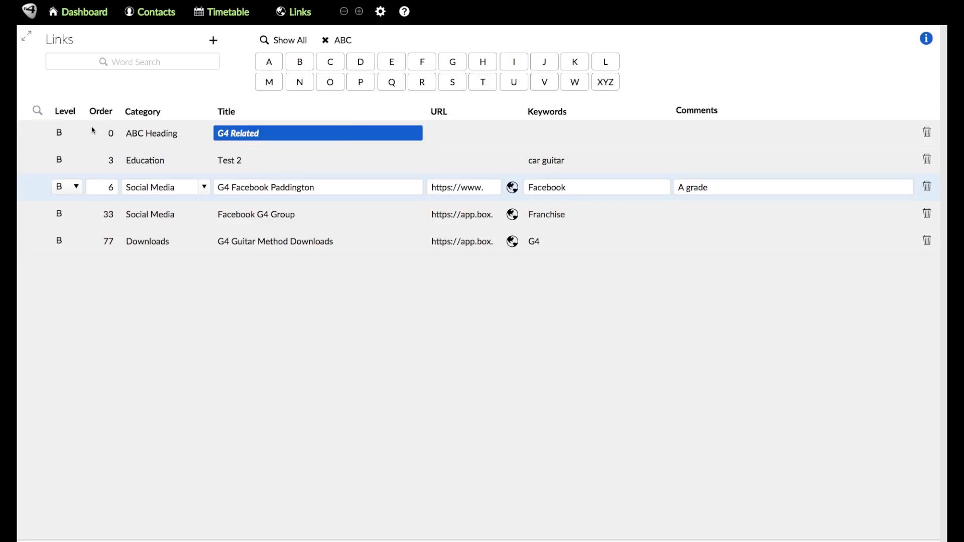
pyautogui.moveTo(147, 261)
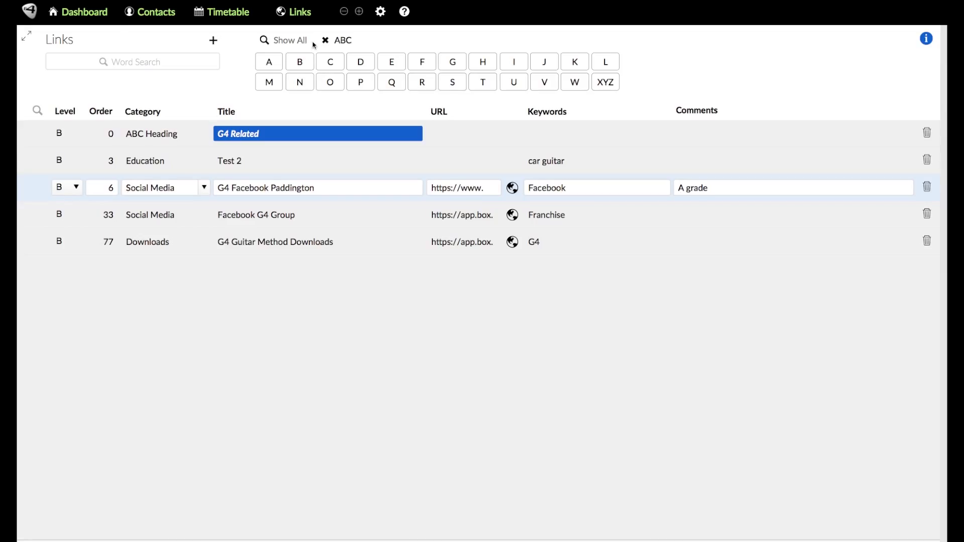
pyautogui.moveTo(123, 198)
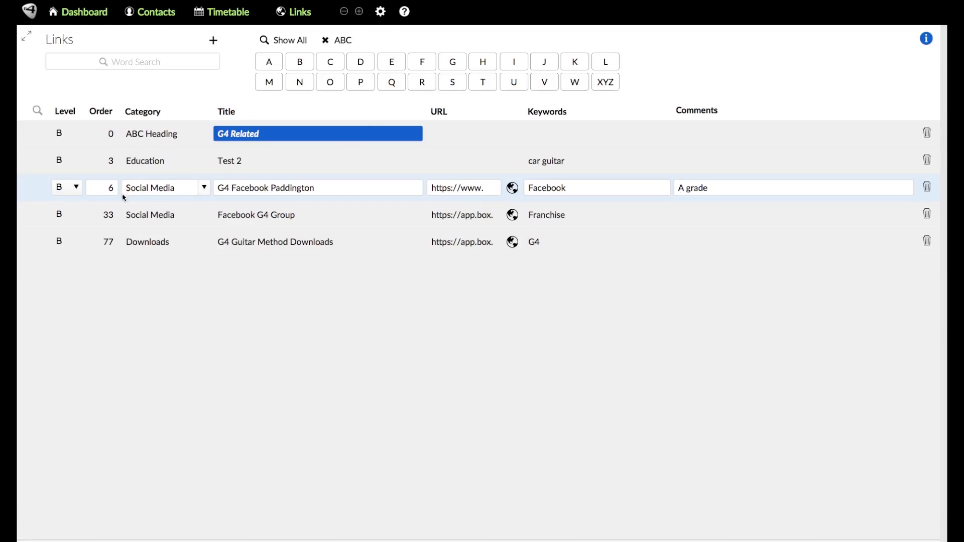
# Step: Return to the Dashboard in a smaller zoomed-out view, briefly revisiting Links
pyautogui.click(85, 11)
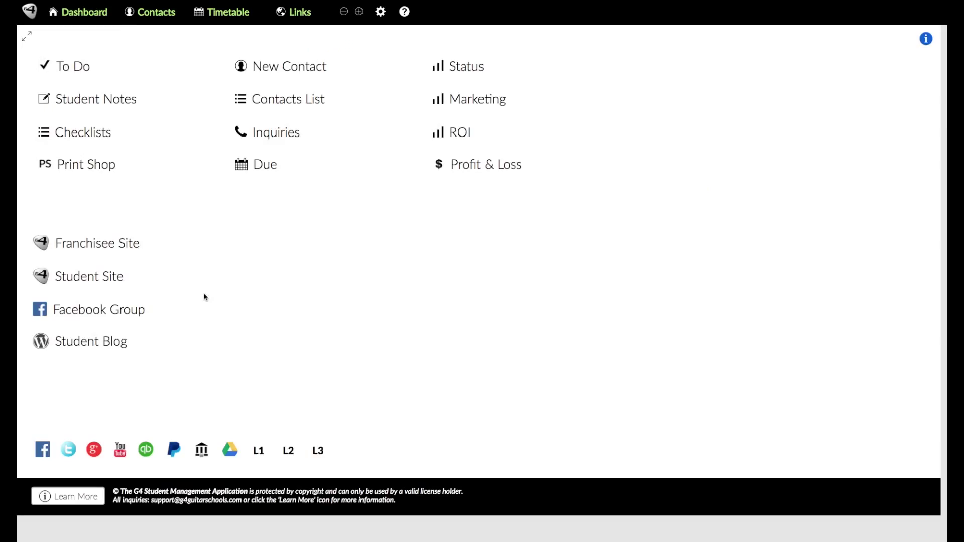
pyautogui.moveTo(387, 40)
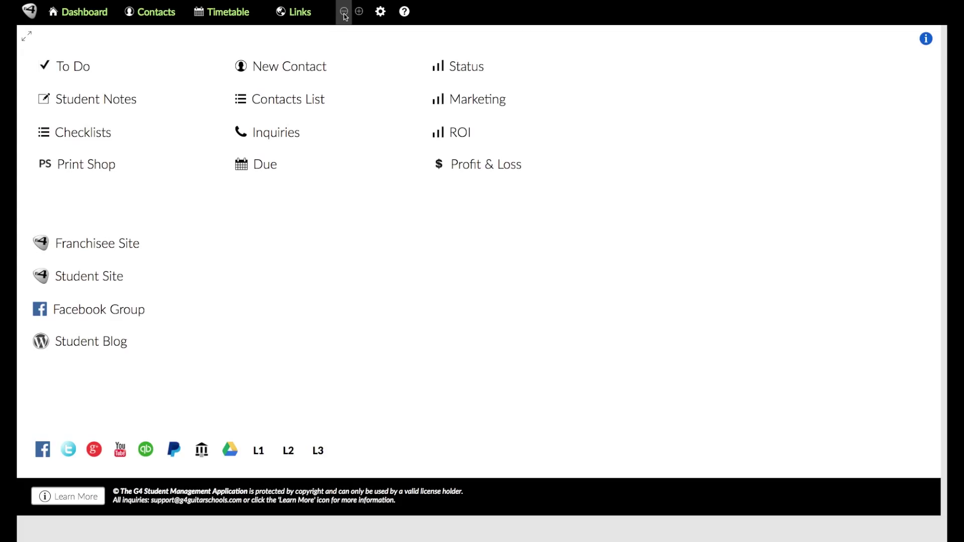
pyautogui.moveTo(358, 11)
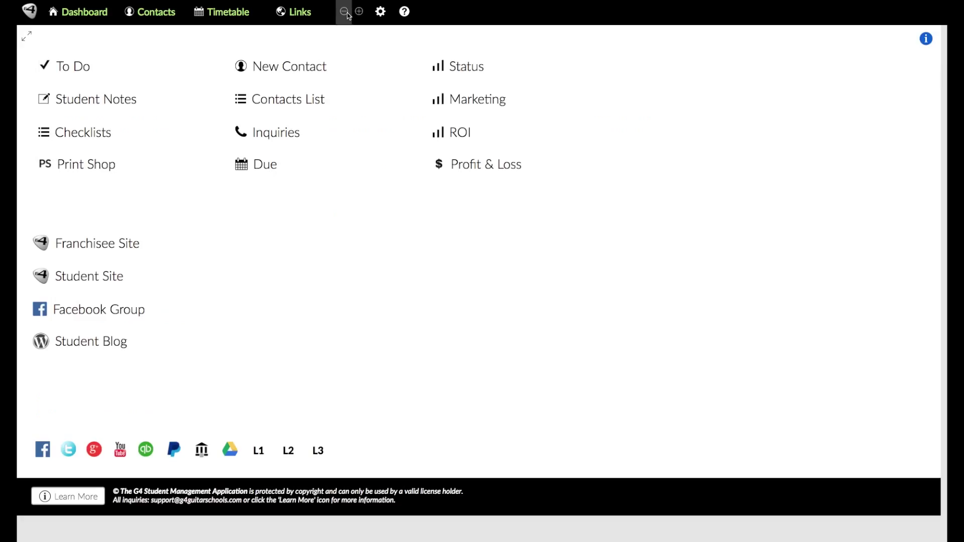
pyautogui.click(344, 11)
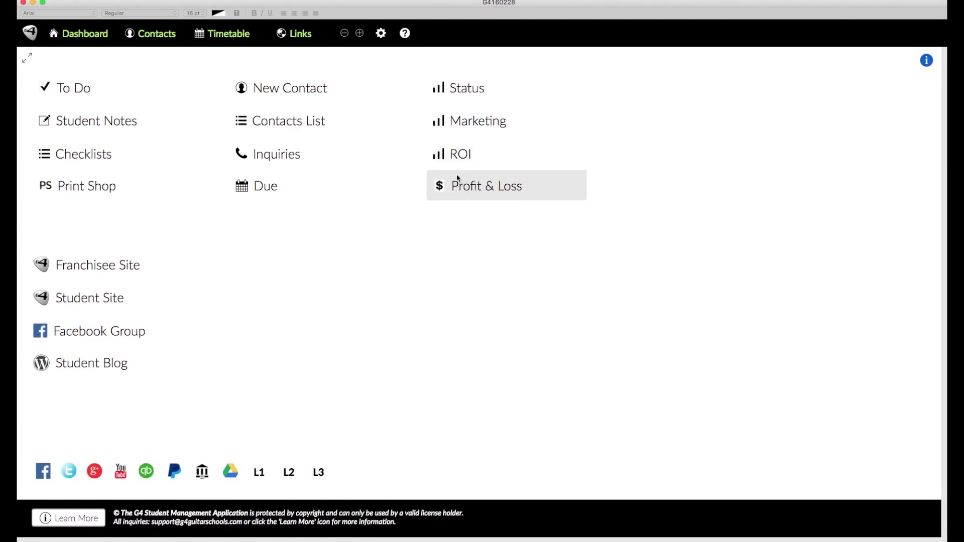
pyautogui.moveTo(927, 61)
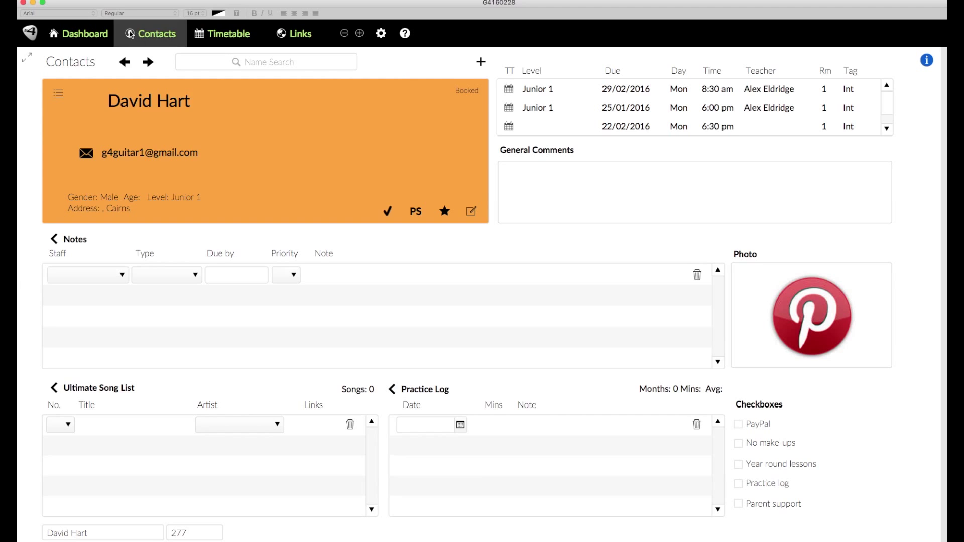
pyautogui.click(295, 33)
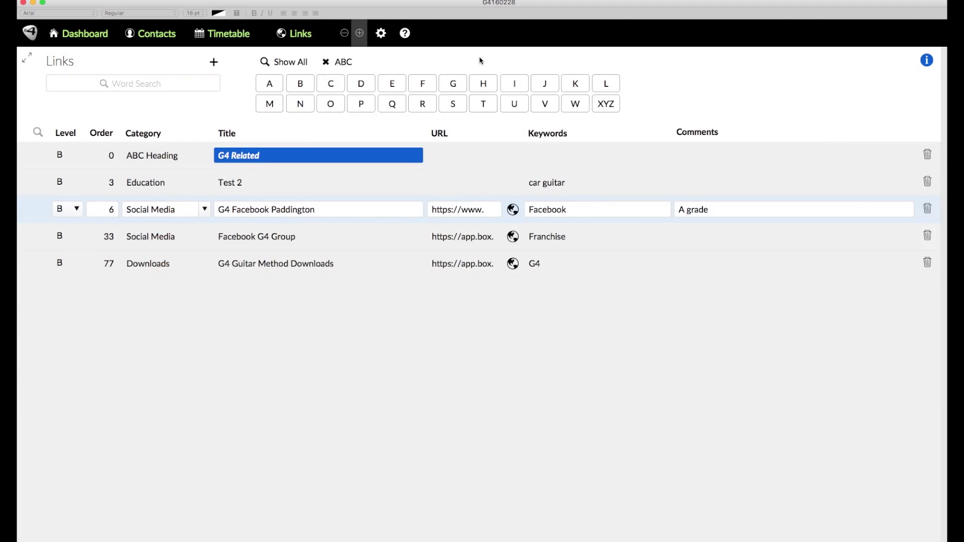
pyautogui.click(79, 33)
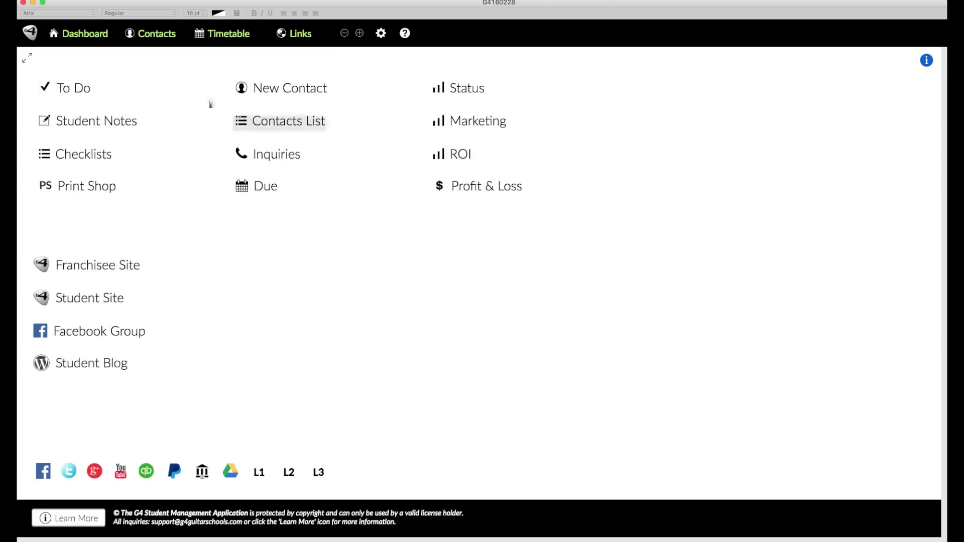
pyautogui.moveTo(63, 52)
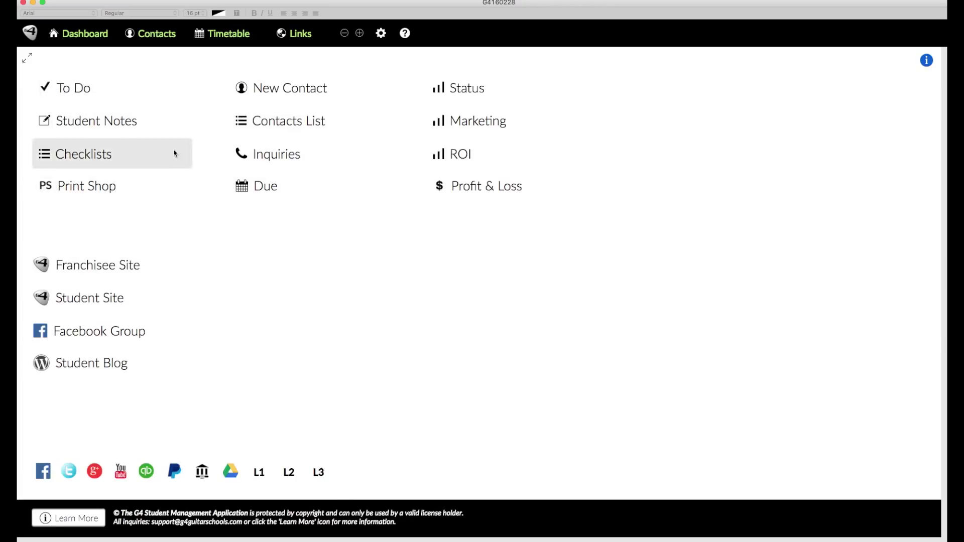
pyautogui.moveTo(489, 272)
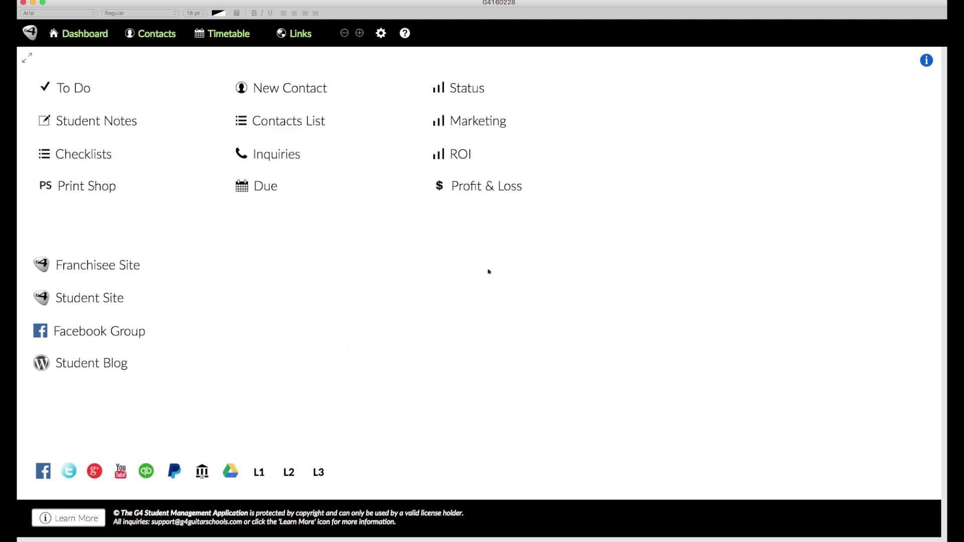